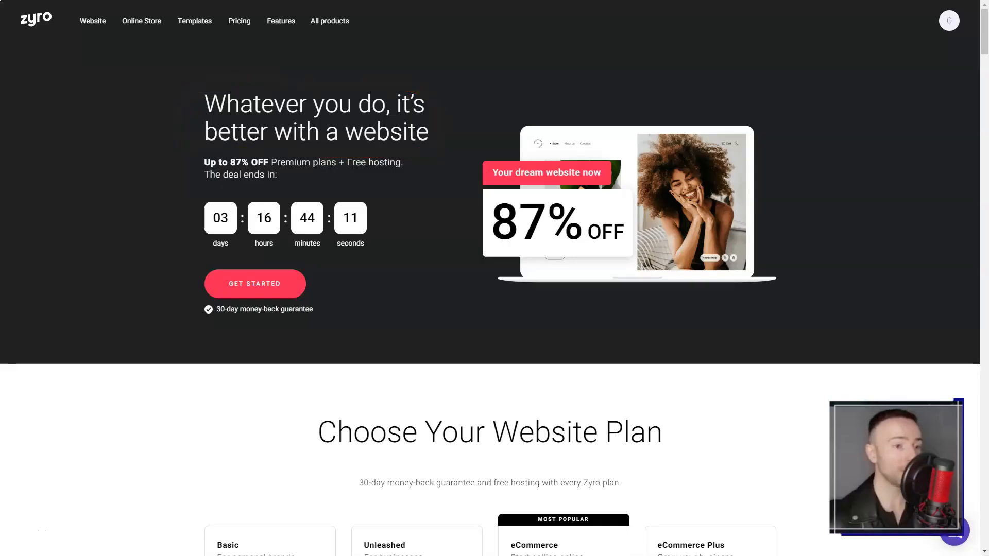
- Scroll down the Zyro Website page through the Easy to Build and Easy to Grow sections
scroll("down", 3)
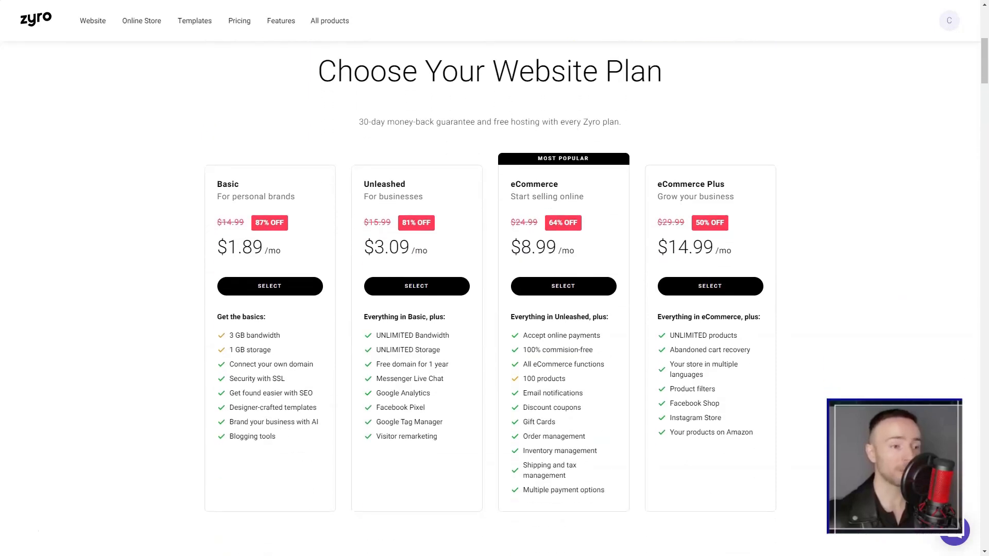
scroll("down", 3)
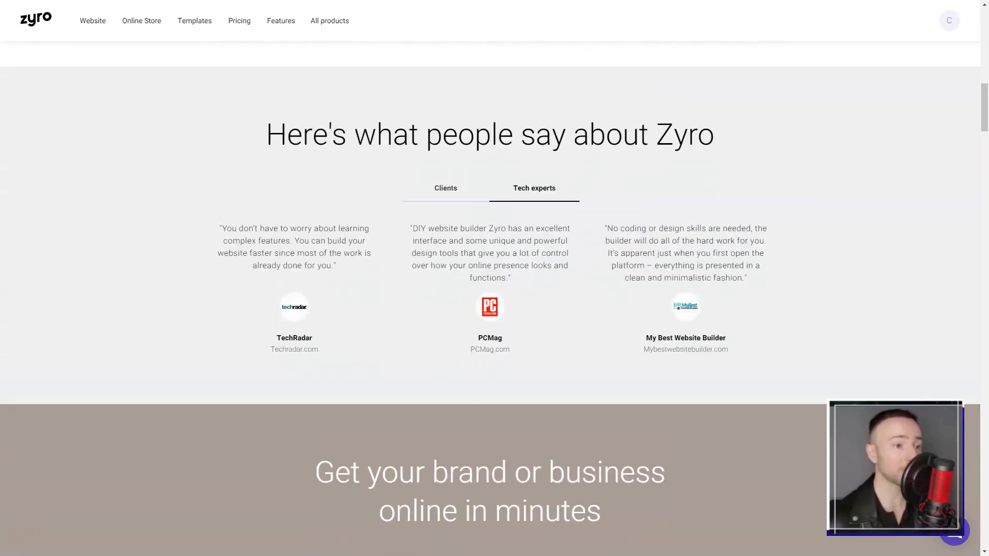
scroll("down", 3)
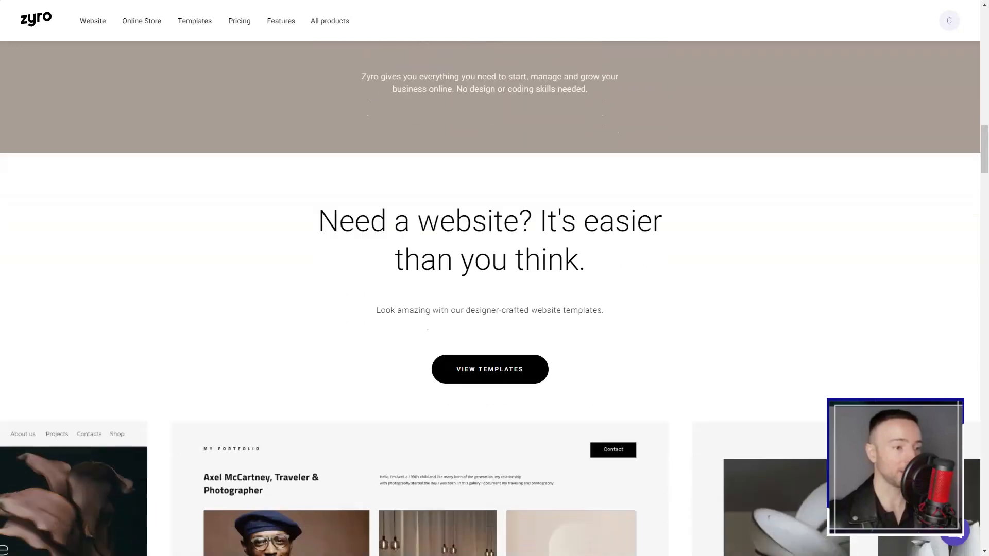
scroll("down", 3)
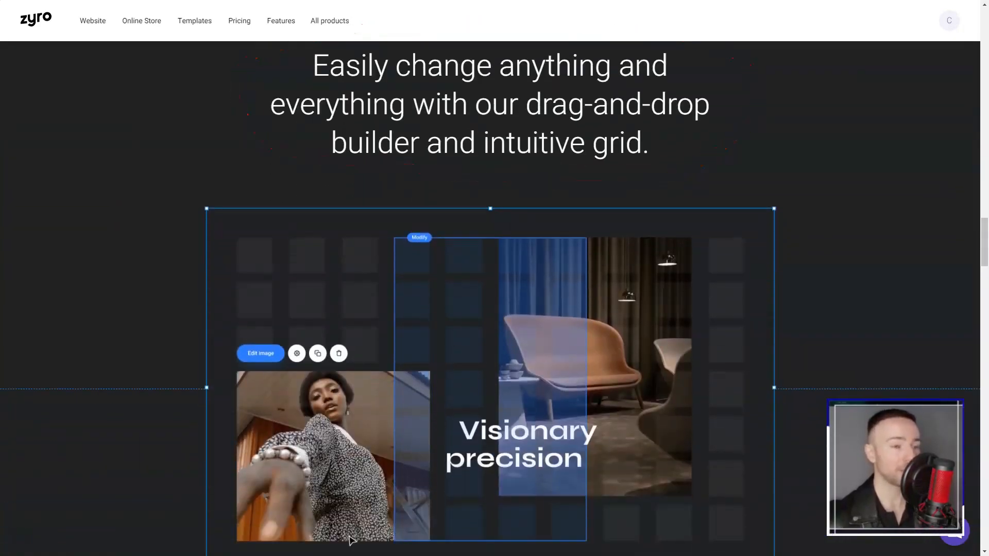
scroll("down", 3)
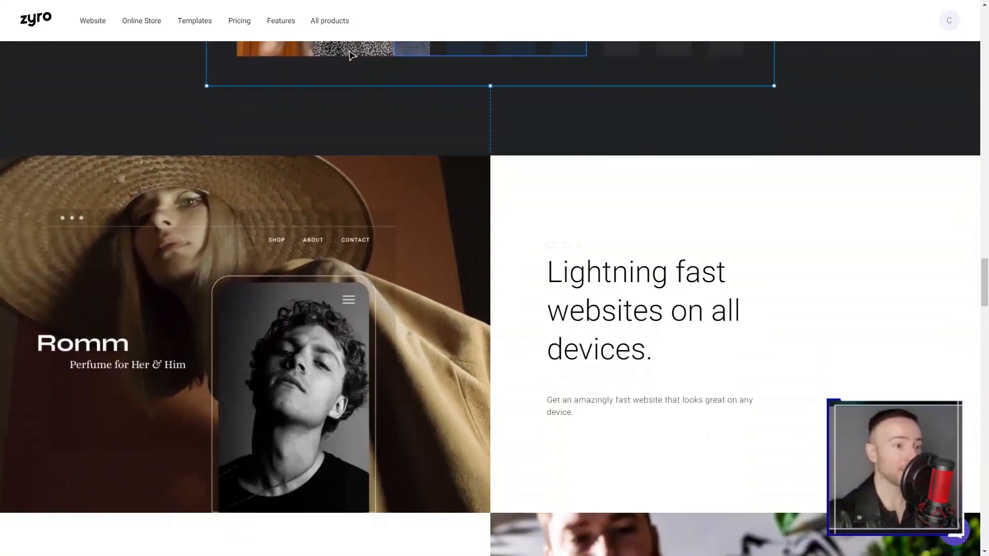
scroll("down", 3)
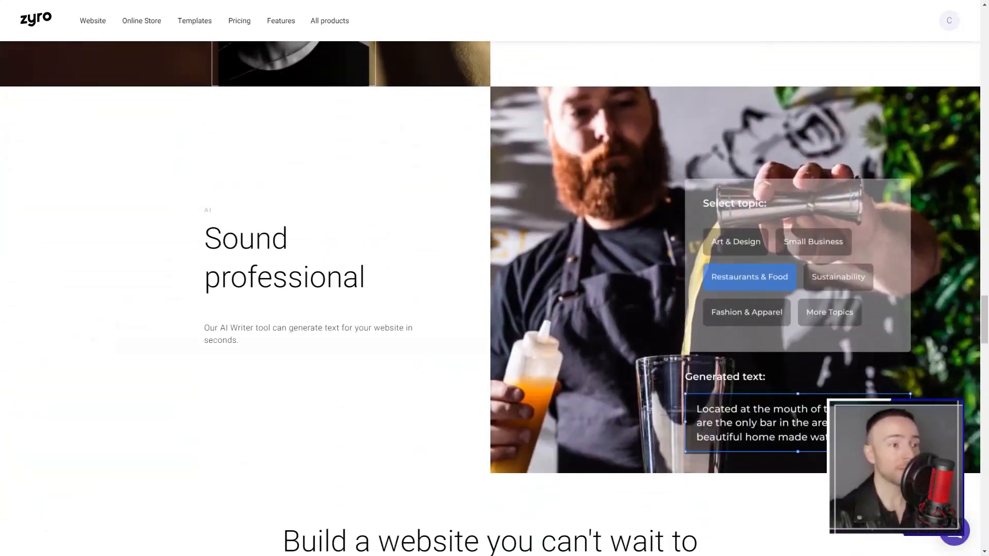
scroll("down", 3)
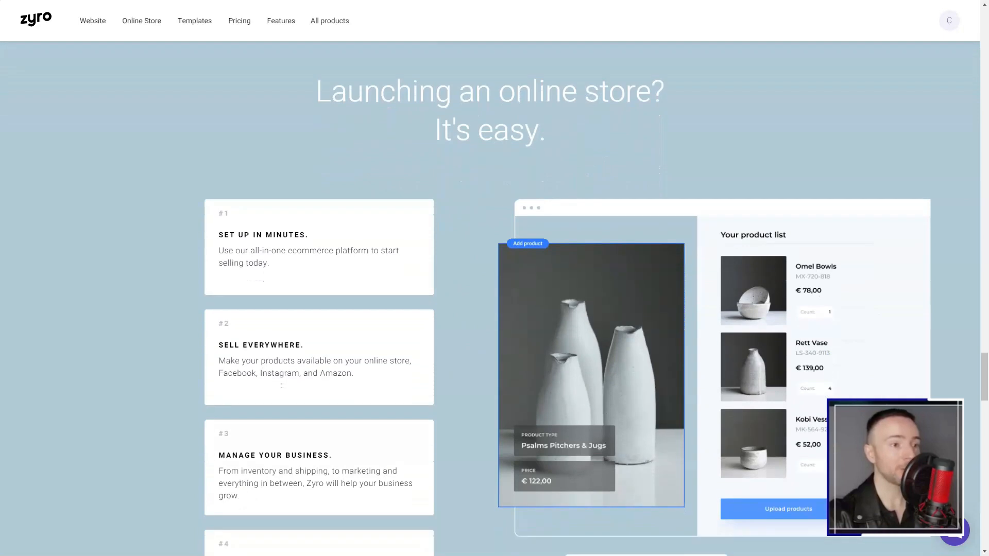
scroll("down", 3)
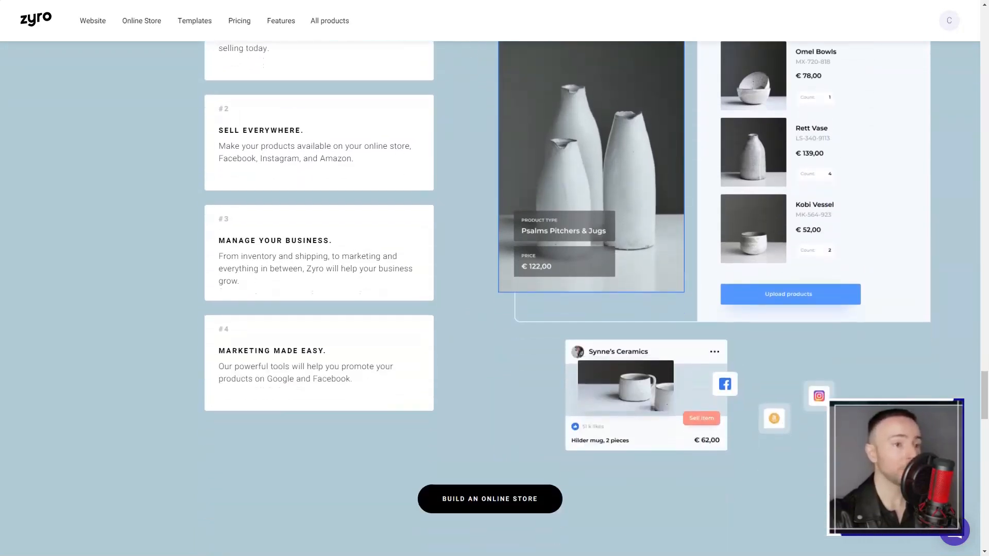
scroll("down", 3)
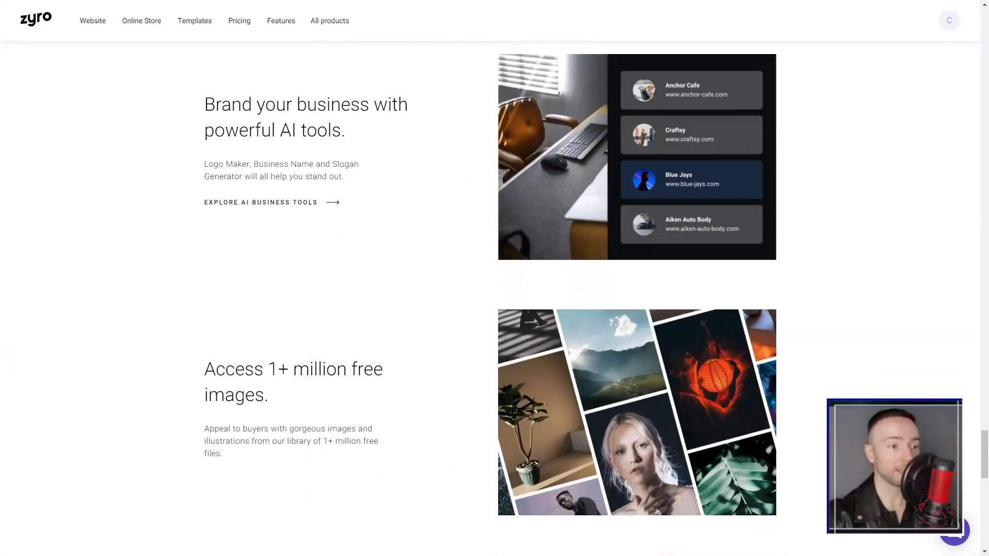
scroll("down", 3)
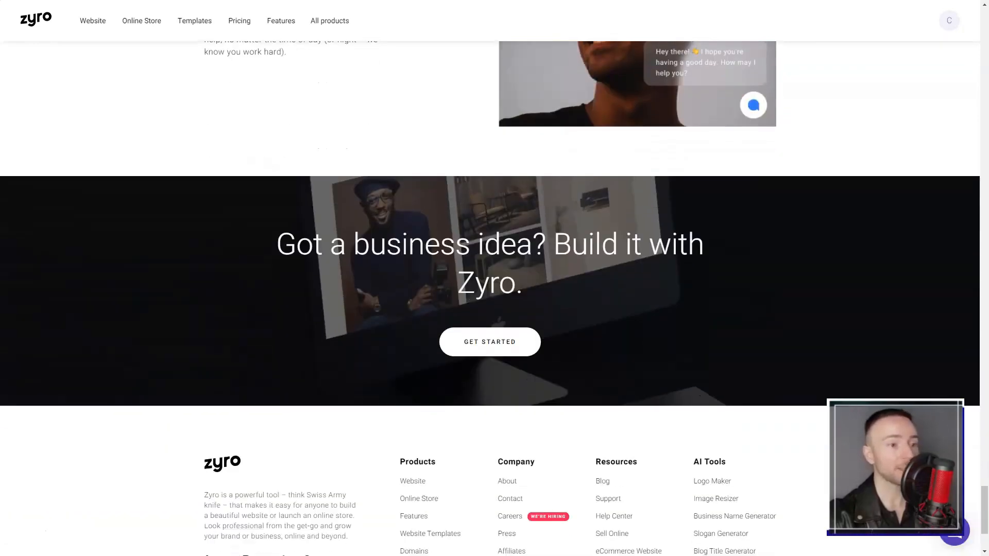
- Scroll back and forth over the Powerful Tools section to review it
scroll("up", 3)
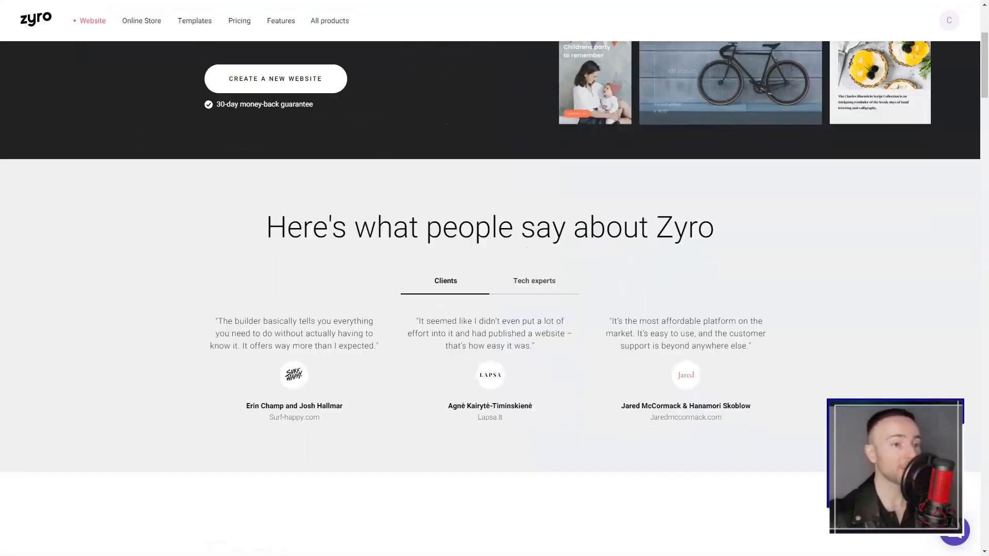
scroll("up", 3)
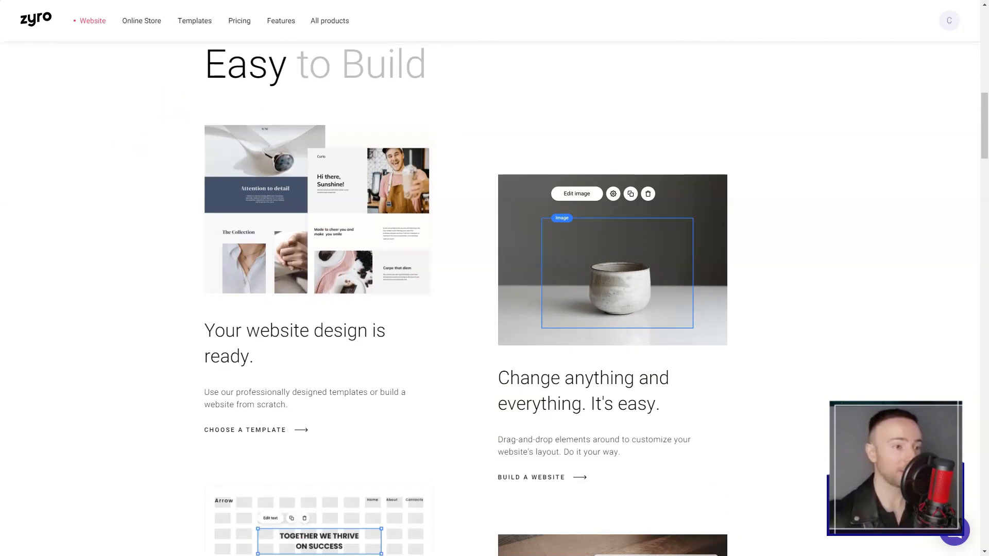
scroll("down", 3)
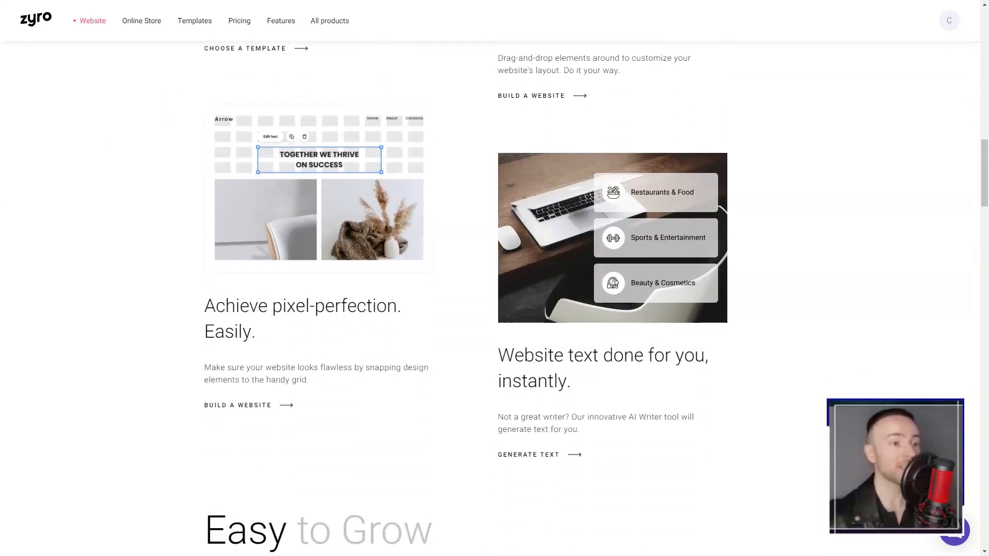
scroll("down", 3)
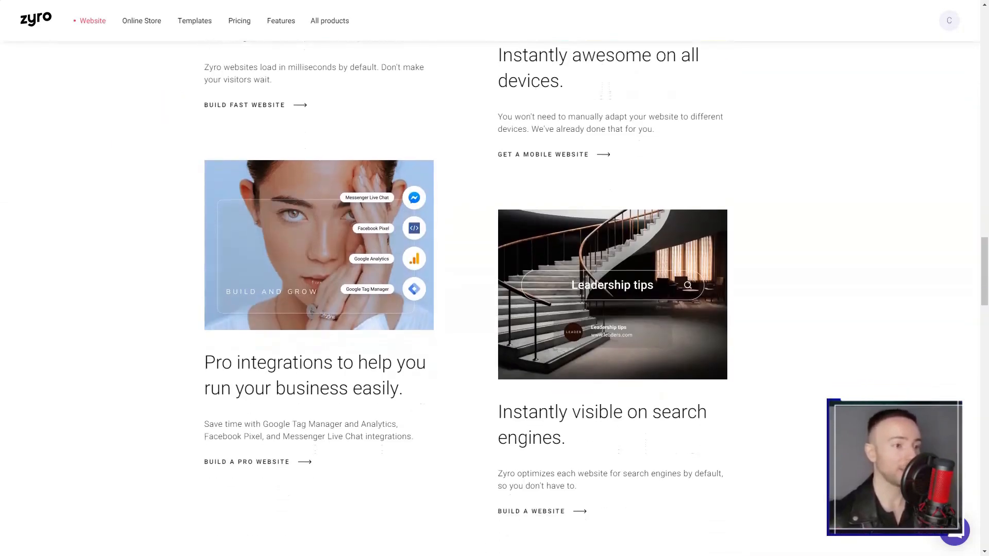
scroll("up", 3)
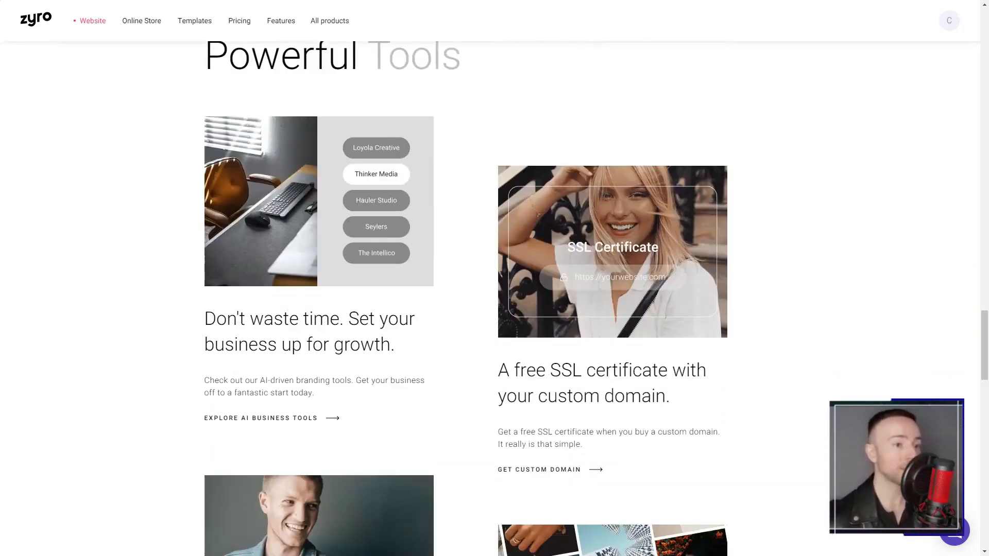
scroll("down", 3)
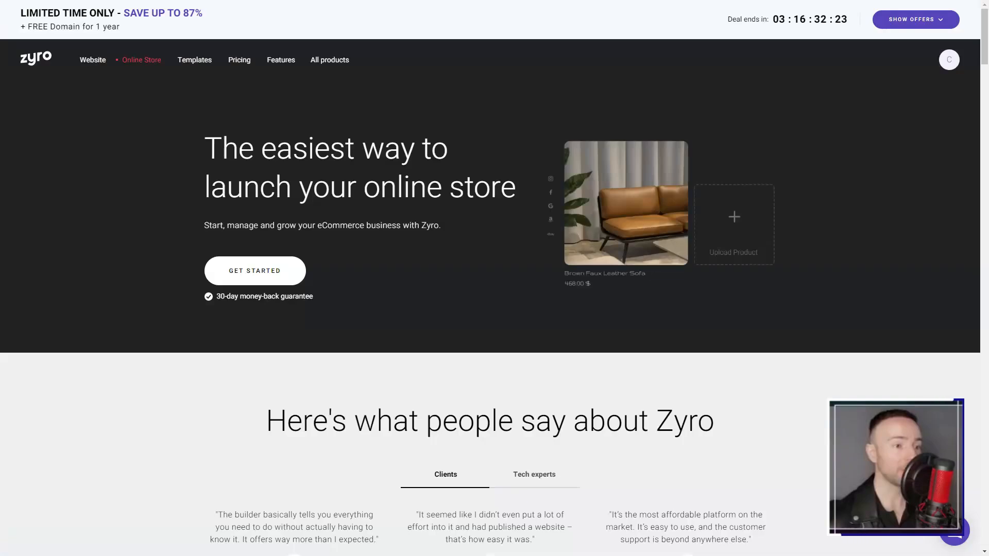
- Scroll the Online Store page through selling, management, growth, setup steps and FAQ to the footer
scroll("down", 3)
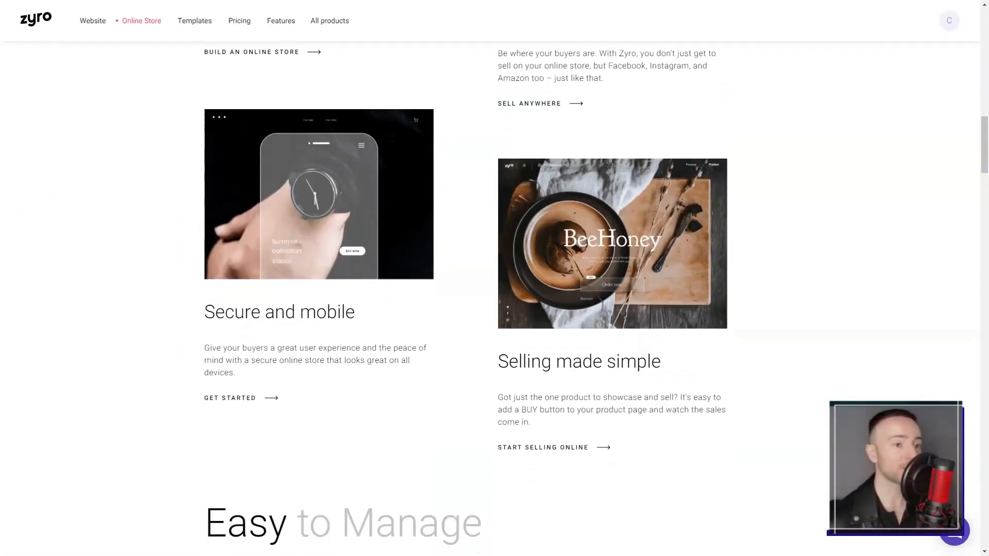
scroll("down", 3)
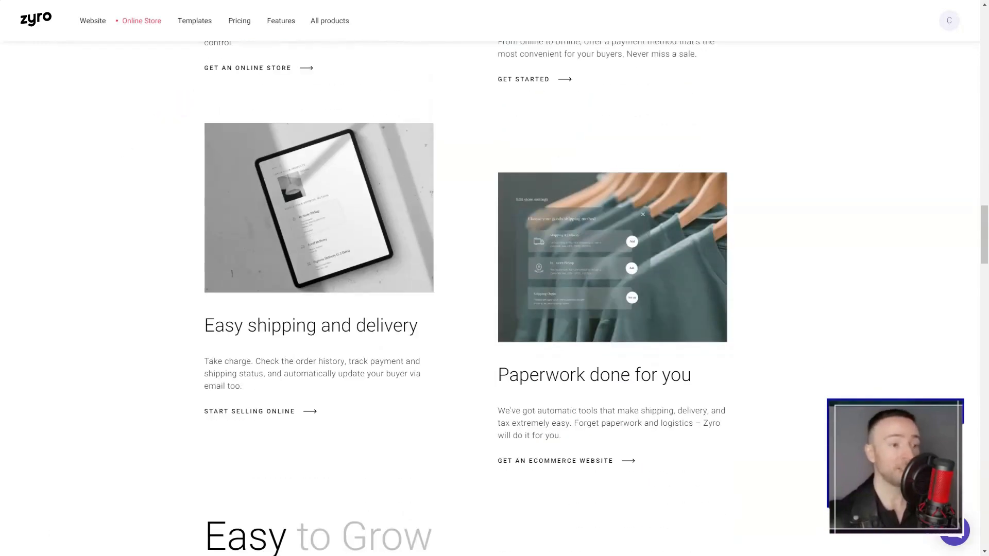
scroll("down", 3)
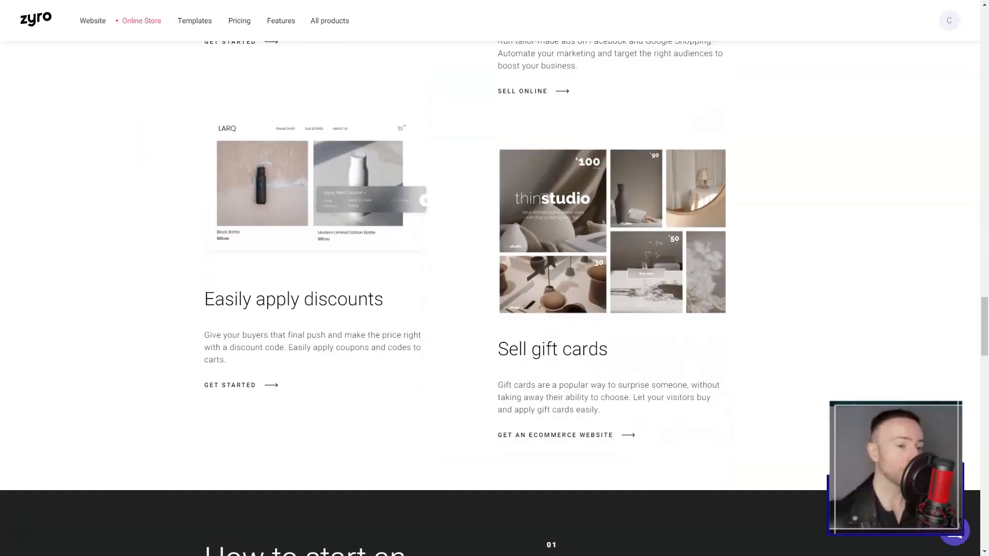
scroll("down", 3)
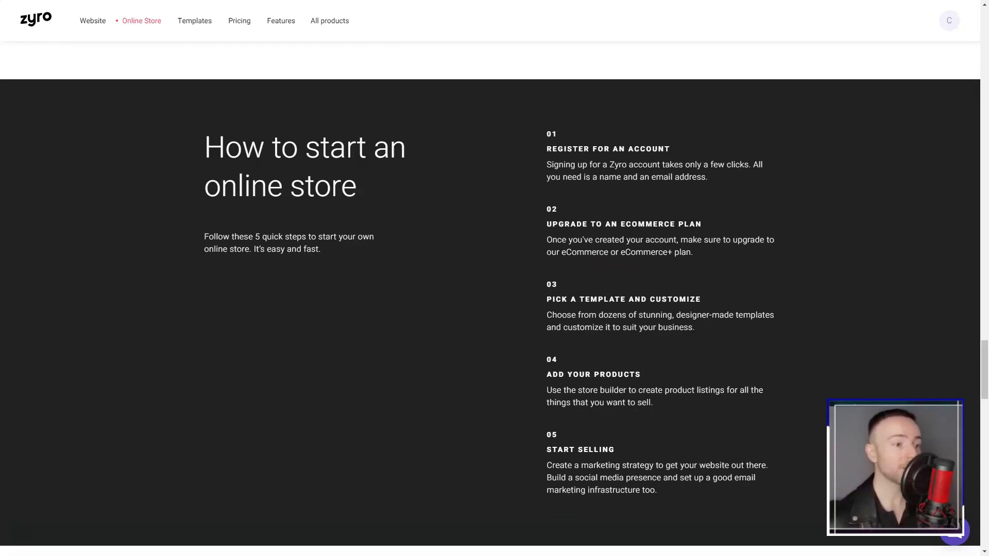
scroll("down", 3)
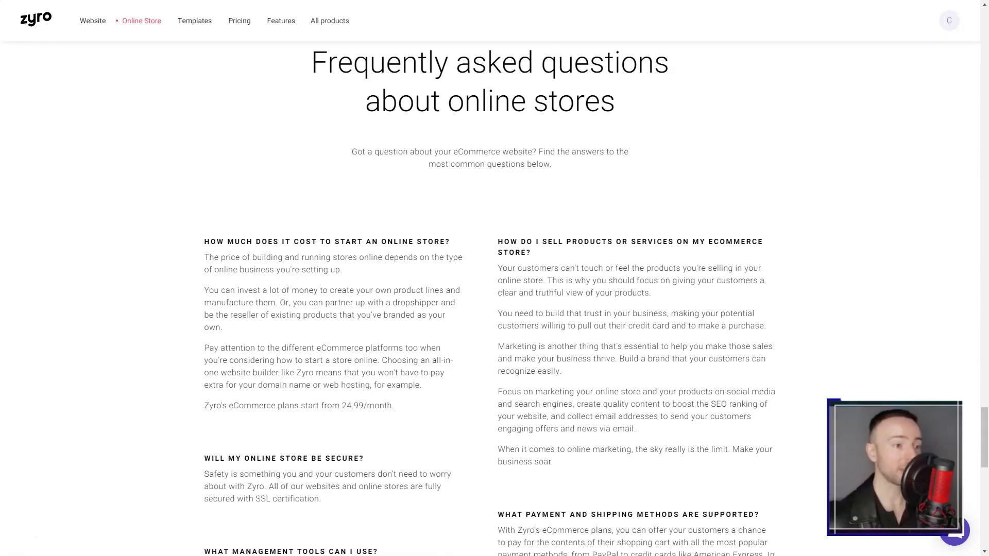
scroll("down", 3)
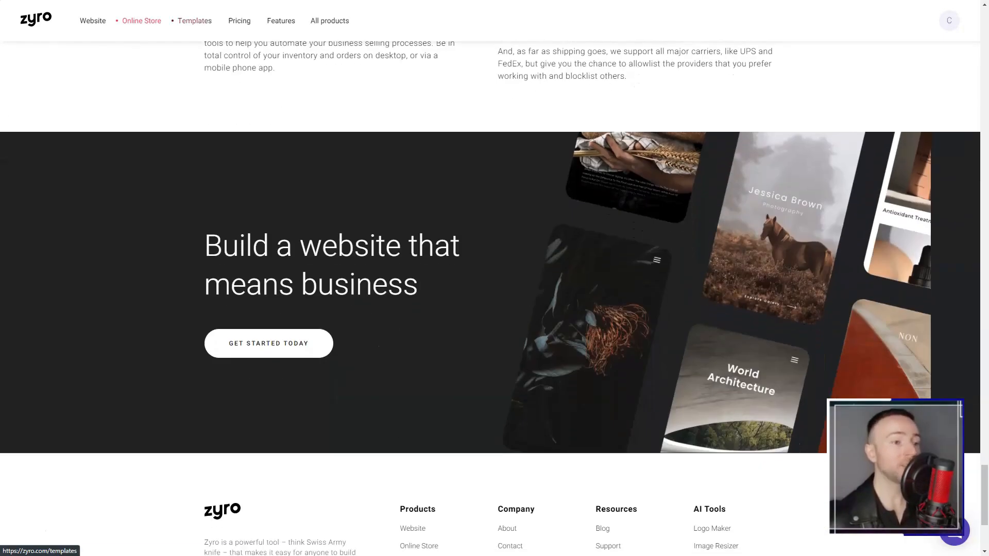
- Browse the Zyro Templates gallery, scrolling down through the designs
left_click(195, 20)
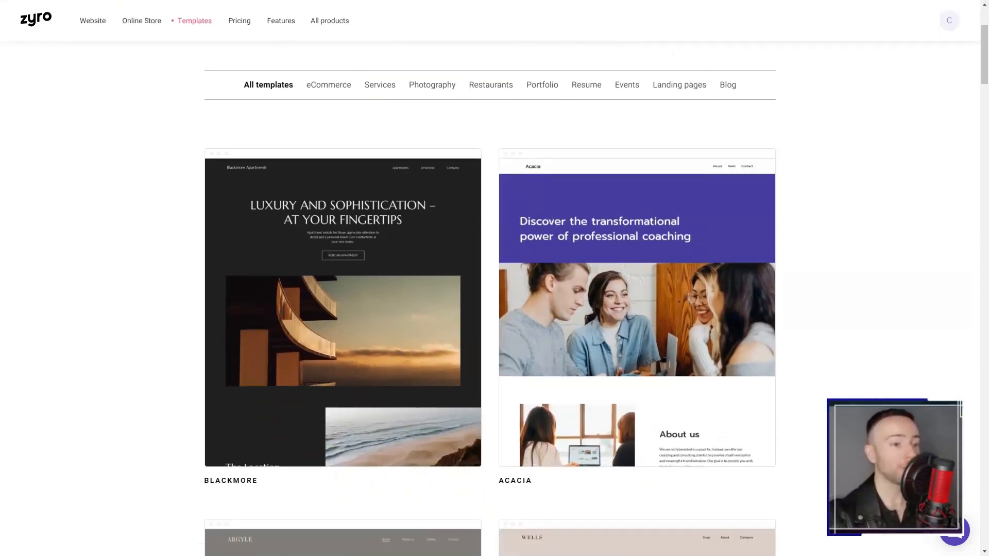
scroll("down", 3)
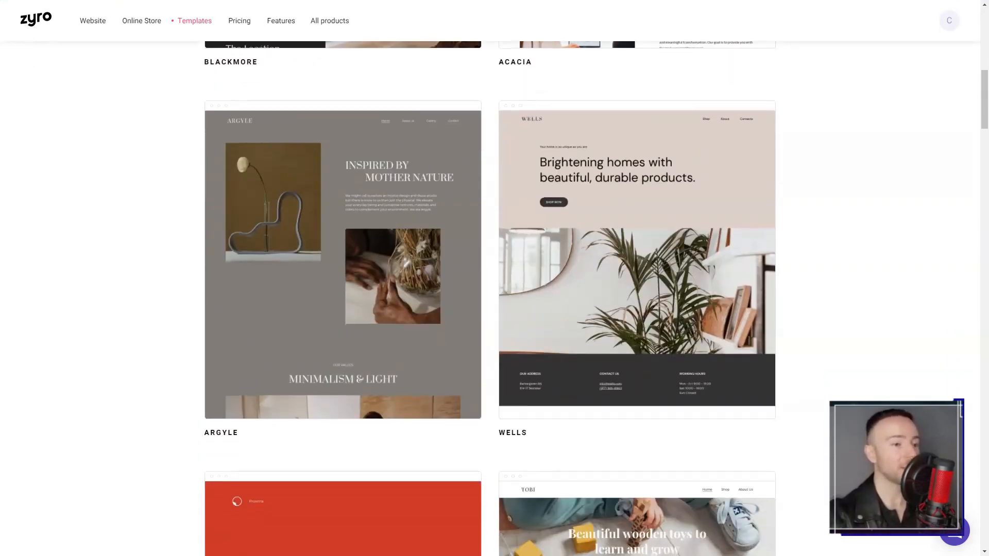
scroll("down", 3)
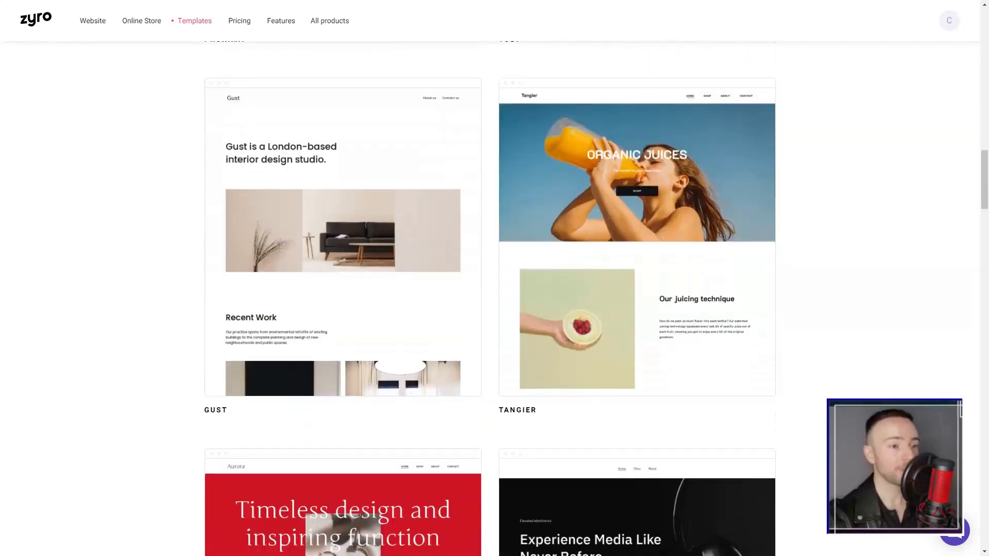
scroll("down", 3)
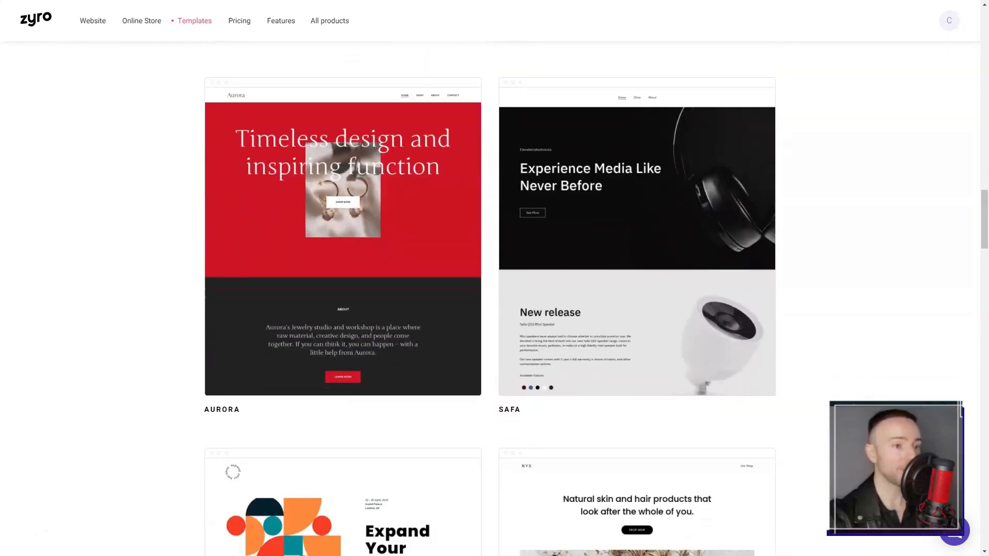
scroll("down", 3)
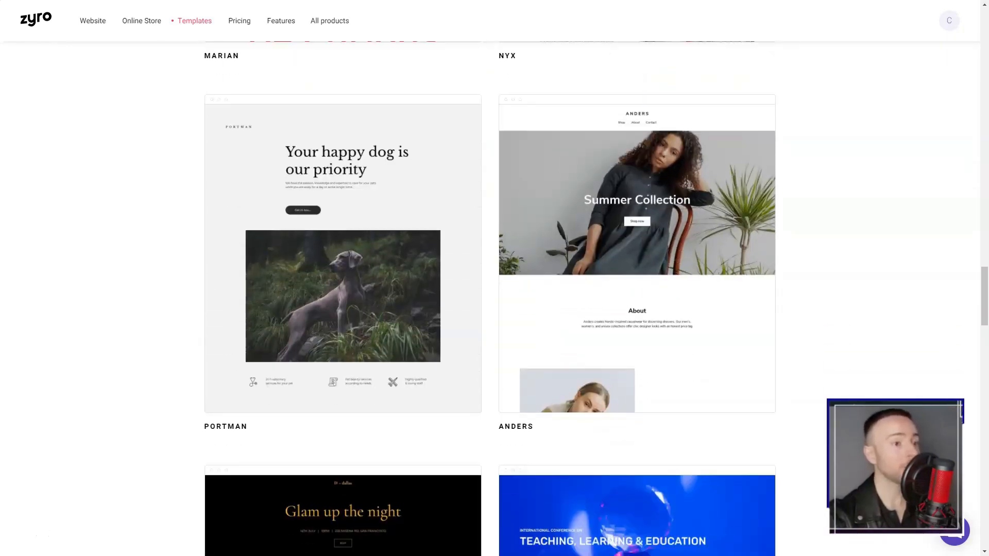
scroll("down", 3)
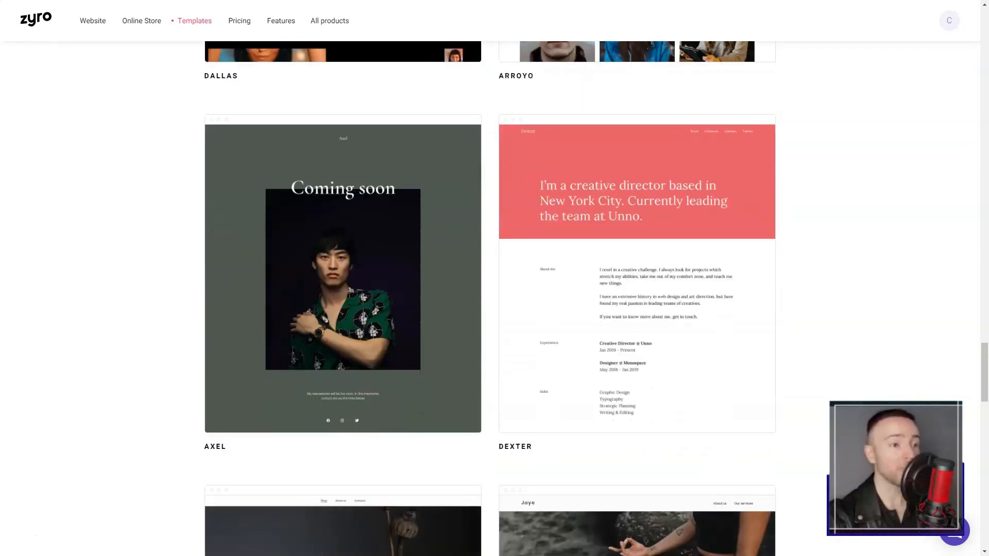
scroll("down", 3)
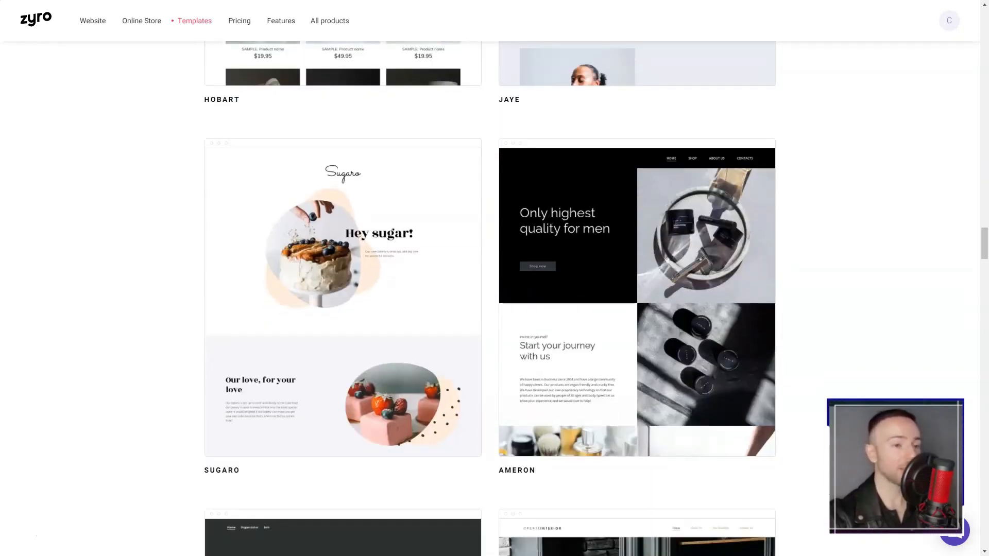
scroll("down", 3)
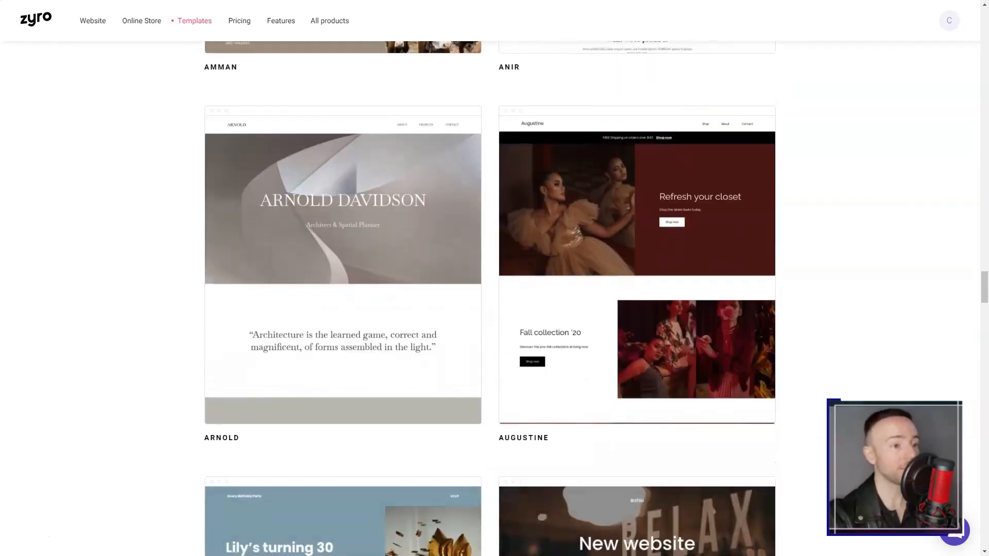
scroll("down", 3)
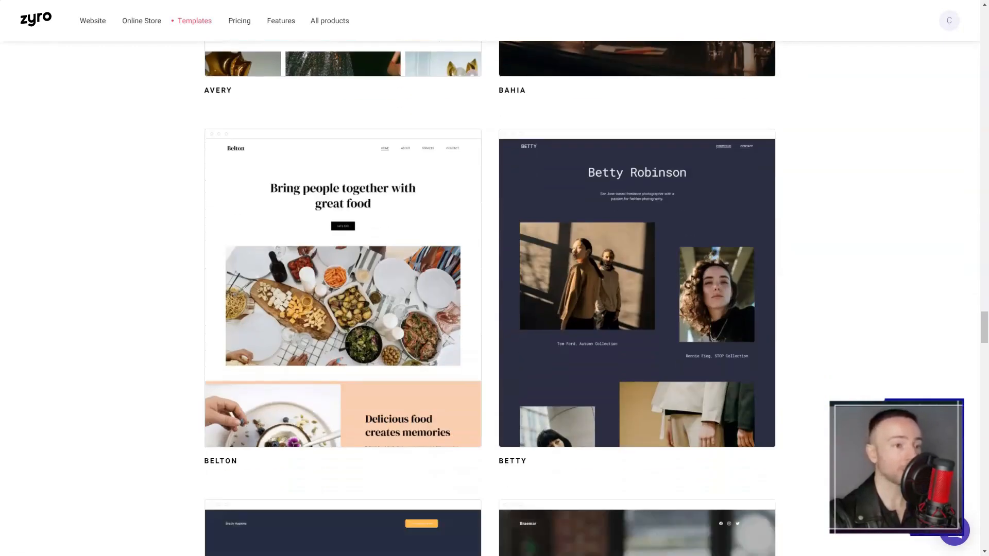
- Bring up the Pricing page and scroll through the premium plans, guarantees and FAQ
left_click(239, 20)
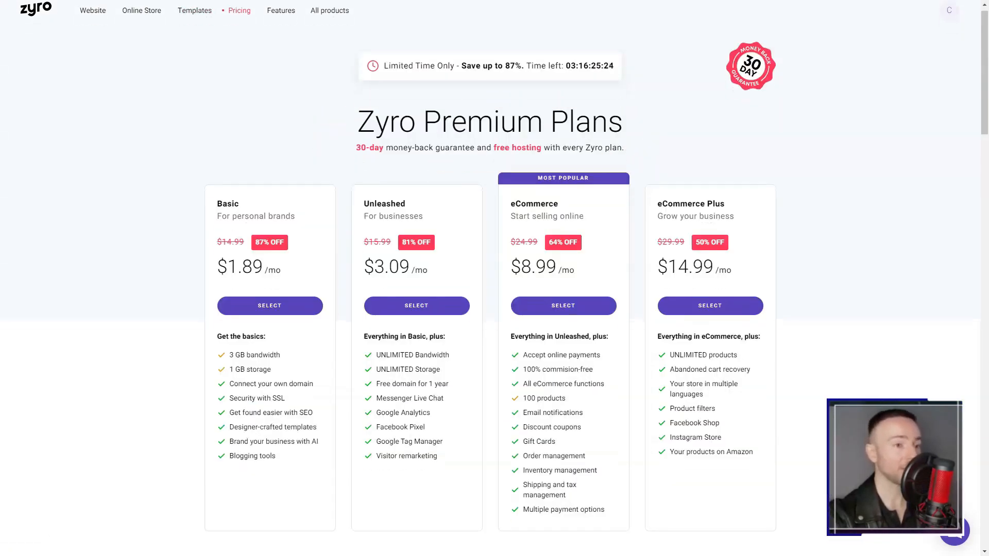
scroll("down", 3)
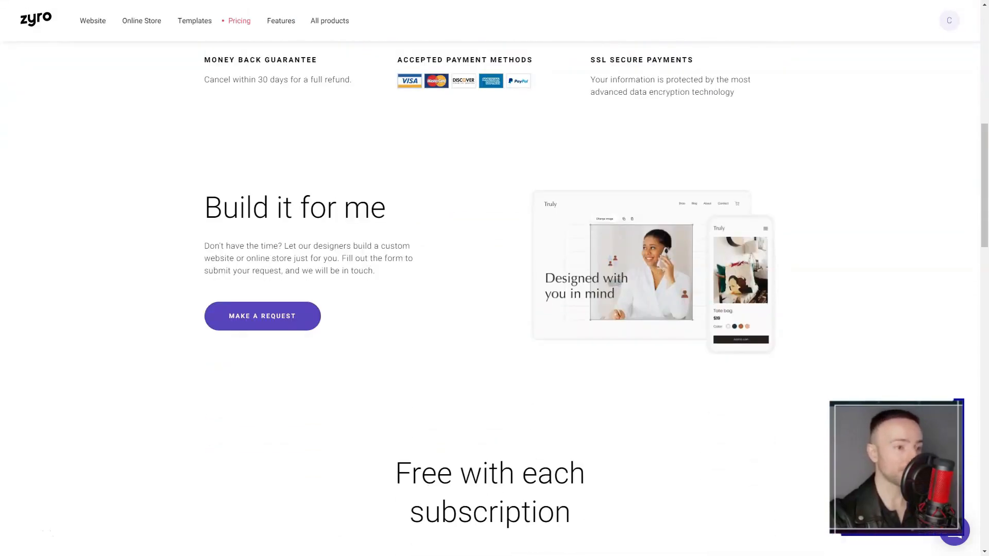
scroll("down", 3)
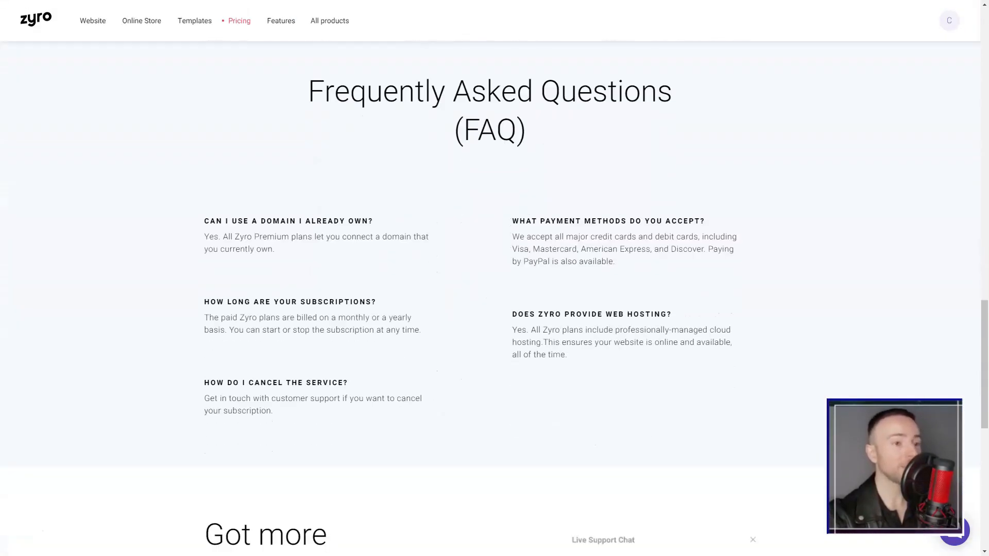
- Browse the Features page past eCommerce, domains and hosting, search optimization to AI business tools
left_click(280, 20)
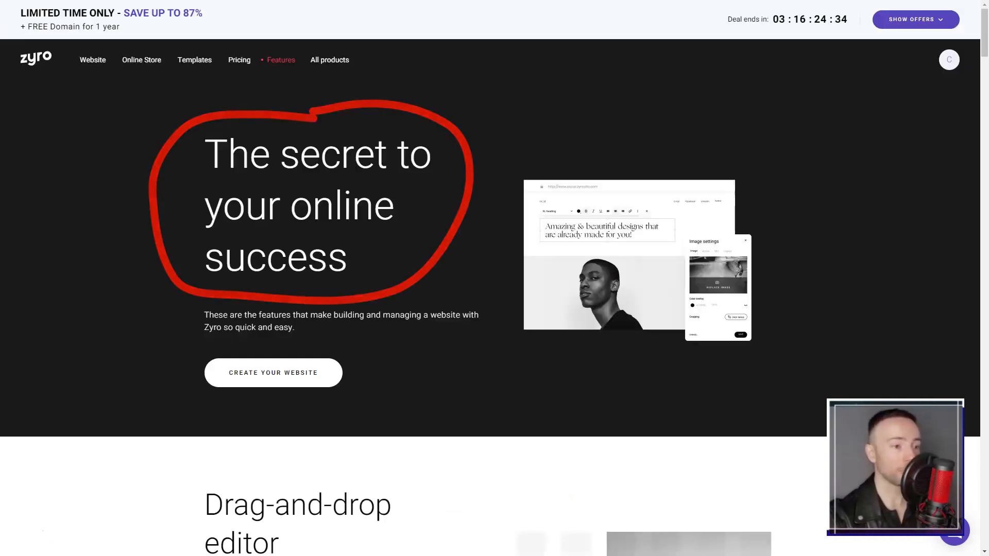
scroll("down", 3)
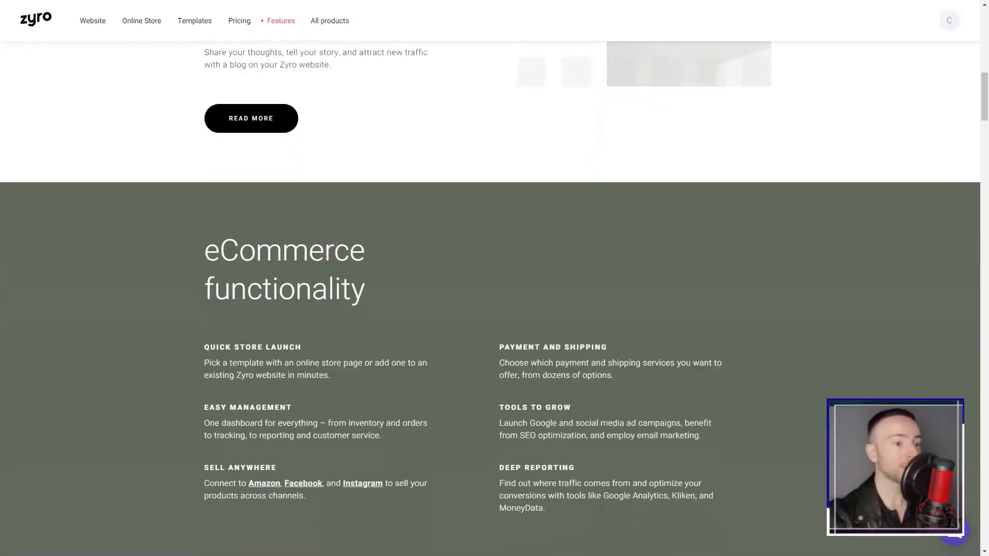
scroll("down", 3)
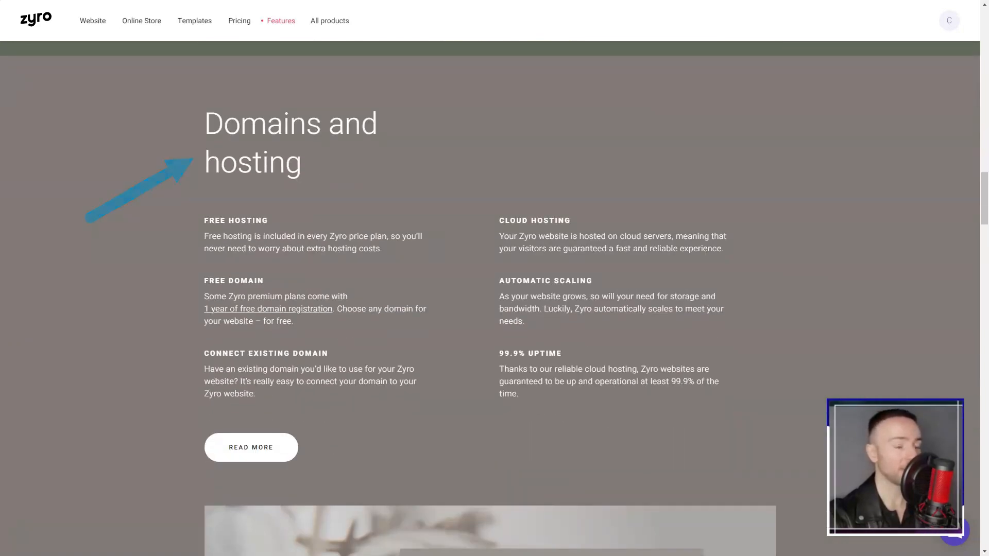
scroll("down", 3)
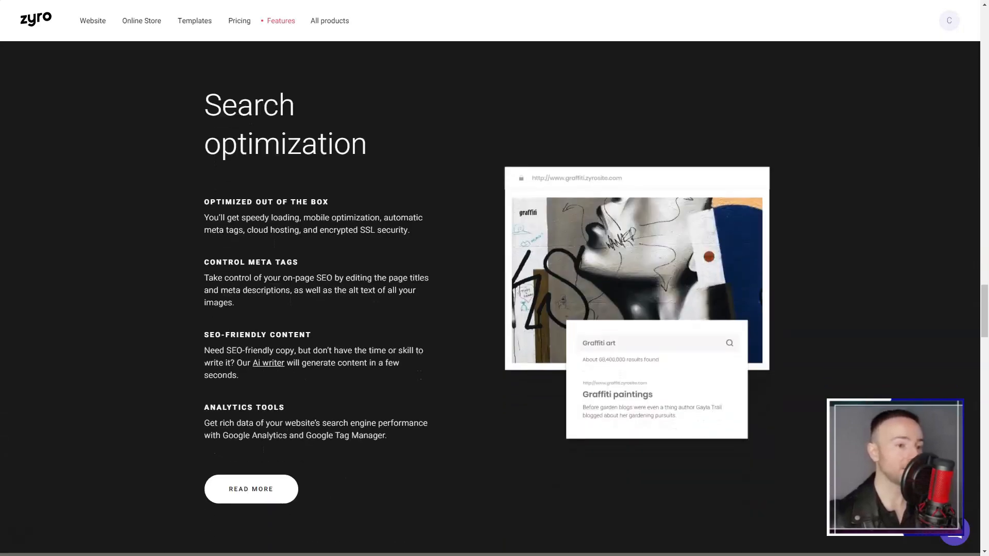
scroll("down", 3)
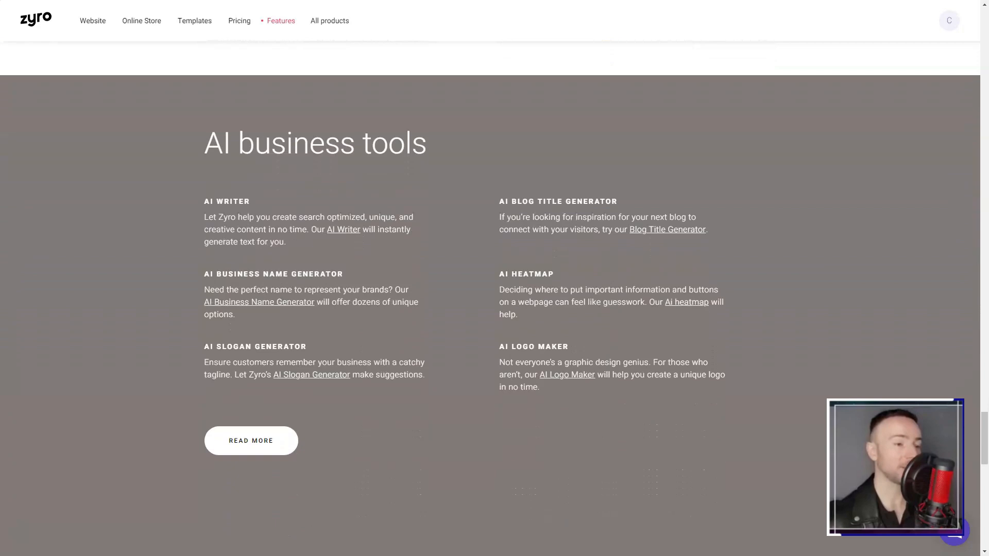
scroll("down", 3)
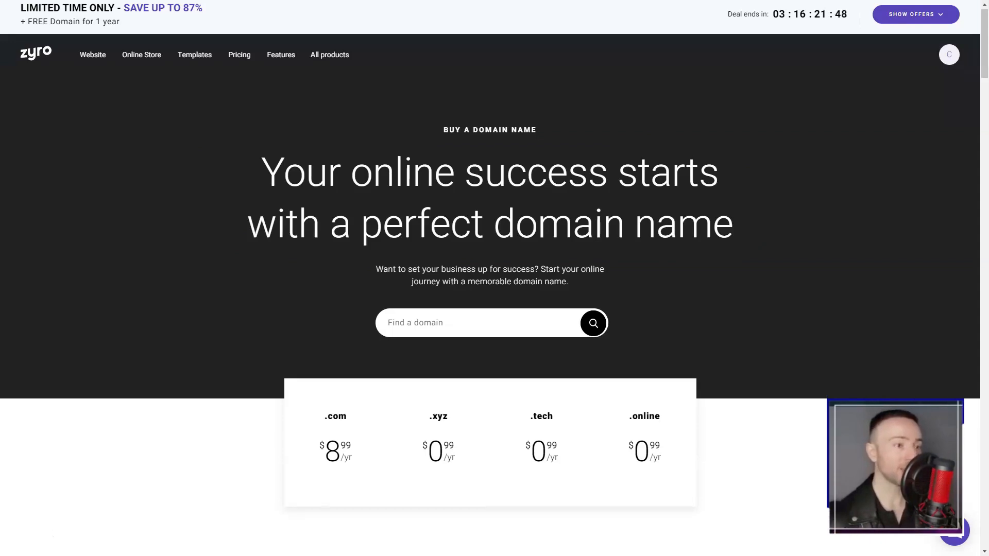
- Scroll the domain-name page through its tips and FAQs, then the logo maker's 4 easy steps
scroll("down", 3)
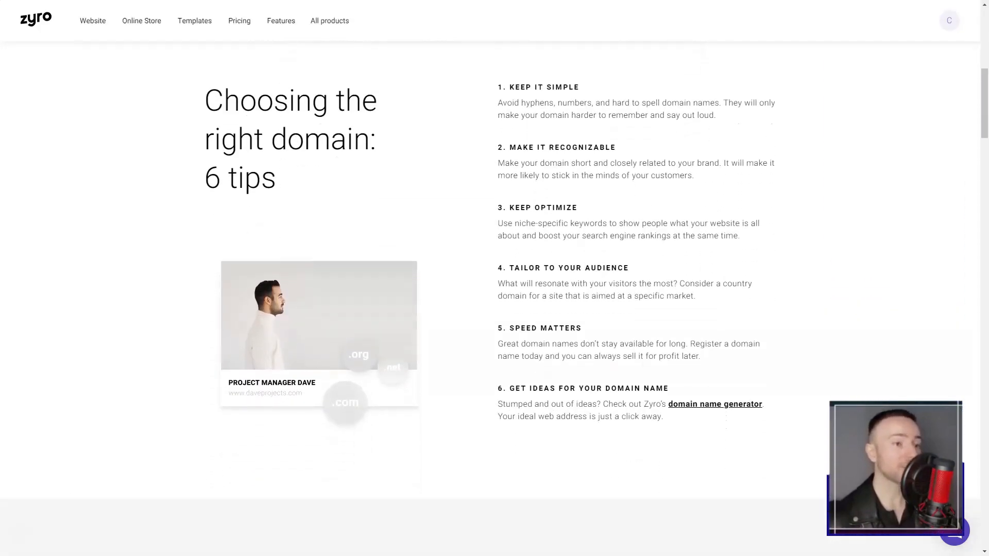
scroll("down", 3)
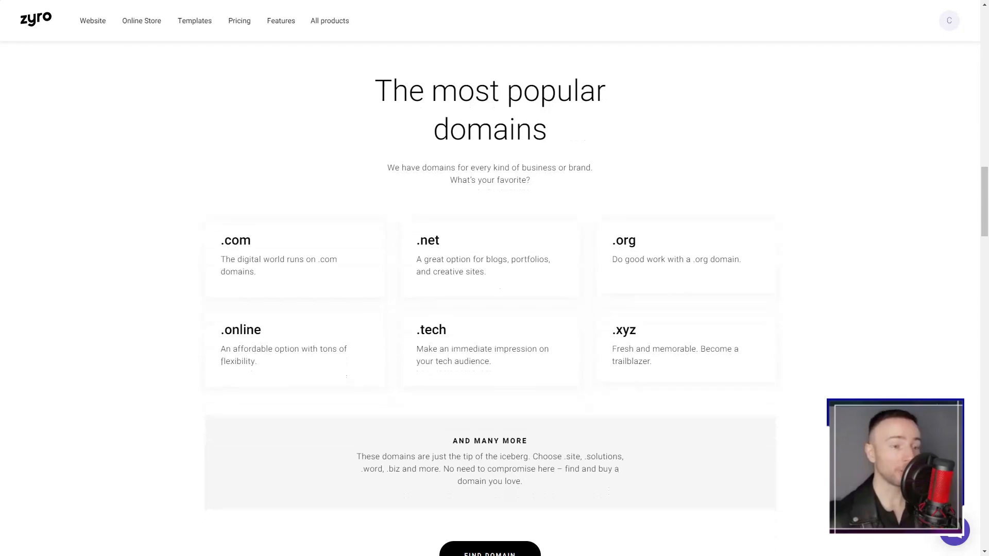
scroll("down", 3)
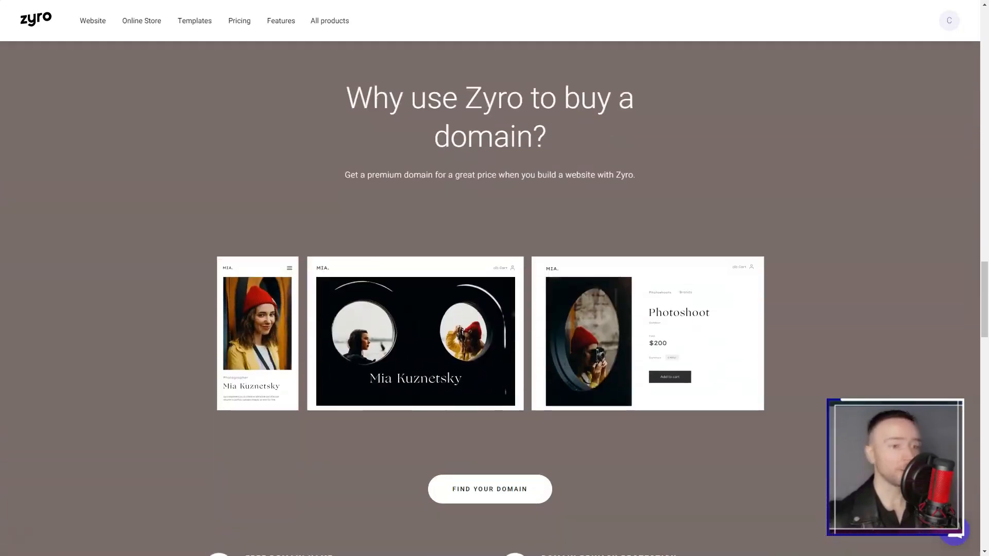
scroll("down", 3)
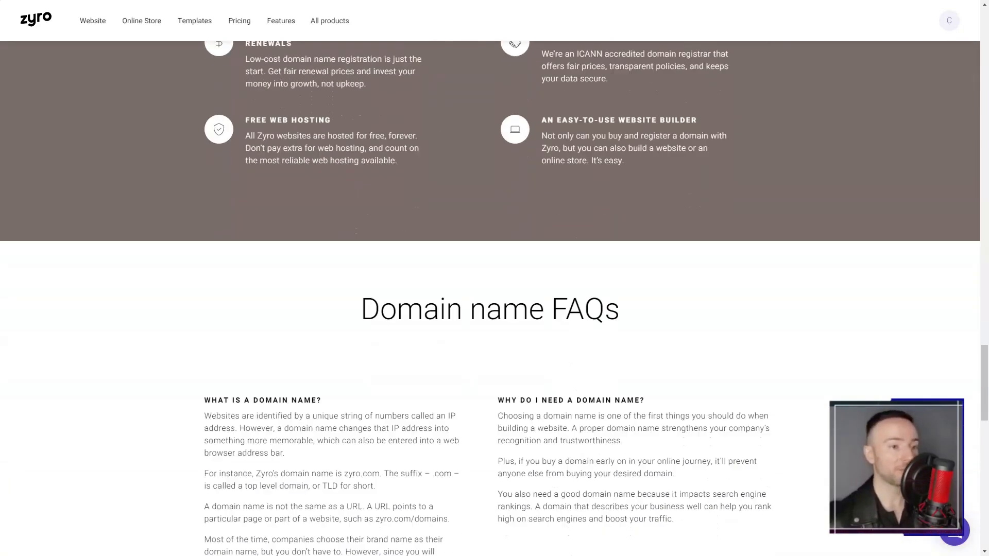
scroll("down", 3)
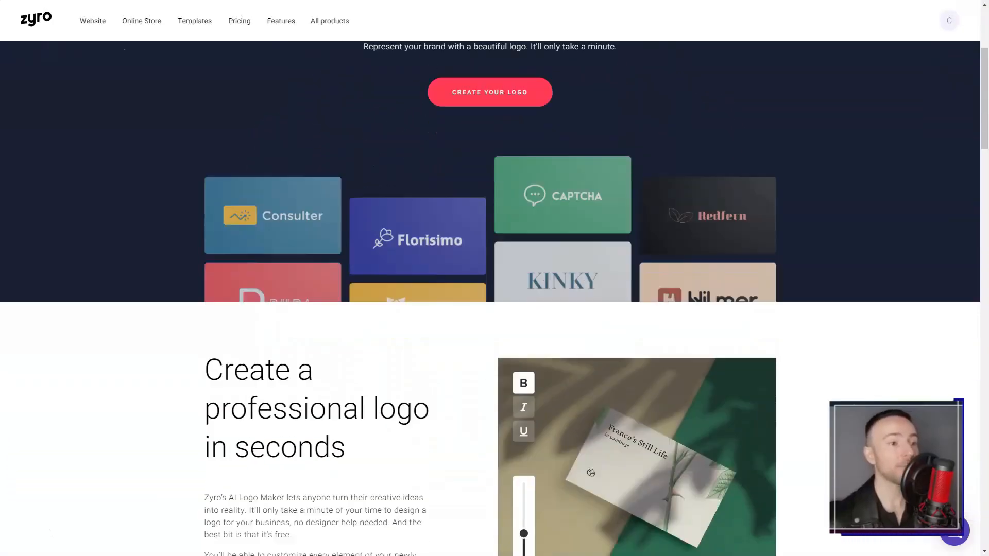
scroll("down", 3)
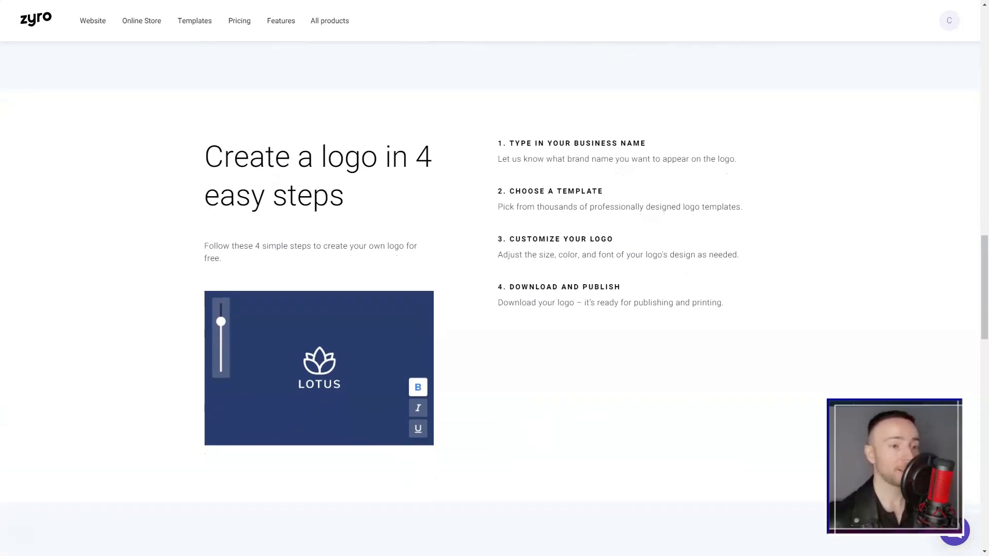
scroll("down", 3)
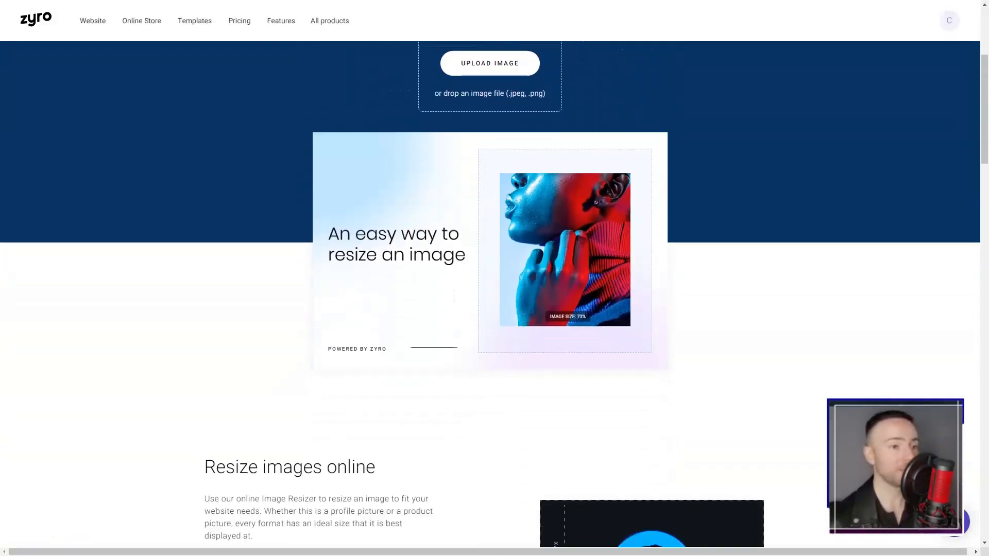
- Scroll through the image resizer, slogan maker, AI heatmap and business name generator pages to the FAQ
scroll("down", 3)
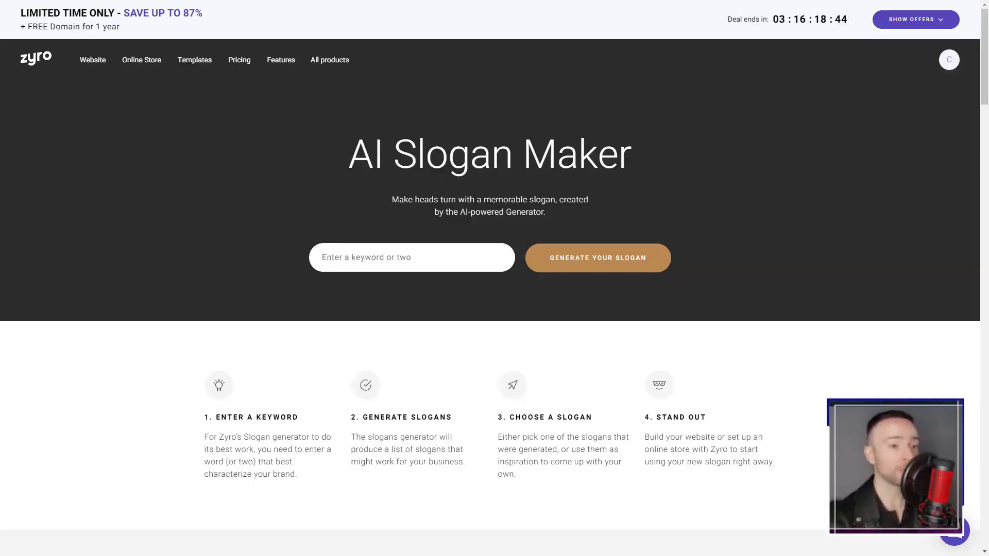
scroll("down", 3)
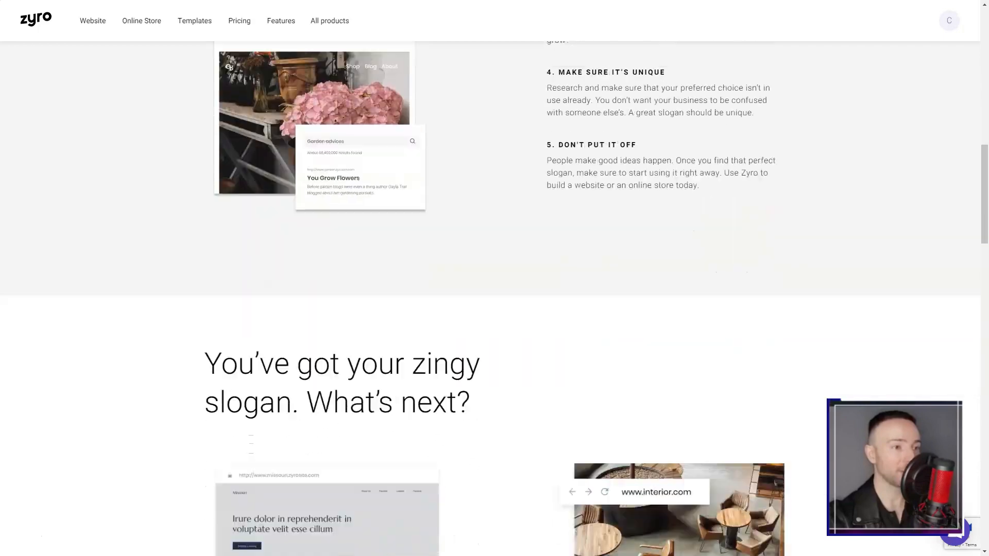
scroll("down", 3)
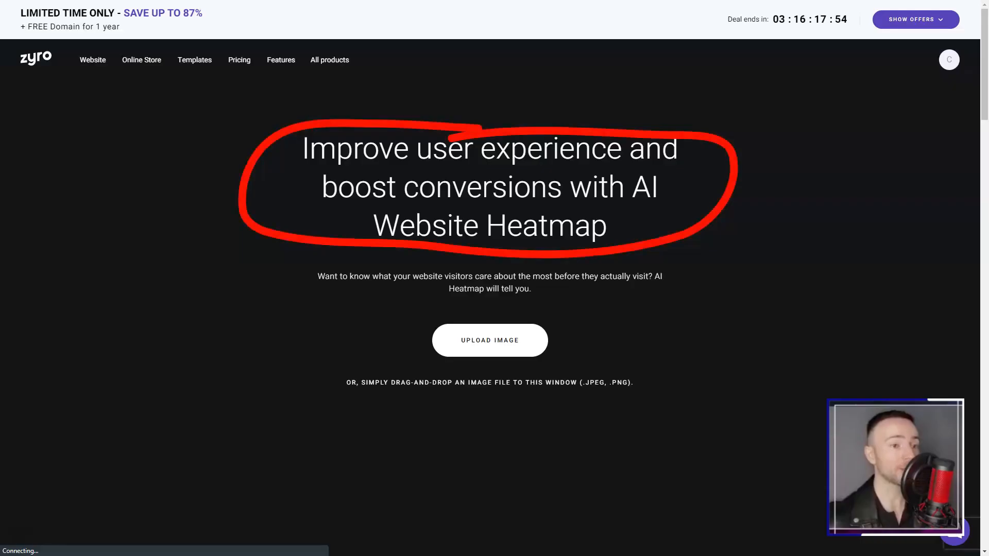
scroll("down", 3)
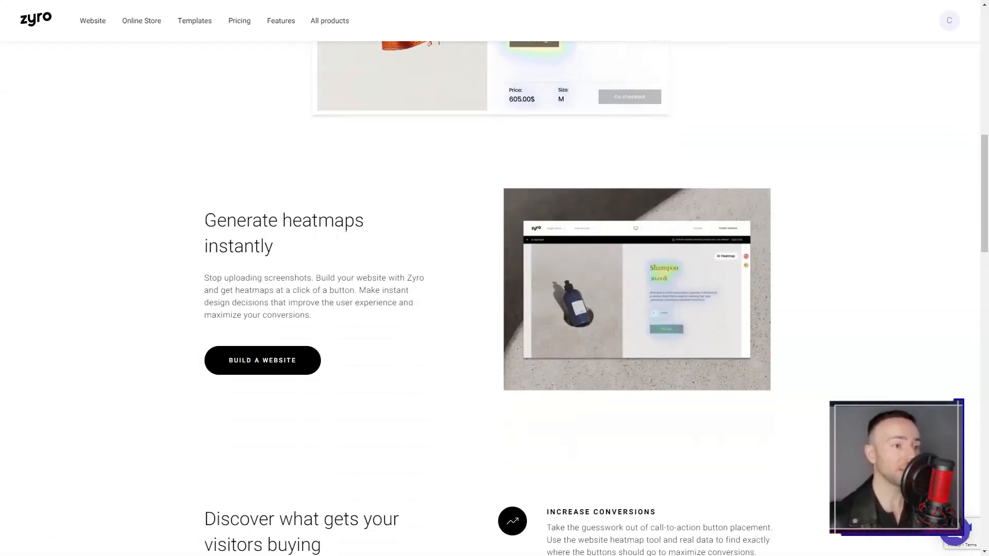
scroll("down", 3)
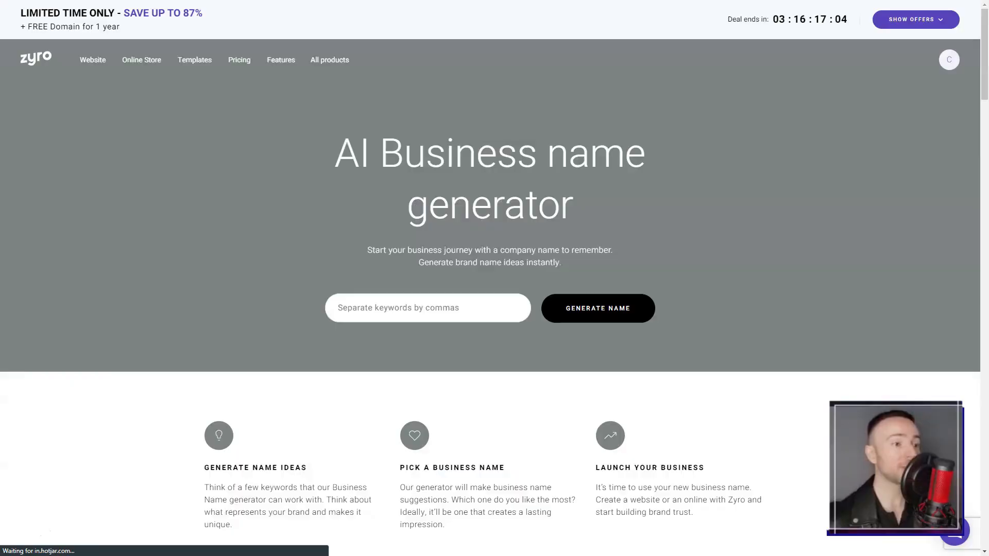
scroll("down", 3)
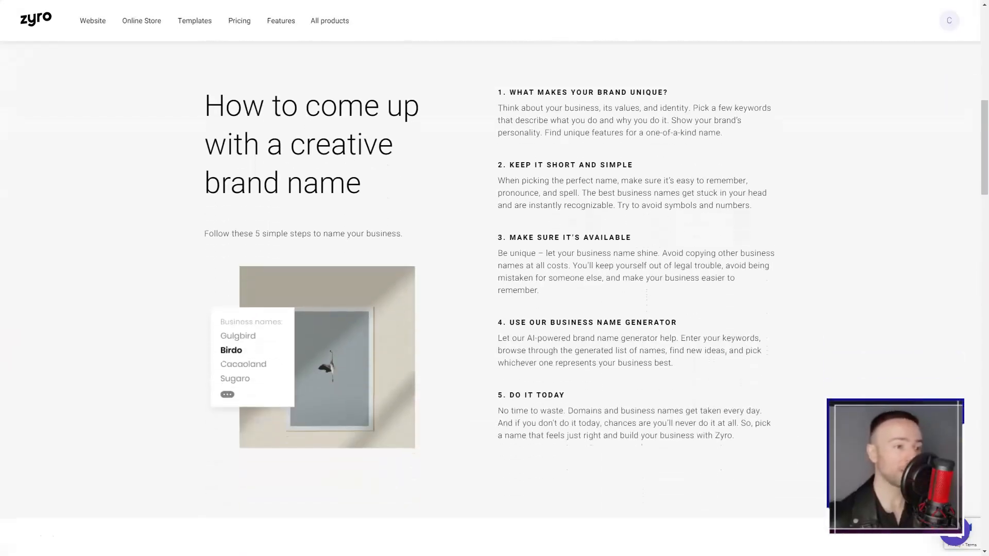
scroll("down", 3)
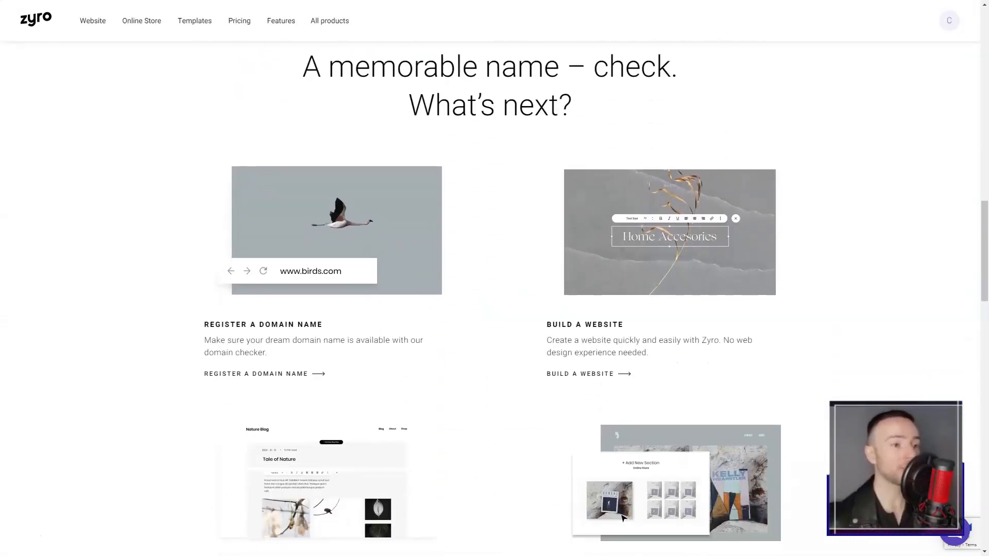
scroll("down", 3)
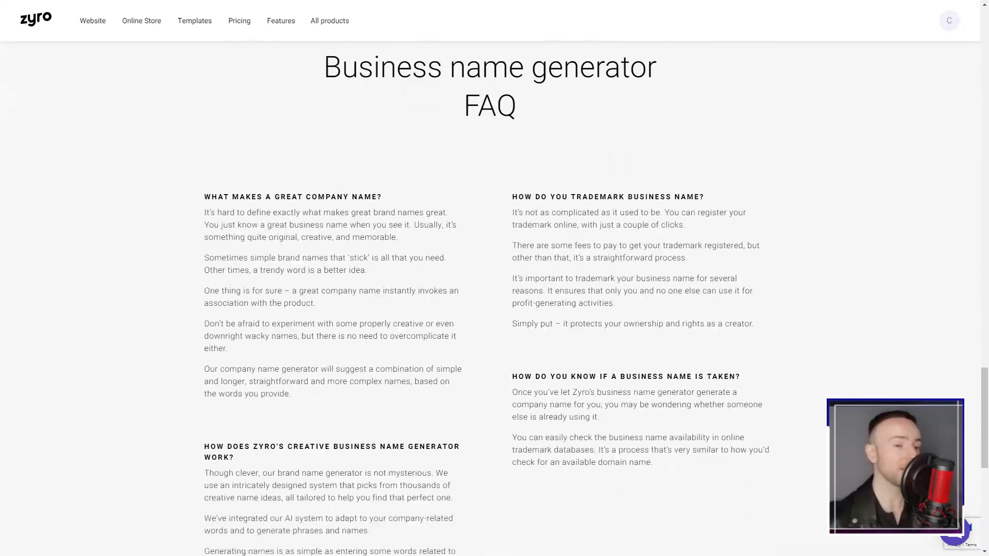
- Preview the Blackmore Apartments template from the gallery and view it at tablet size
left_click(195, 20)
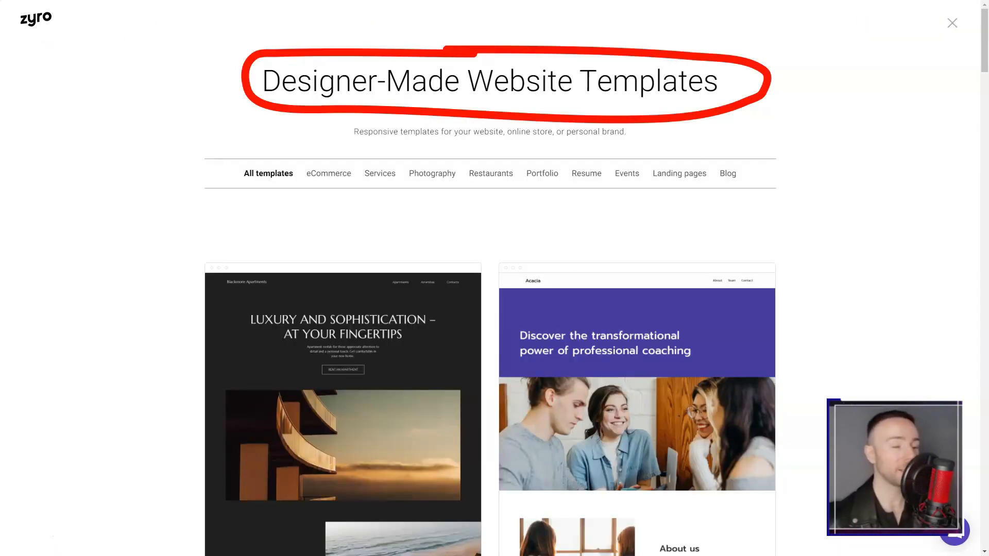
scroll("down", 3)
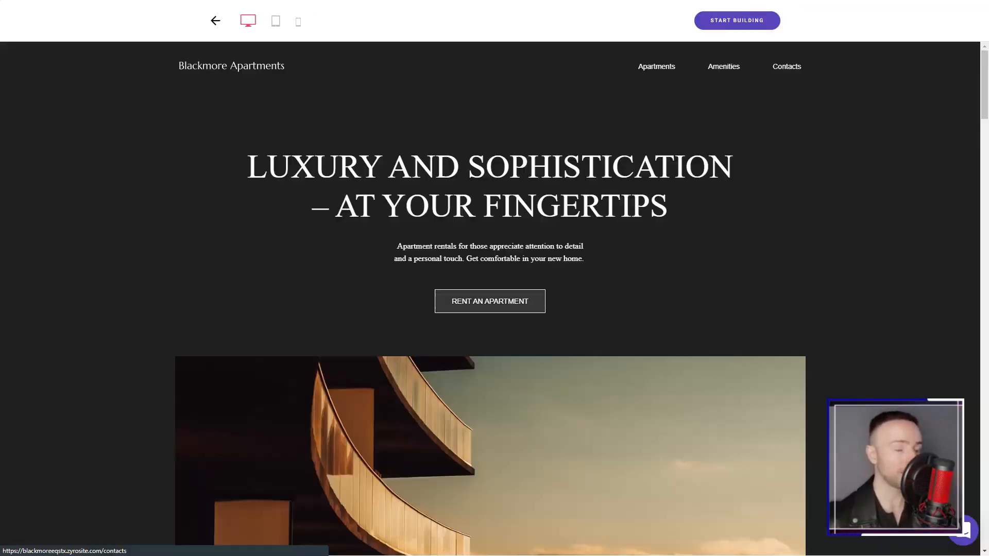
left_click(275, 20)
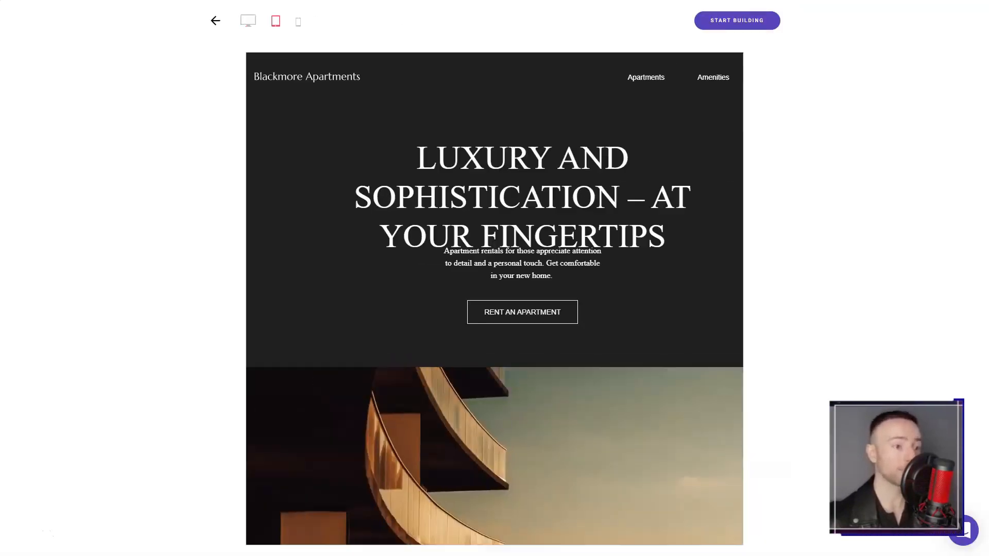
left_click(215, 20)
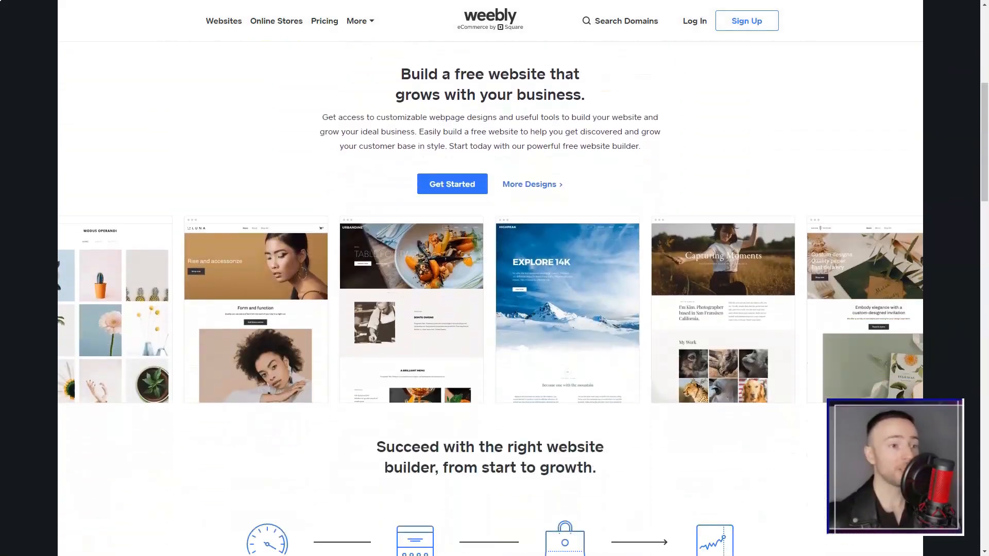
- Scroll the Weebly free website builder homepage down to its footer
scroll("down", 3)
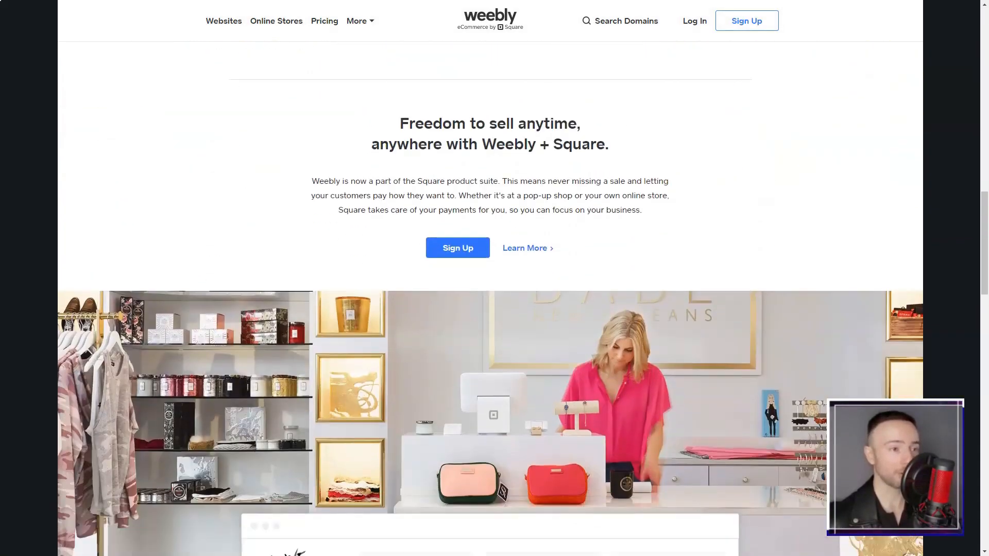
scroll("down", 3)
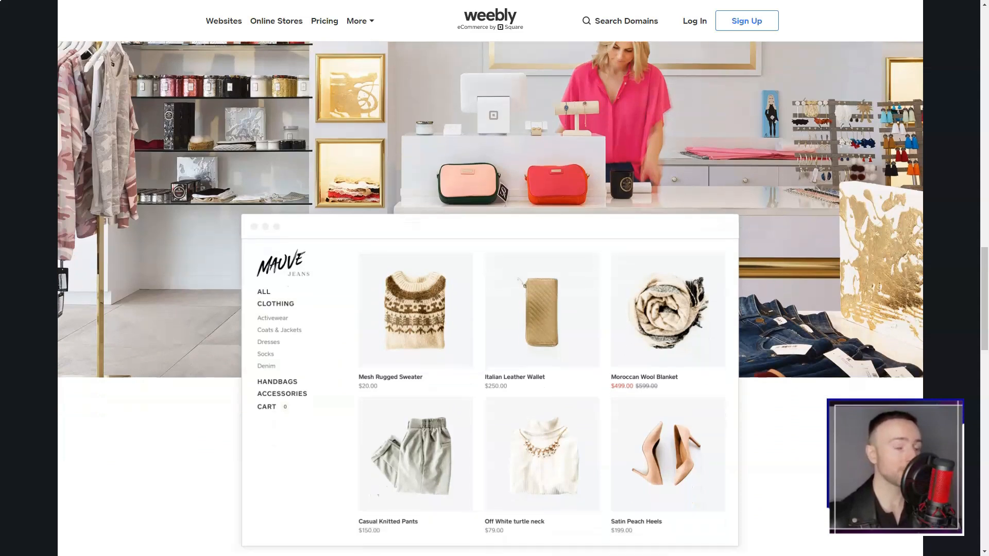
scroll("down", 3)
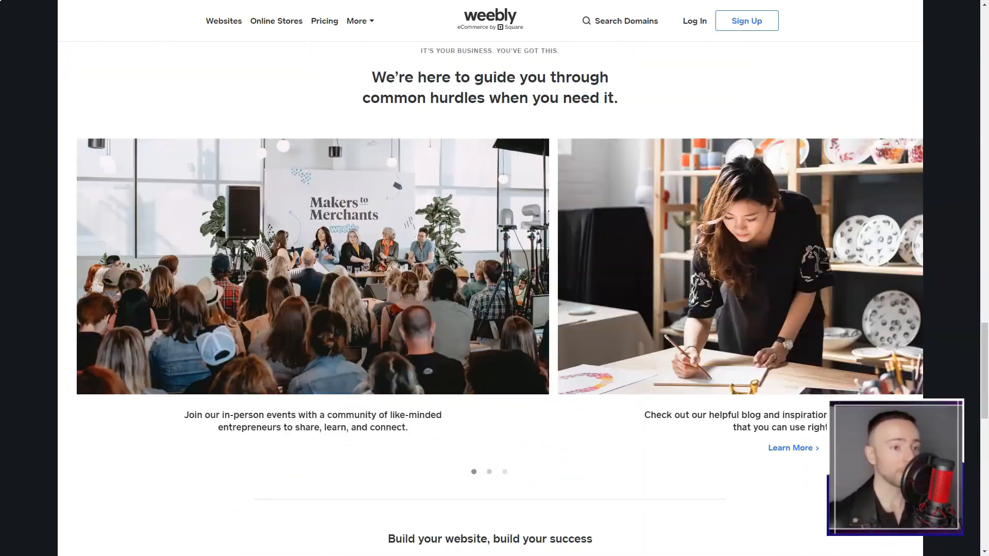
scroll("down", 3)
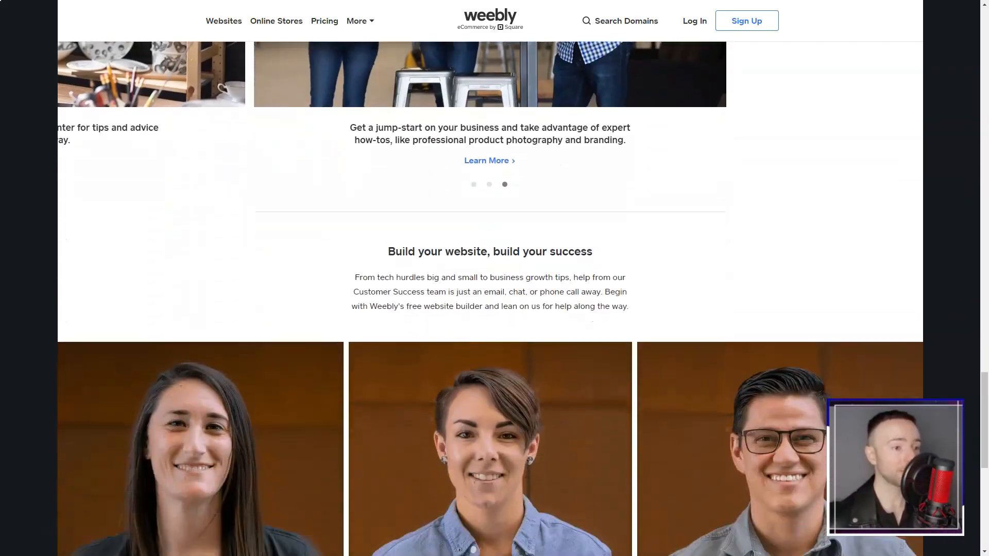
scroll("down", 3)
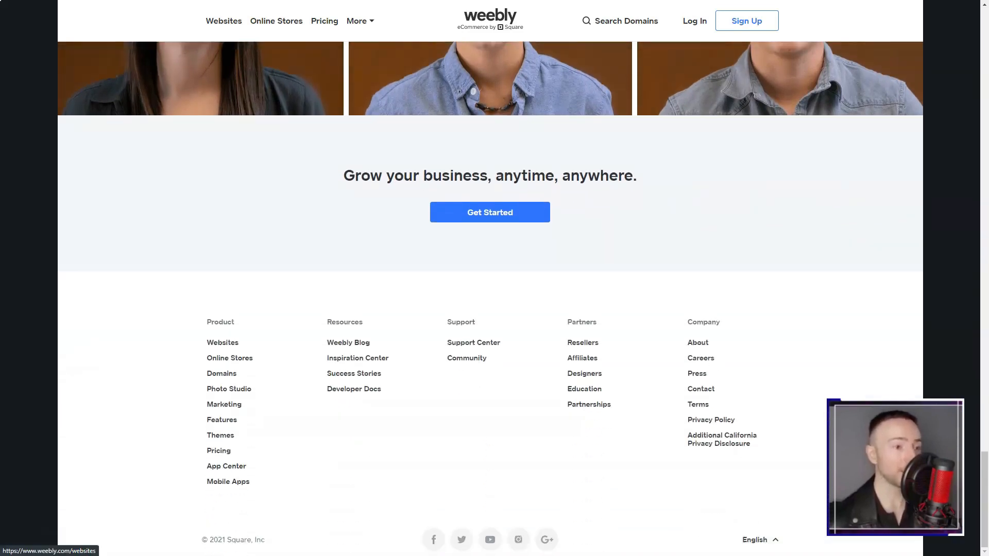
scroll("up", 3)
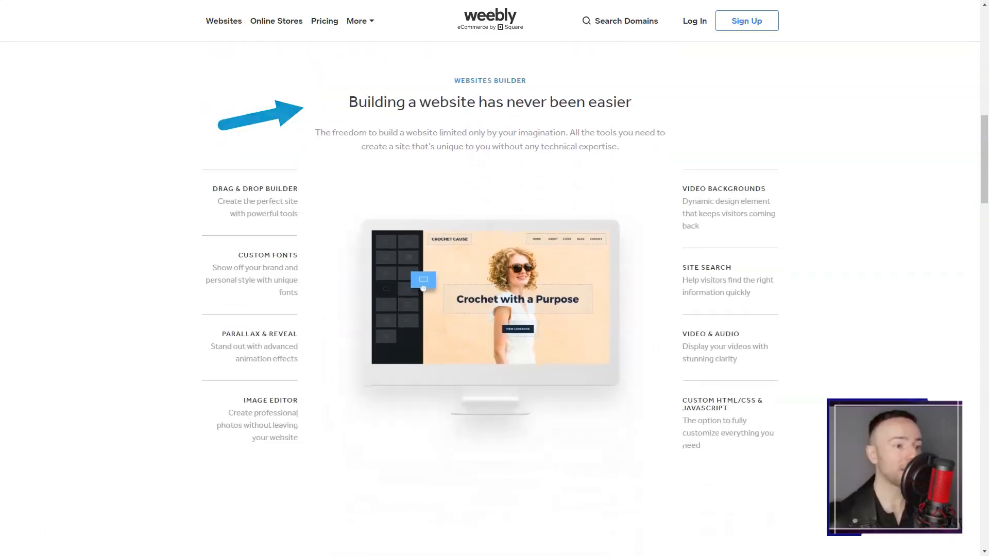
- Scroll through the Weebly Websites page about its builder features
scroll("down", 3)
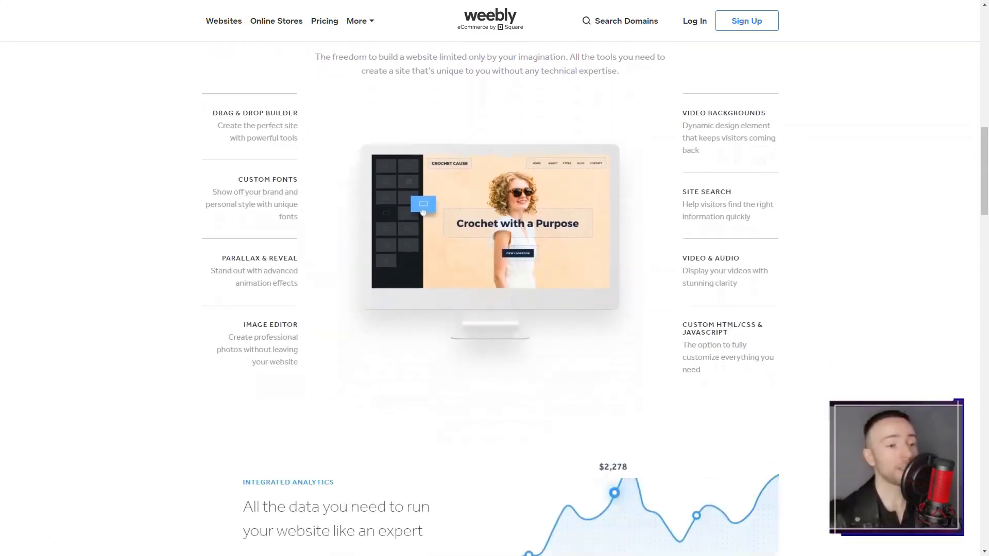
scroll("down", 3)
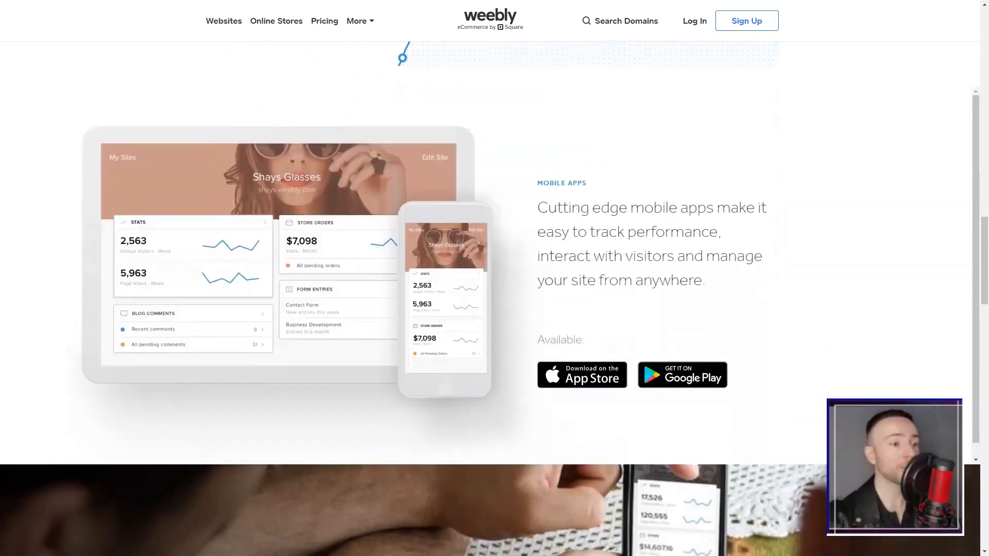
scroll("down", 3)
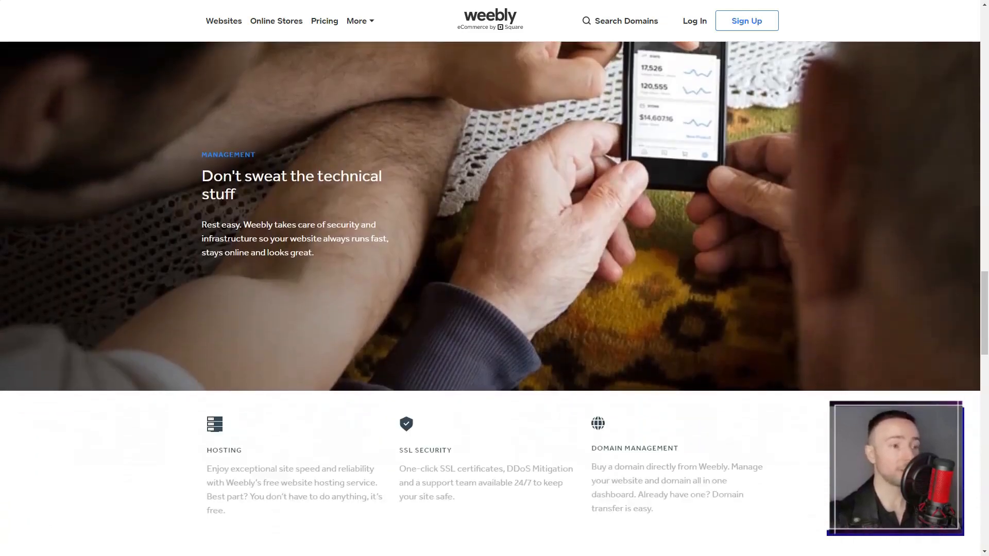
scroll("down", 3)
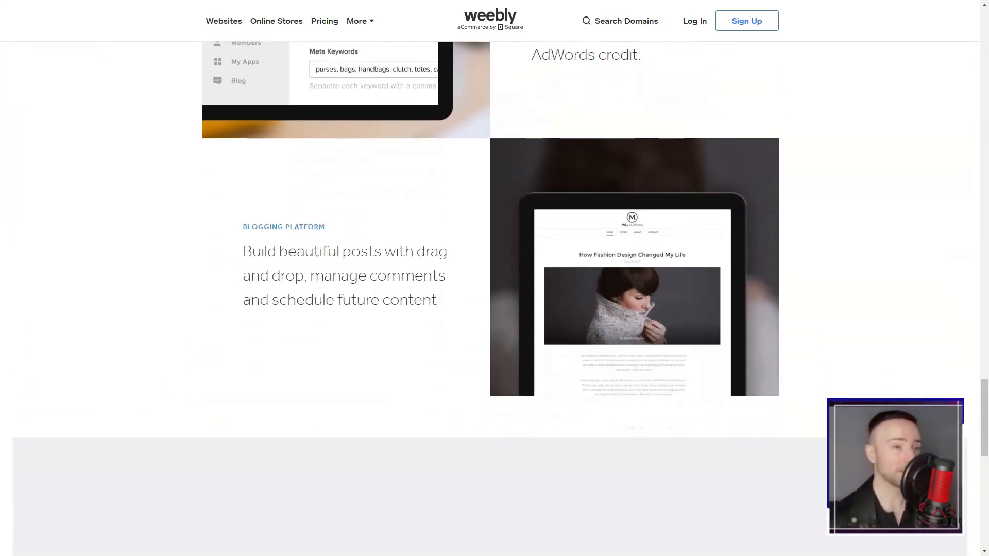
scroll("down", 3)
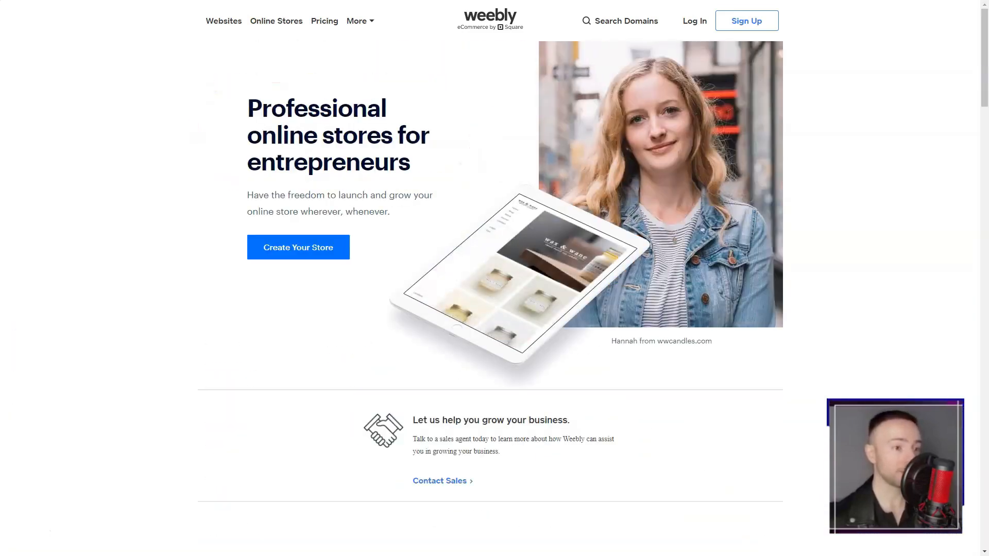
- Scroll the Online Stores page, then the Free, Personal, Professional and Performance plan comparison tables
scroll("down", 3)
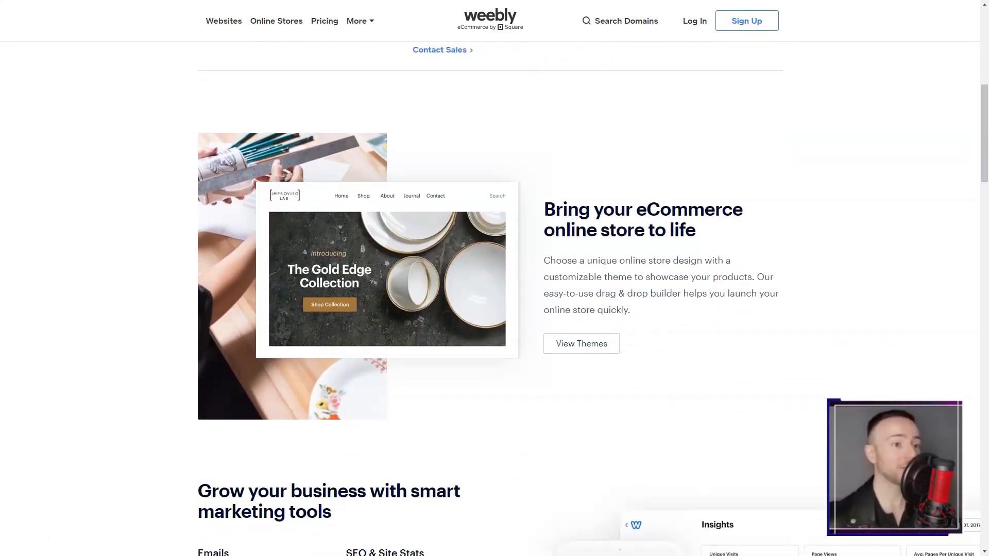
scroll("down", 3)
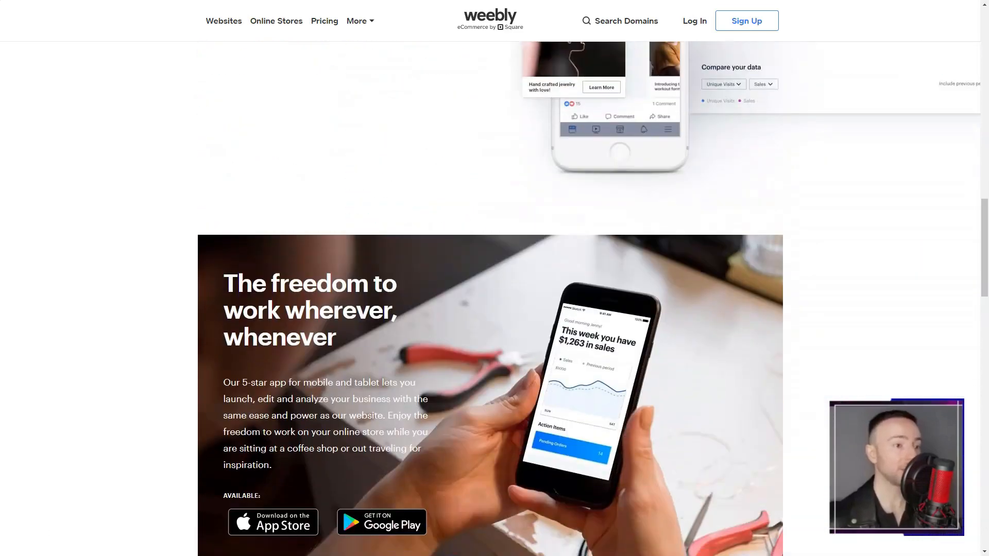
scroll("down", 3)
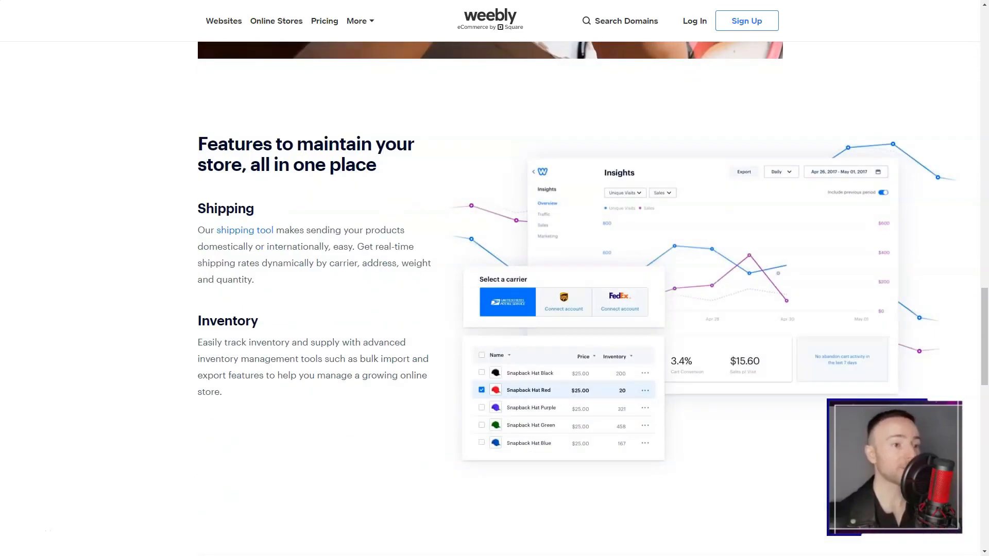
scroll("down", 3)
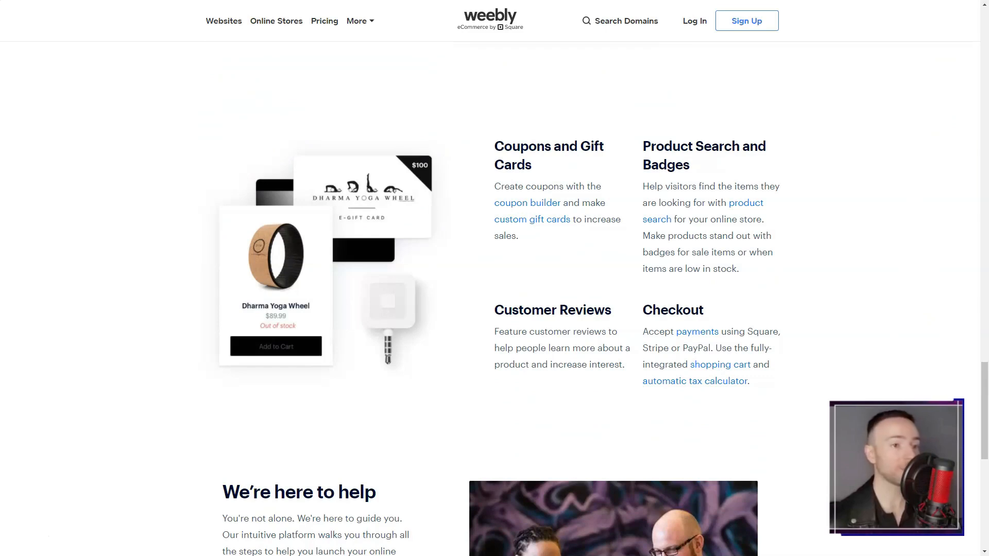
scroll("down", 3)
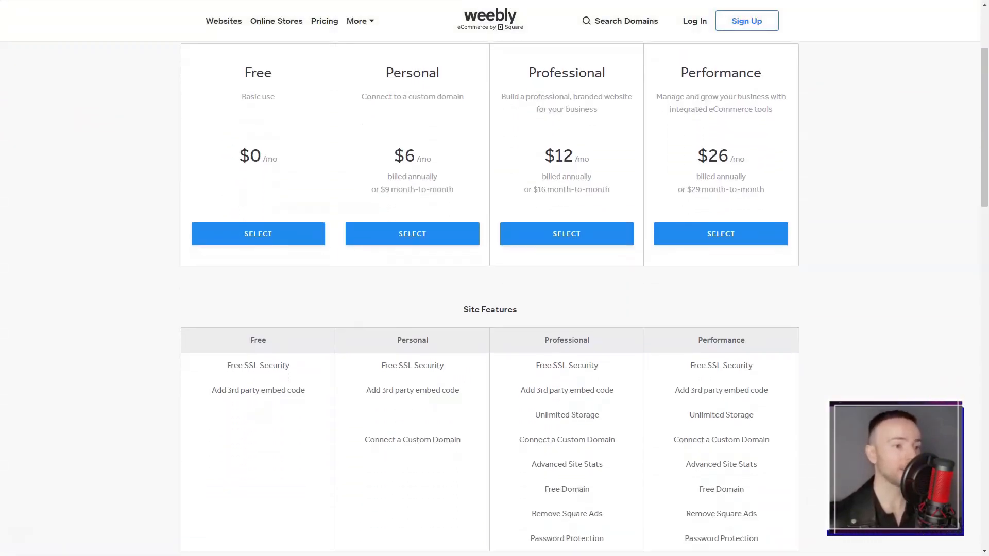
scroll("down", 3)
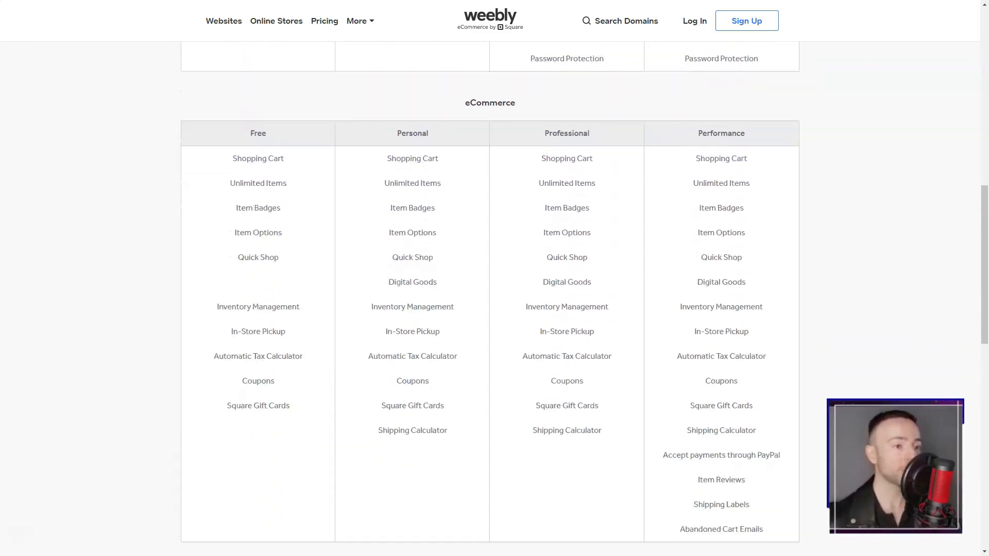
scroll("down", 3)
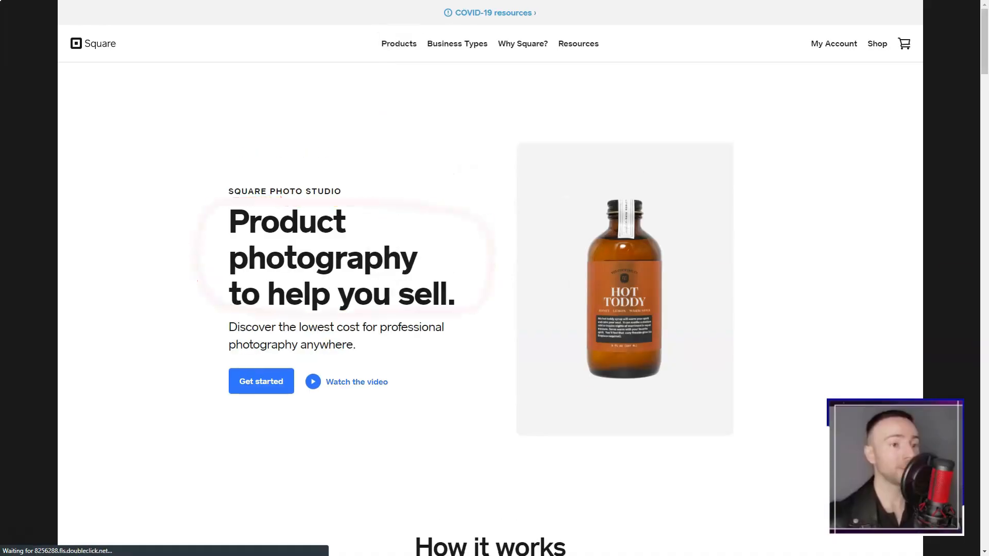
- Scroll through the Square Photo Studio page and its pricing
scroll("down", 3)
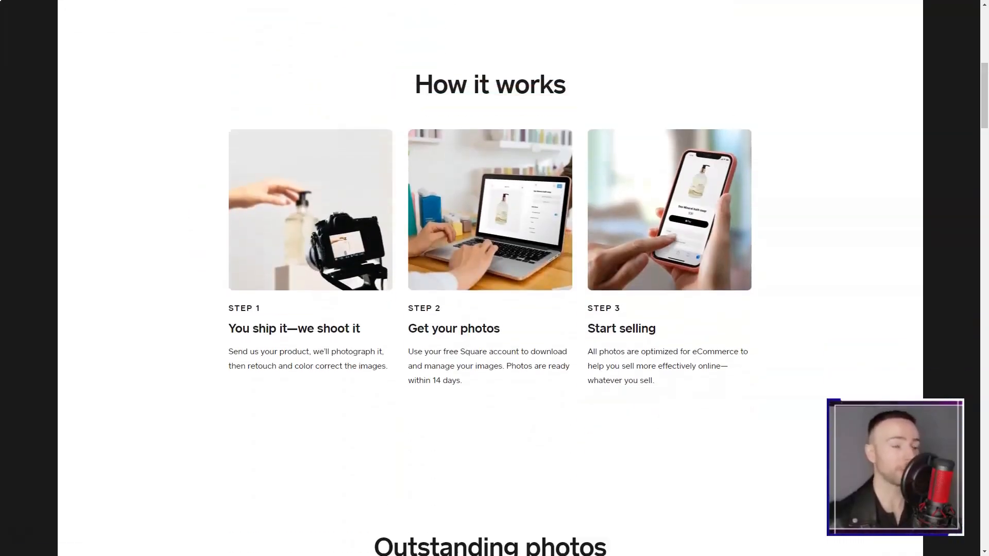
scroll("down", 3)
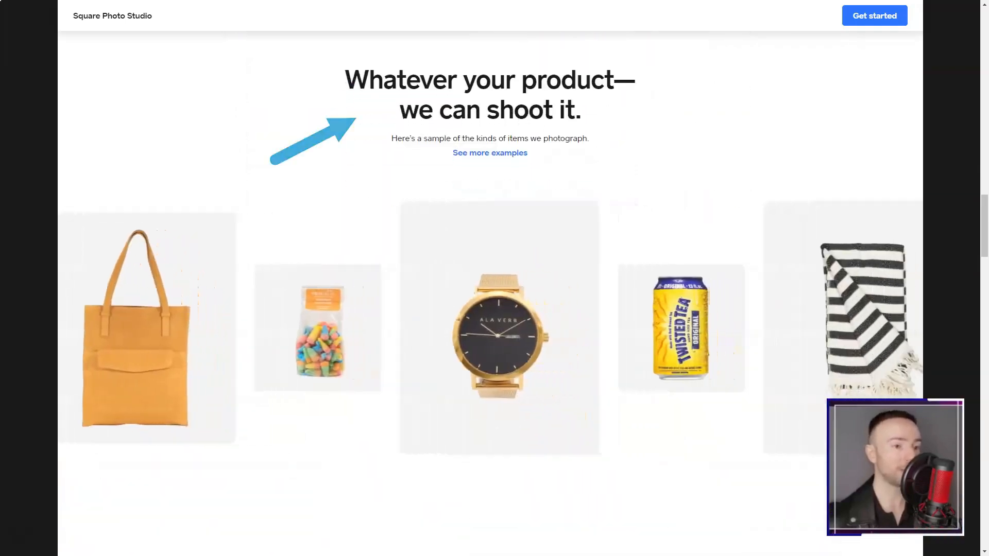
scroll("down", 3)
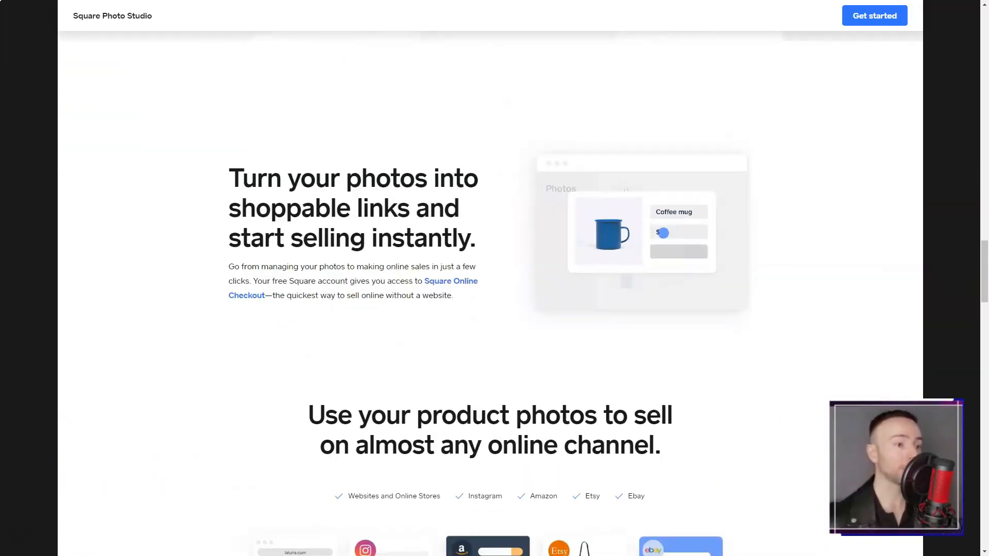
scroll("down", 3)
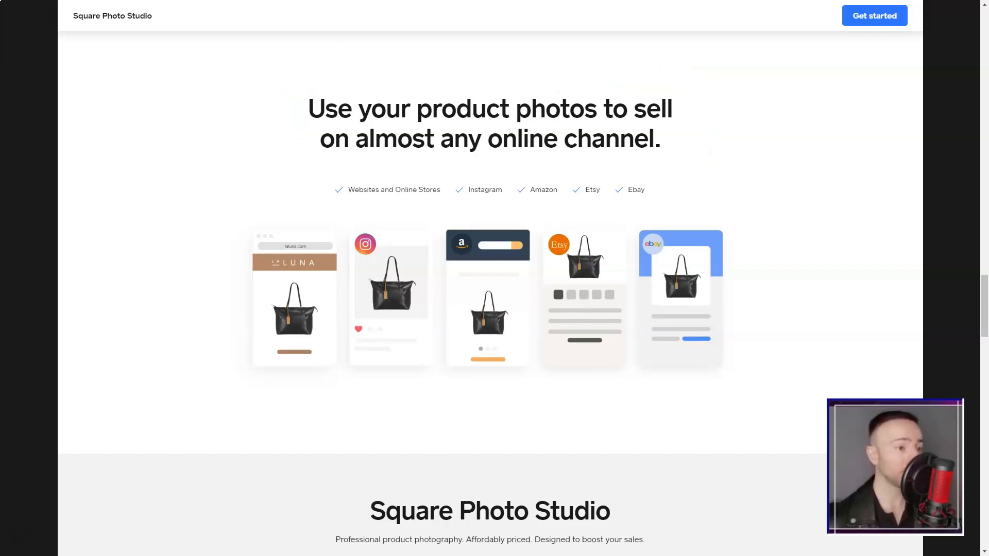
scroll("down", 3)
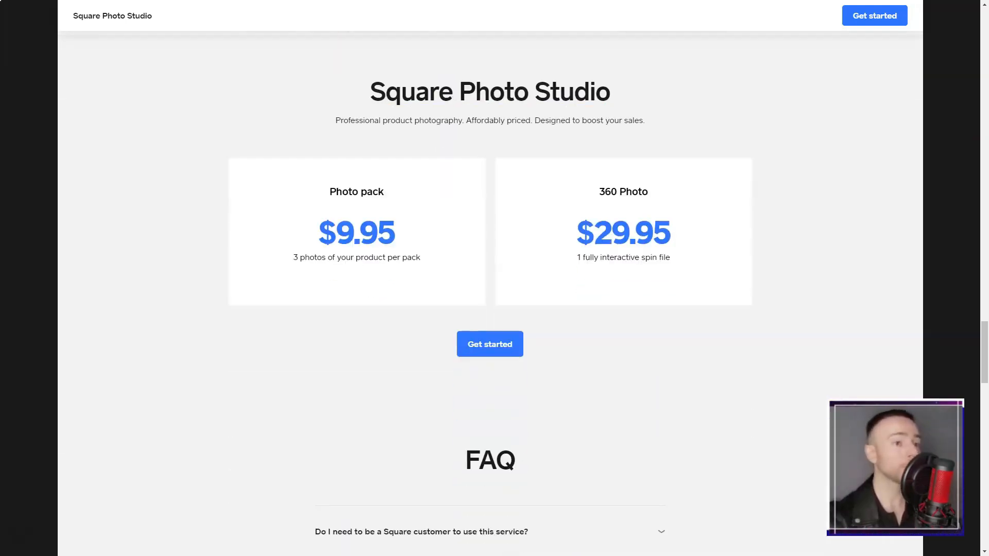
scroll("down", 3)
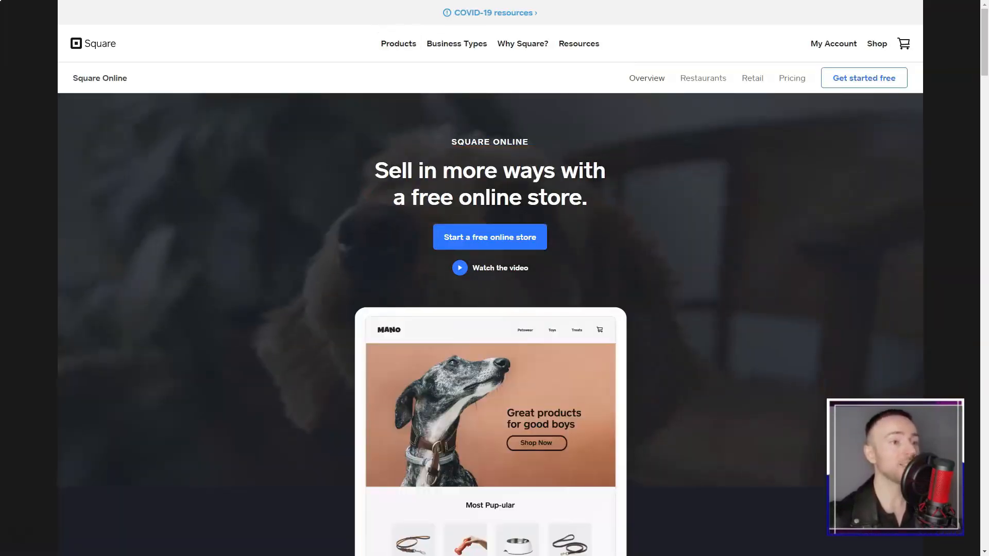
- Scroll the Square Online page, then bring up the Square for Retail POS page
scroll("down", 3)
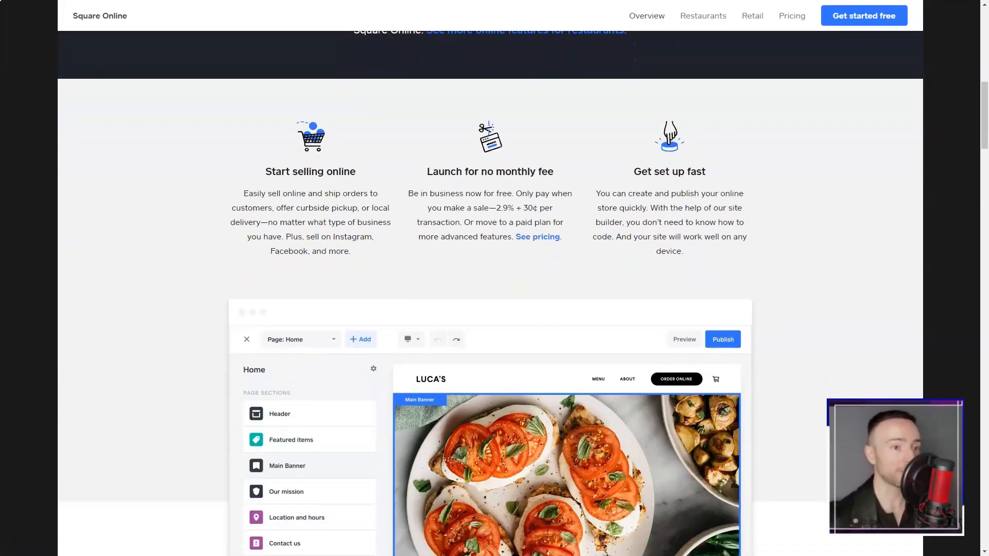
scroll("down", 3)
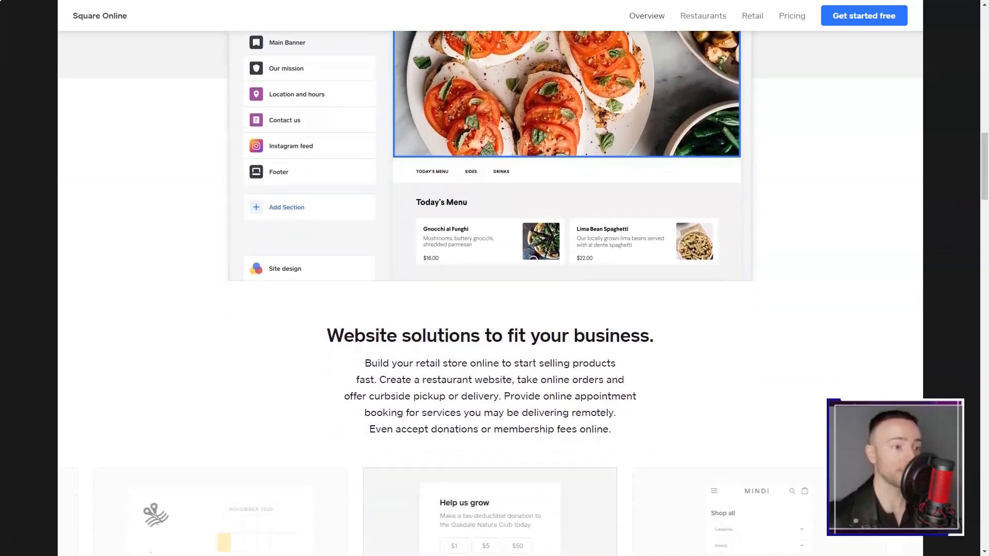
scroll("down", 3)
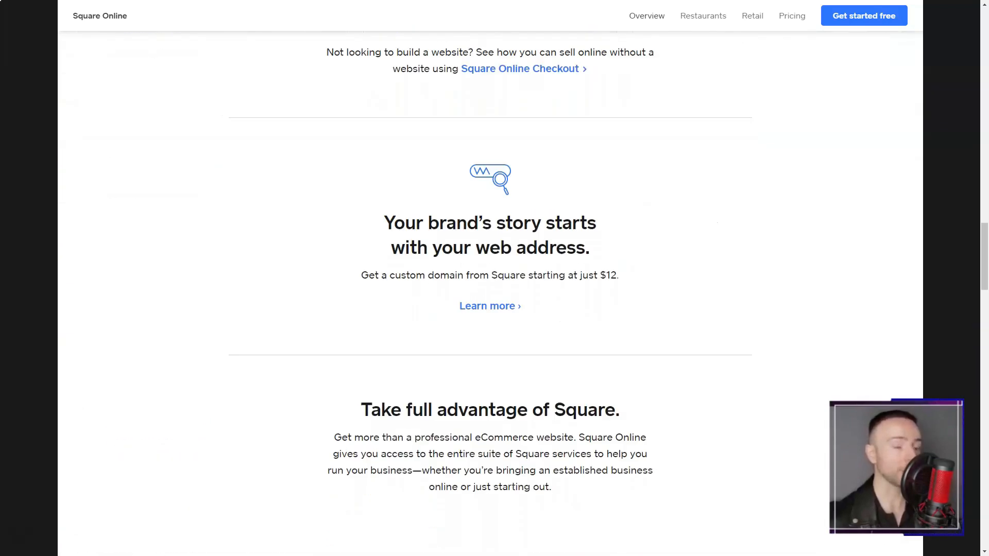
scroll("down", 3)
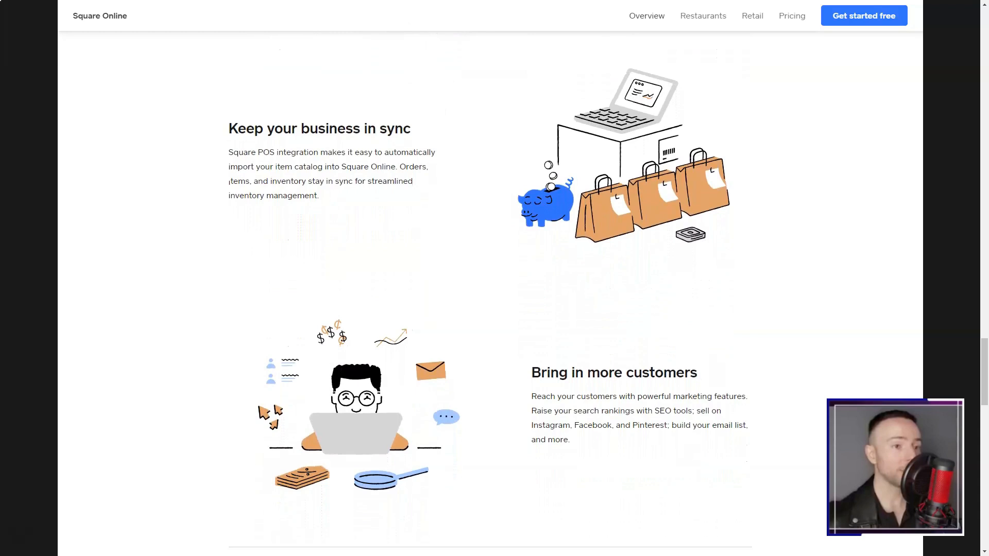
left_click(752, 16)
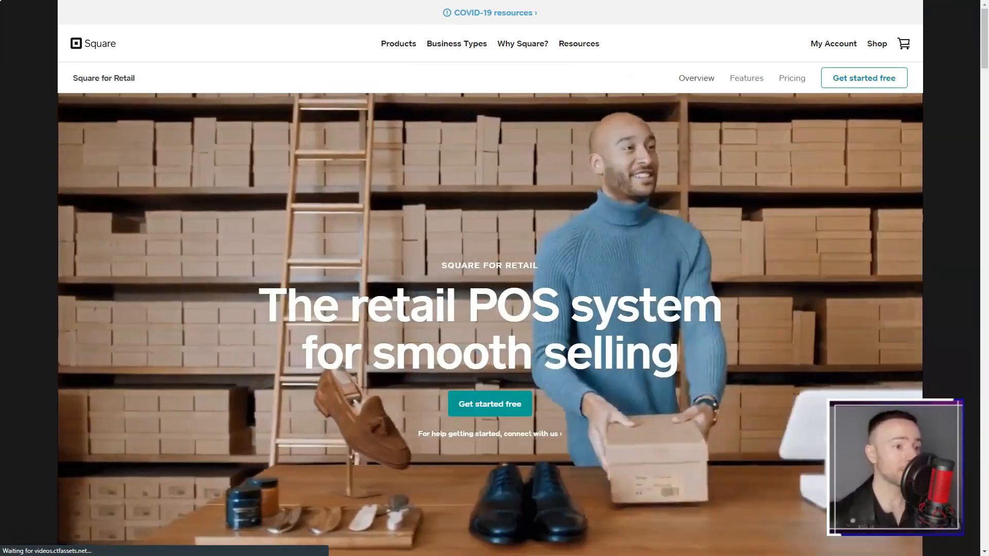
- Scroll through Square for Retail's features and the Why Square story page
scroll("down", 3)
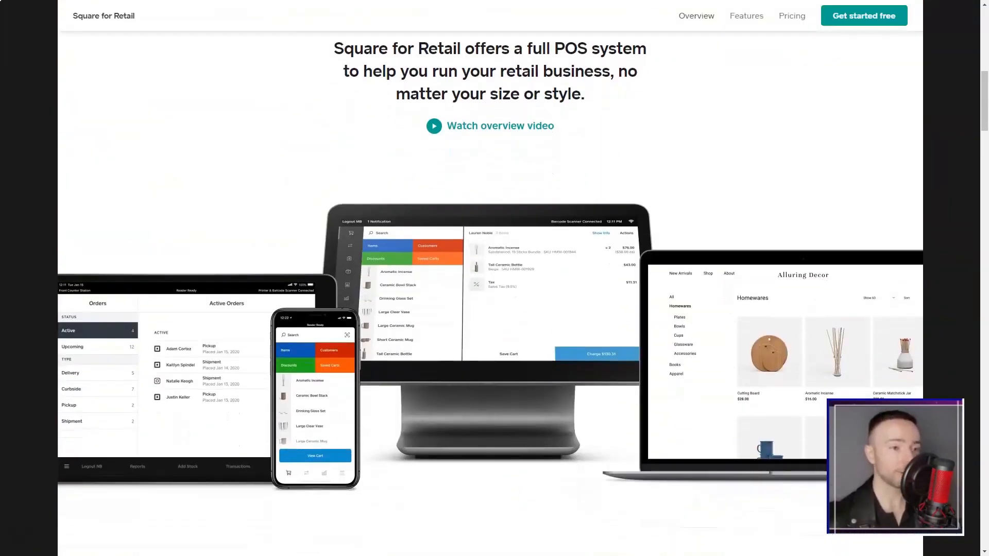
scroll("down", 3)
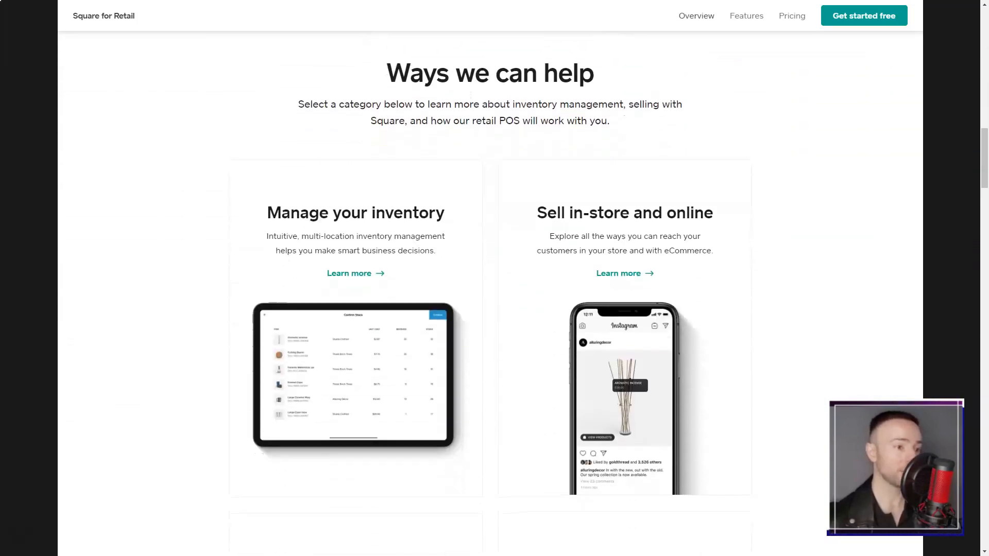
scroll("down", 3)
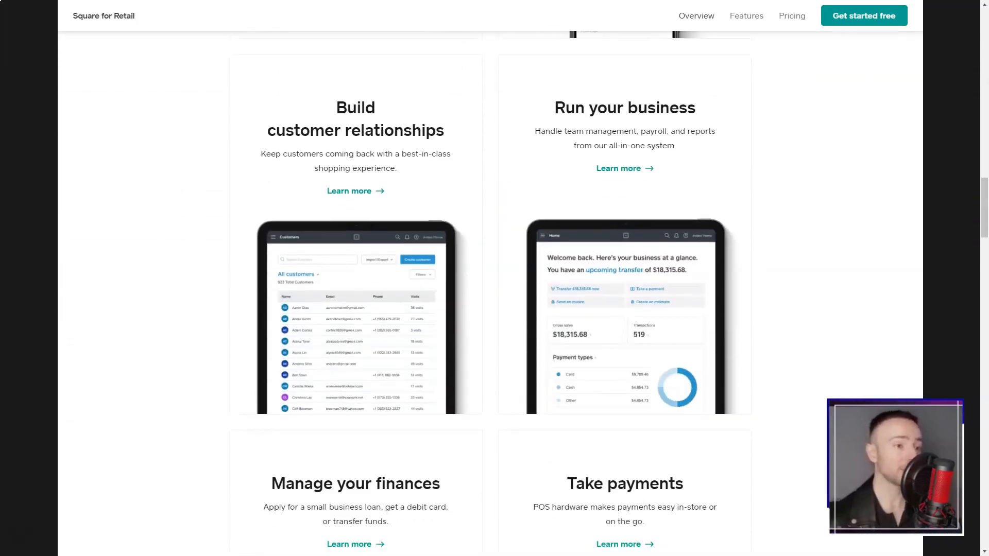
scroll("down", 3)
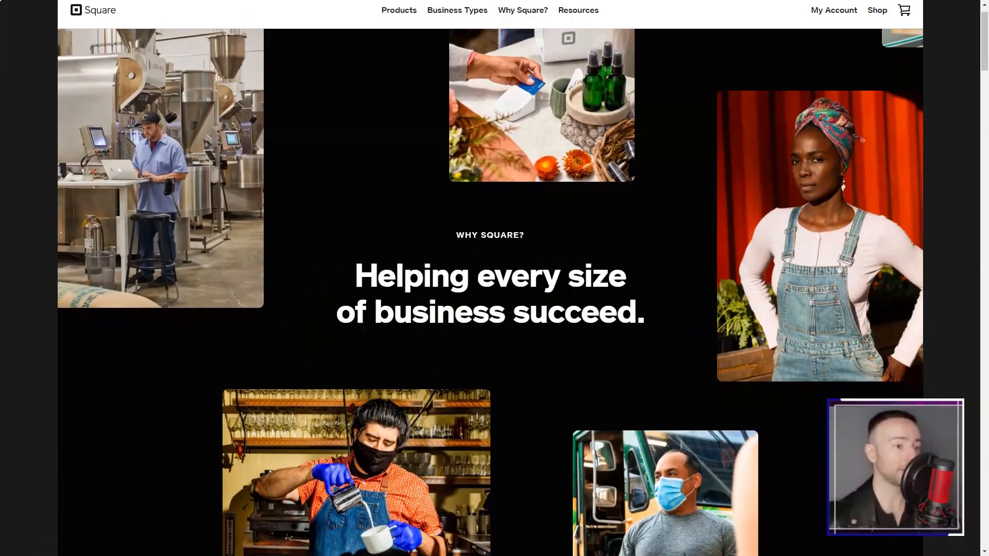
scroll("down", 3)
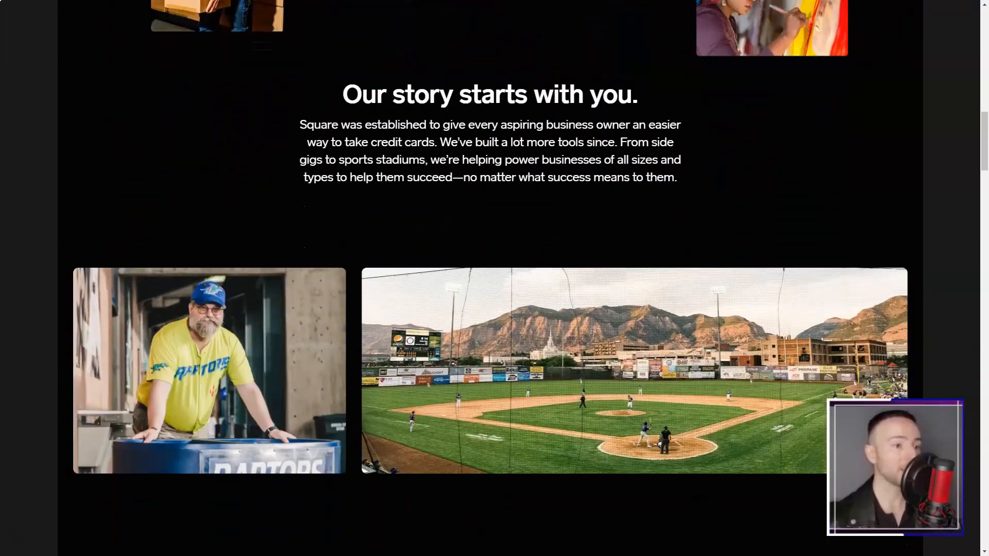
- Scroll down Square's in-person payments pricing page through its rates and plans
scroll("down", 3)
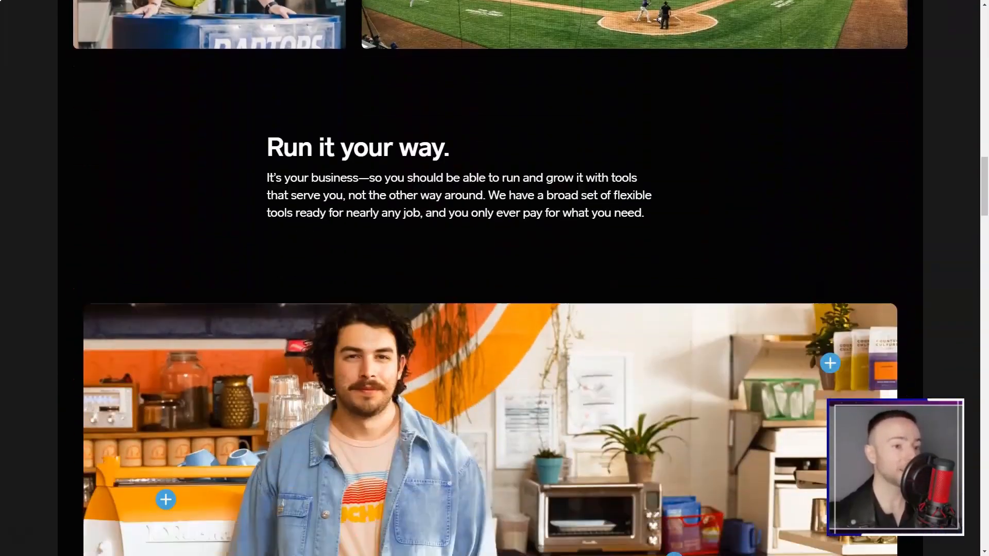
scroll("down", 3)
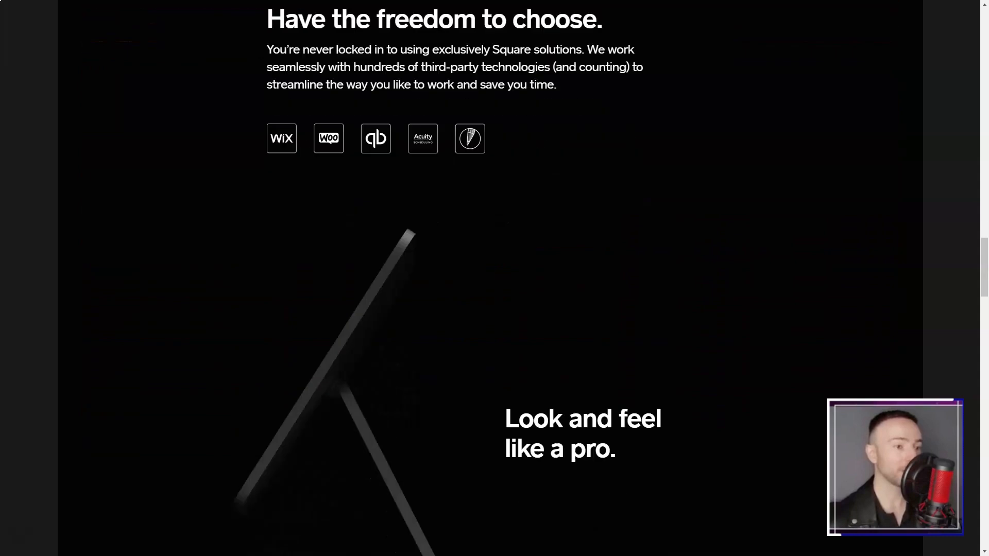
scroll("down", 3)
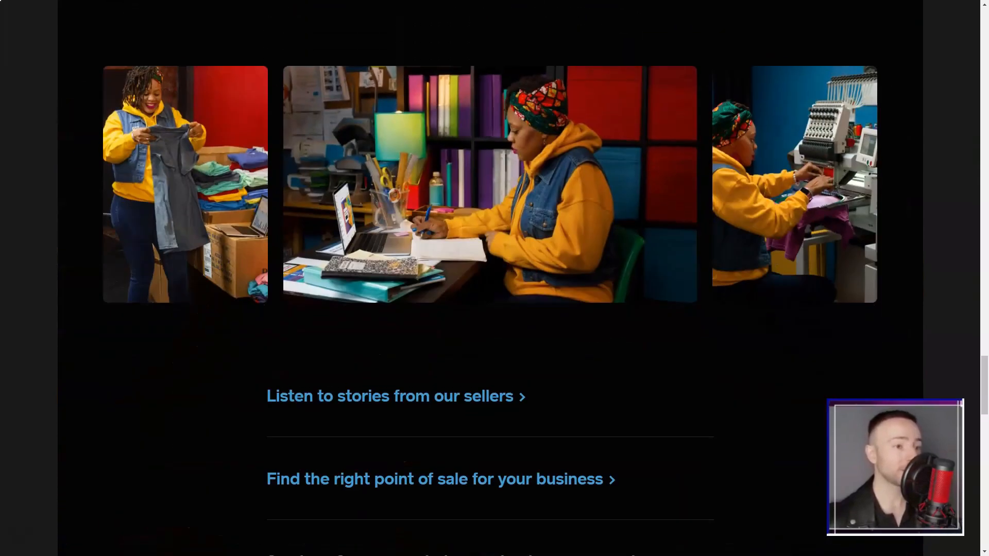
scroll("down", 3)
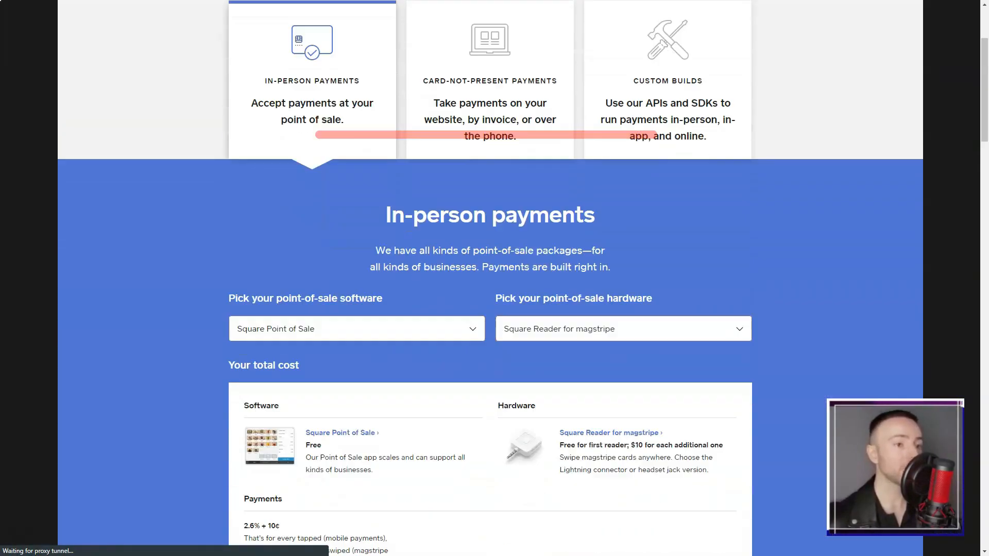
scroll("down", 3)
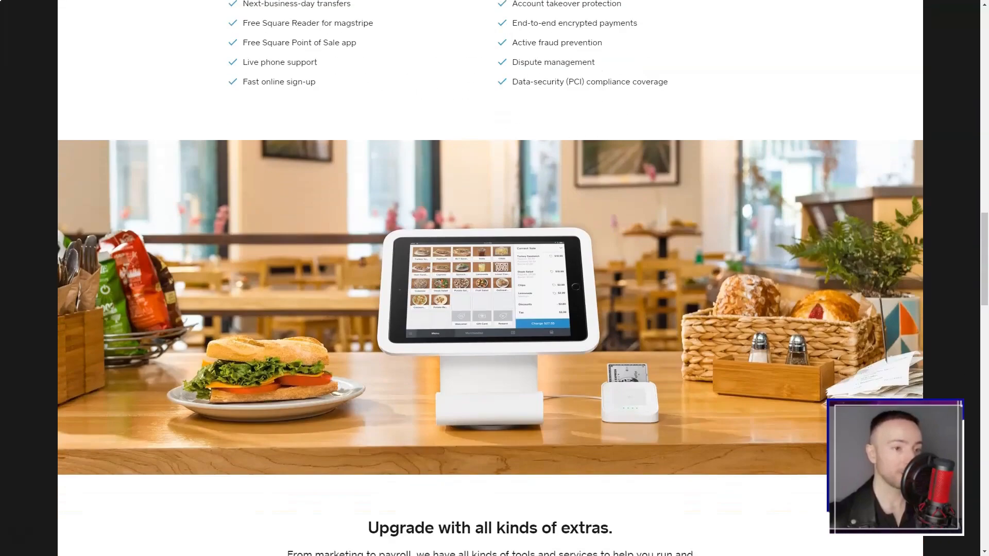
scroll("down", 3)
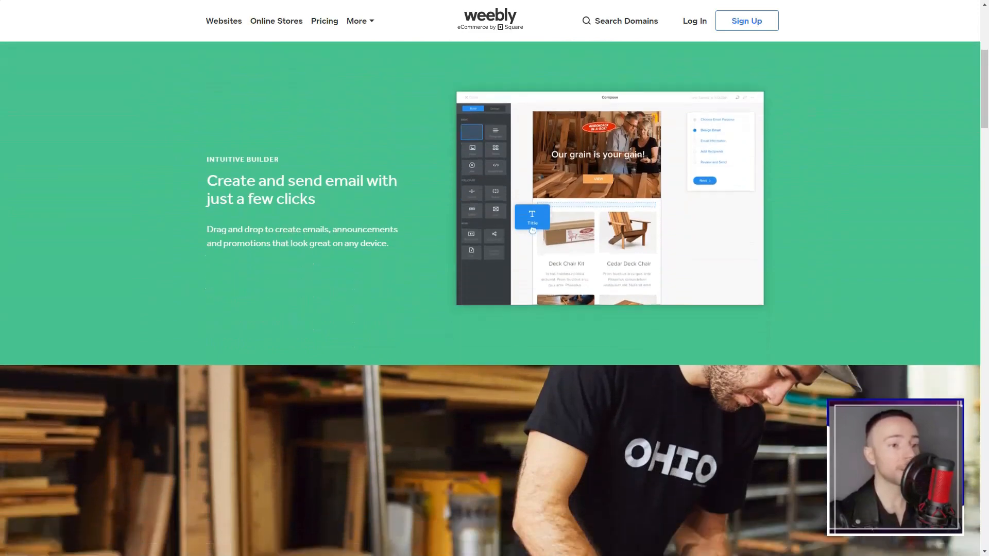
scroll("down", 3)
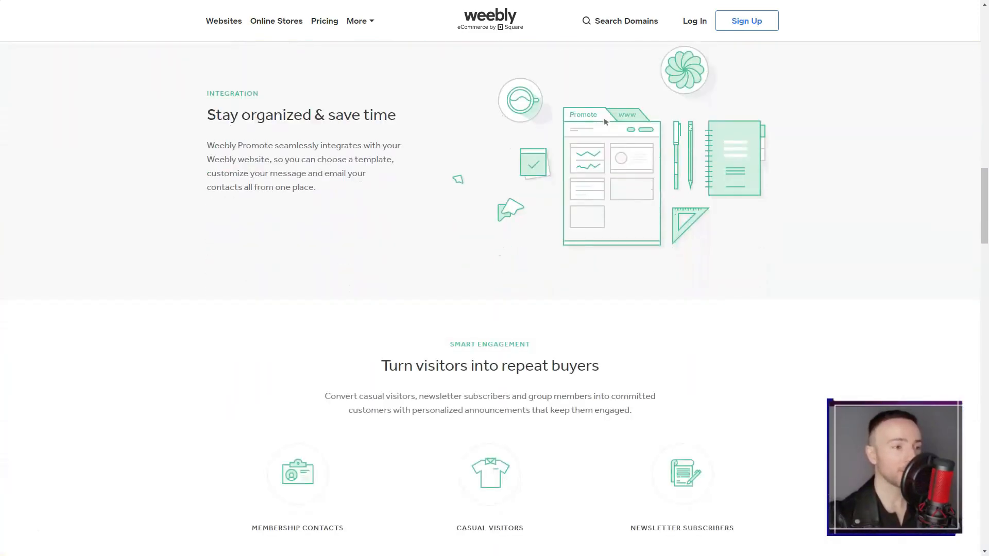
scroll("down", 3)
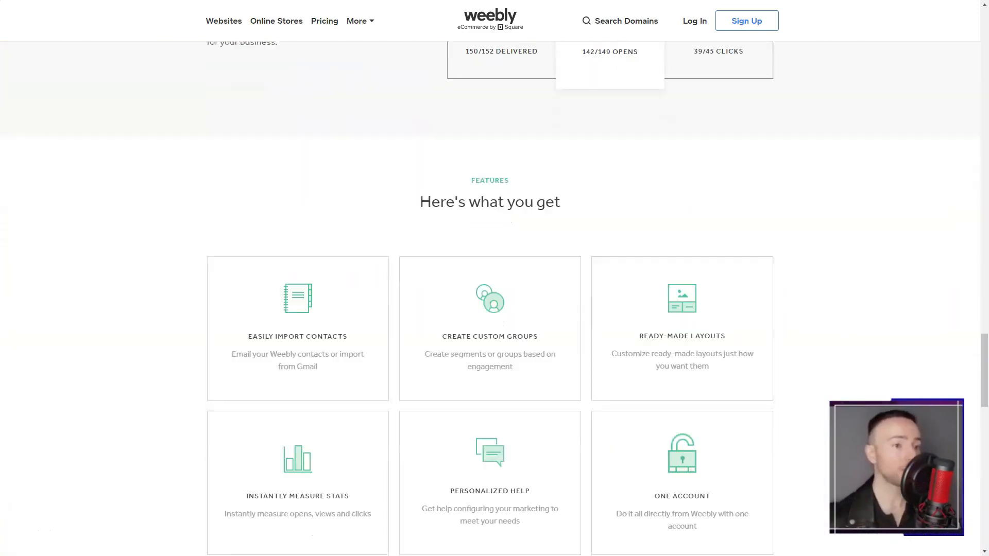
scroll("down", 3)
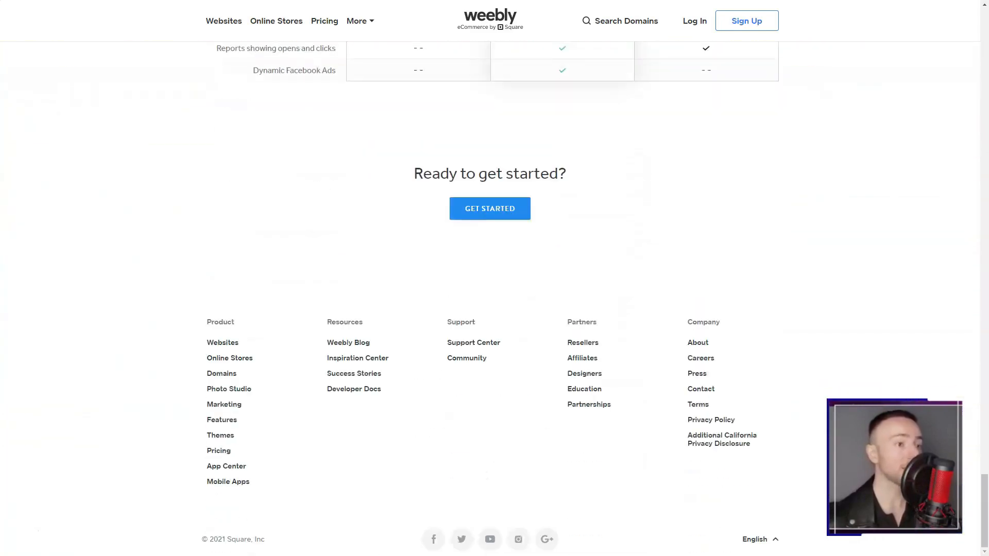
left_click(226, 466)
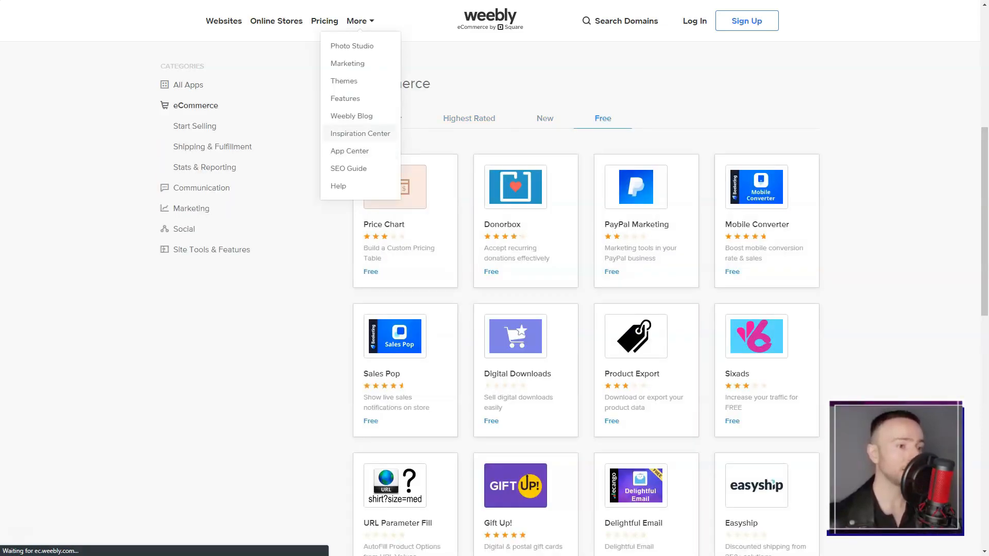
- Browse Weebly's Inspiration Center blog, then view the domain name pricing page from the footer
left_click(351, 116)
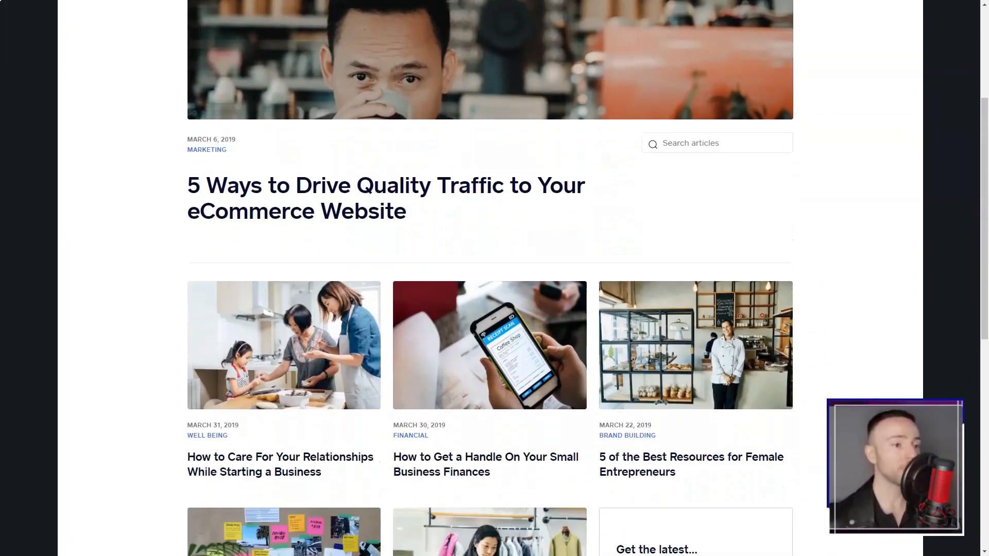
scroll("down", 3)
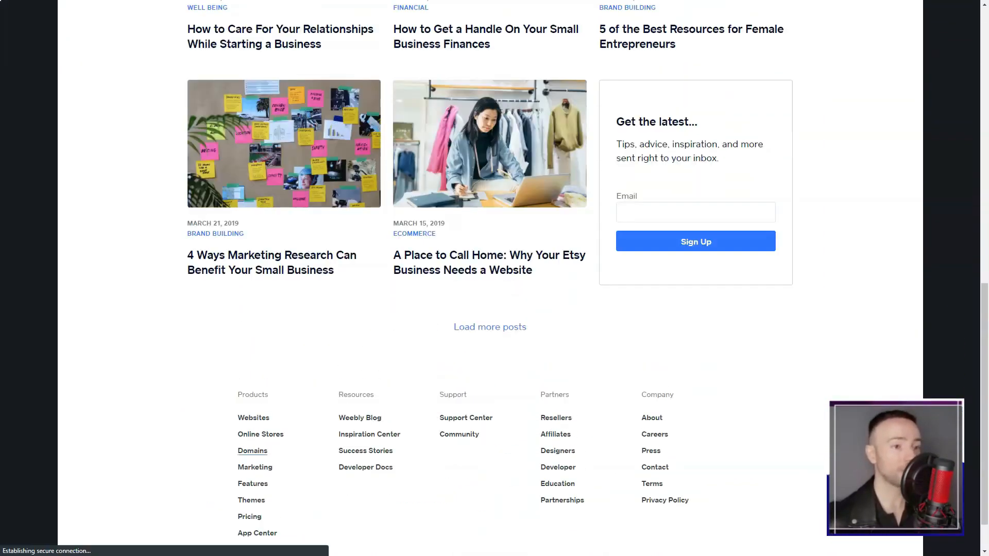
left_click(252, 450)
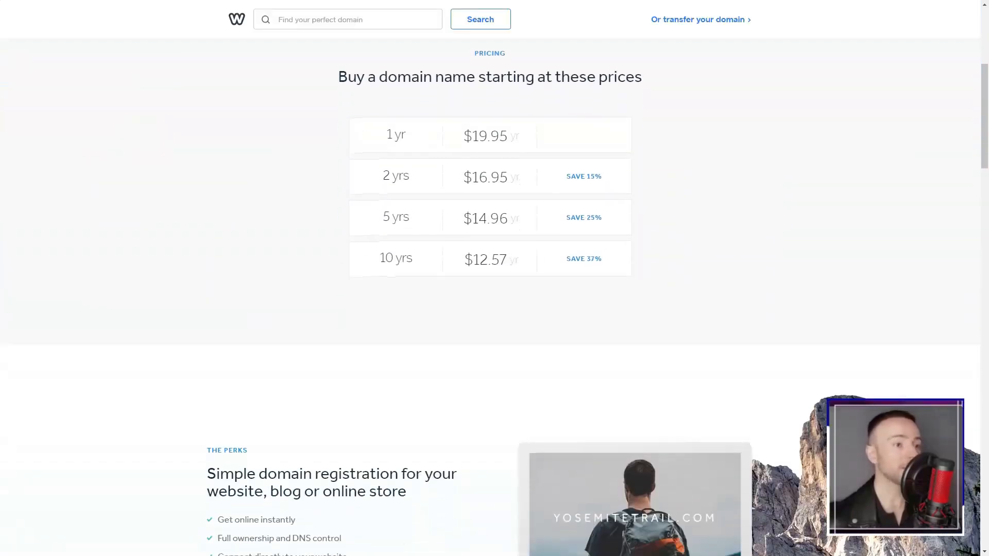
scroll("down", 3)
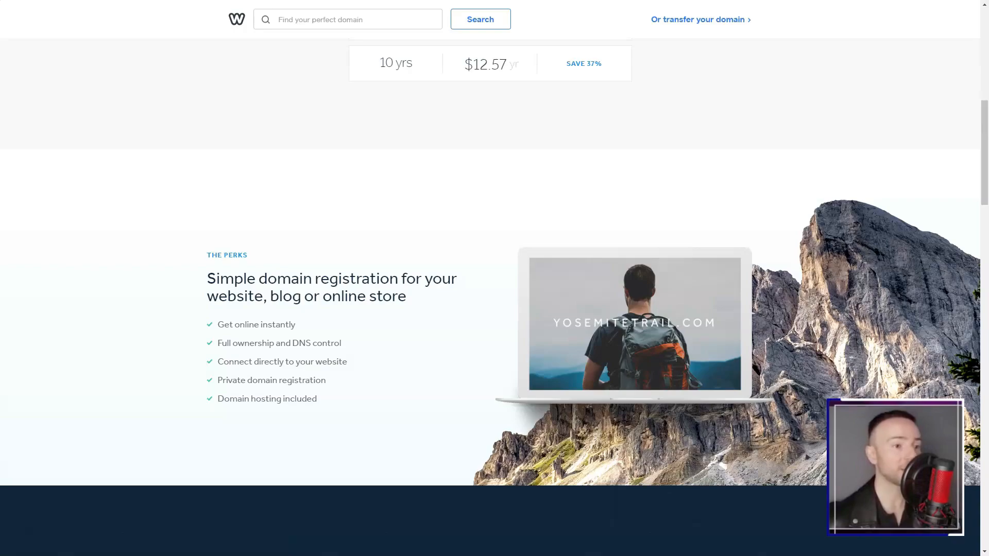
scroll("down", 3)
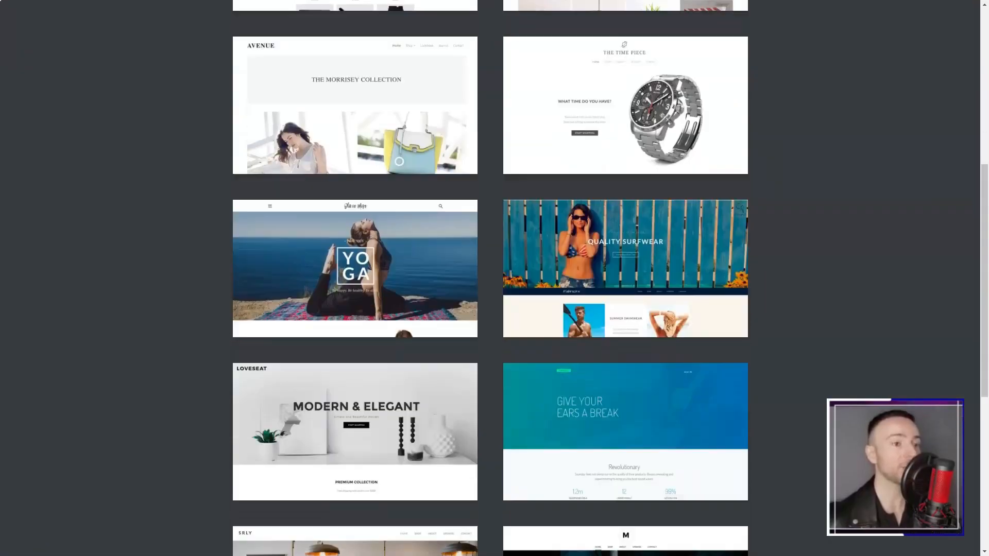
- Preview the Quality Surfwear theme, start editing a site from it and go to its Shop page
left_click(624, 268)
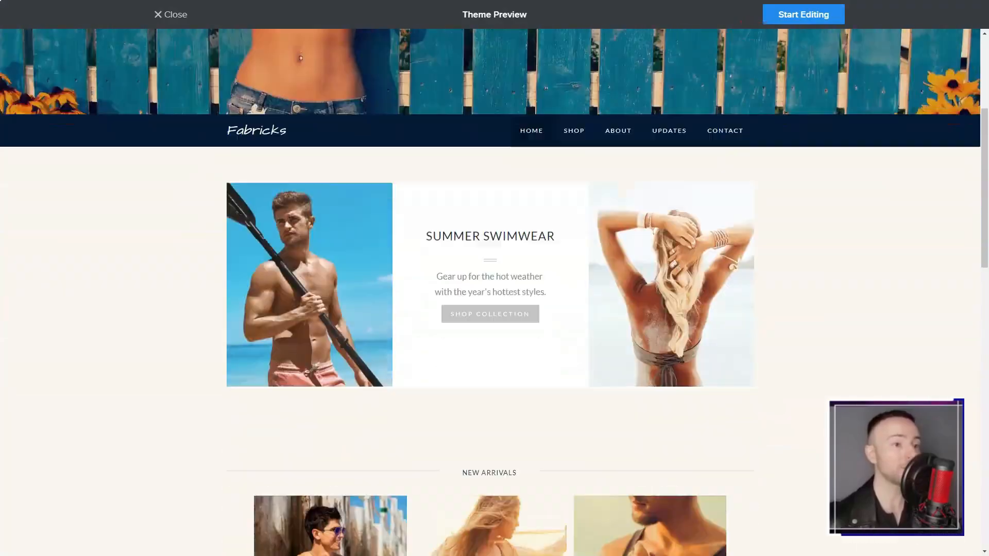
left_click(803, 13)
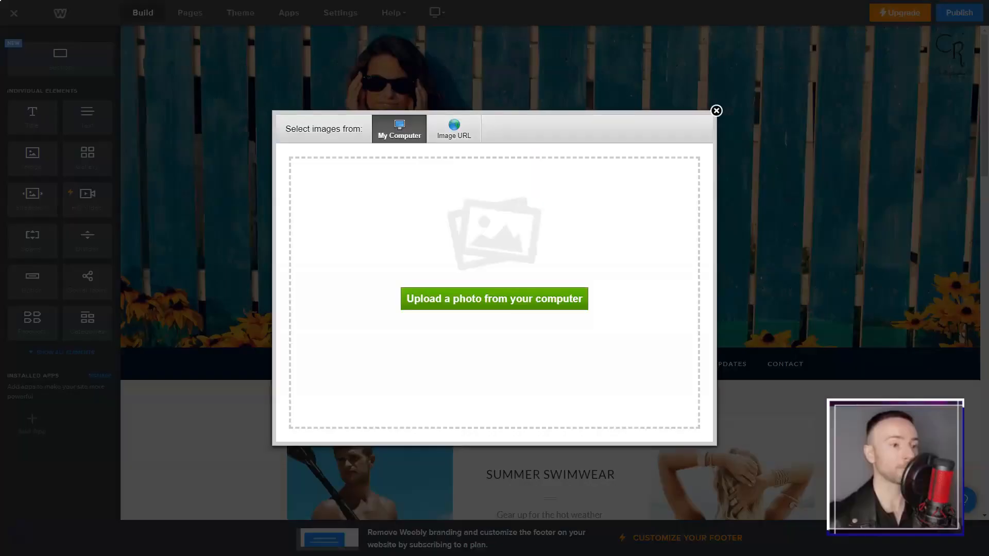
left_click(715, 110)
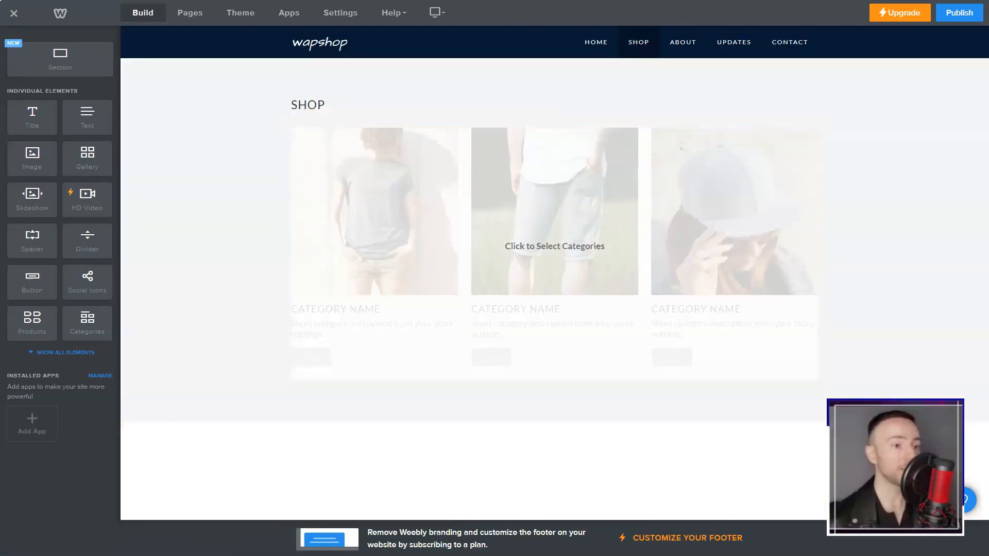
- Try the paddle photo's image filters, the New Arrivals category selector and the heading text element
left_click(595, 41)
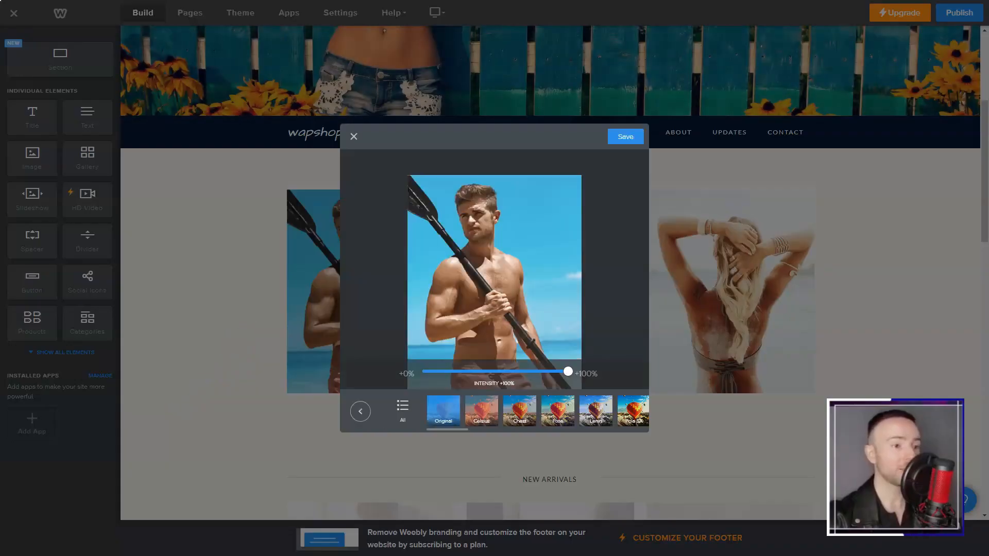
left_click(625, 136)
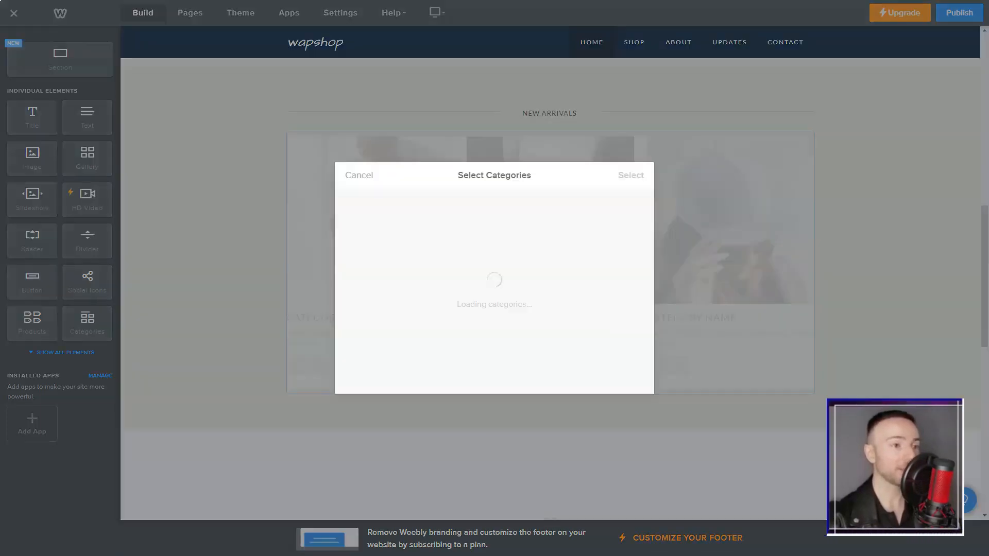
left_click(358, 175)
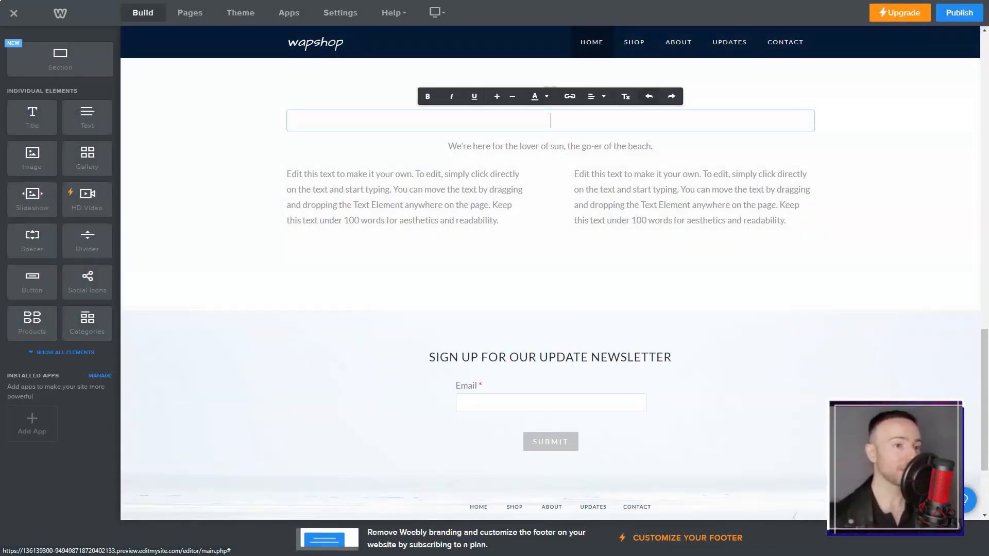
scroll("down", 3)
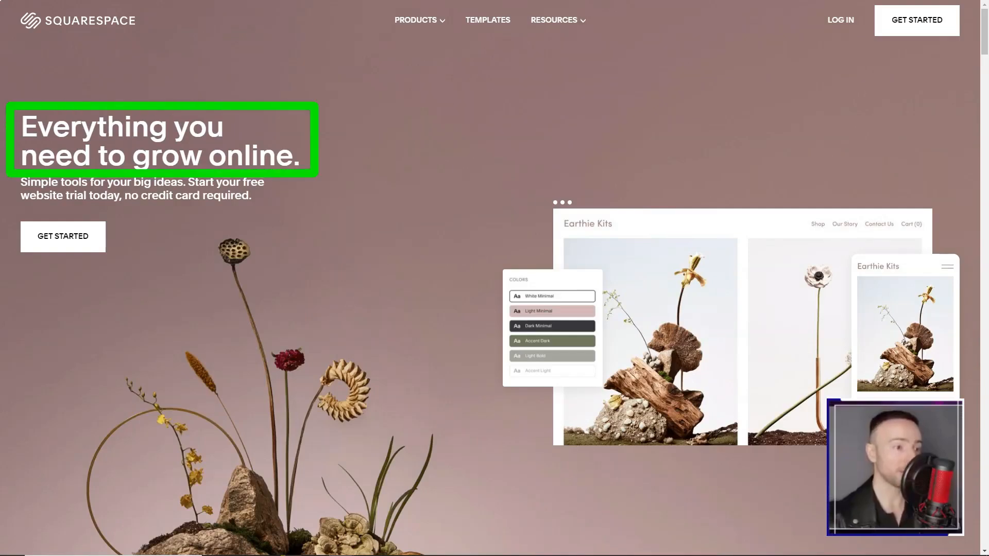
- Scroll the Squarespace homepage past scheduling, marketing and customer stories
scroll("down", 3)
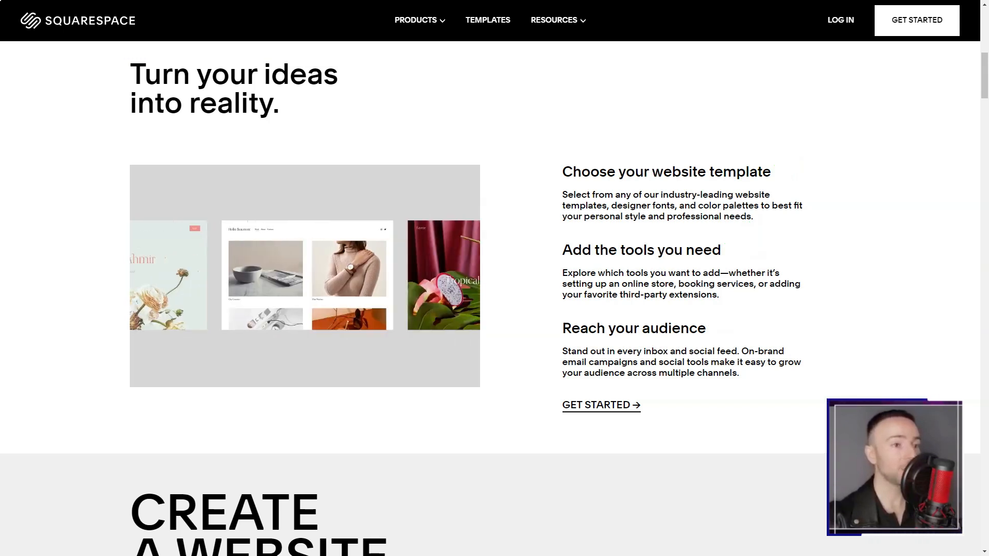
scroll("down", 3)
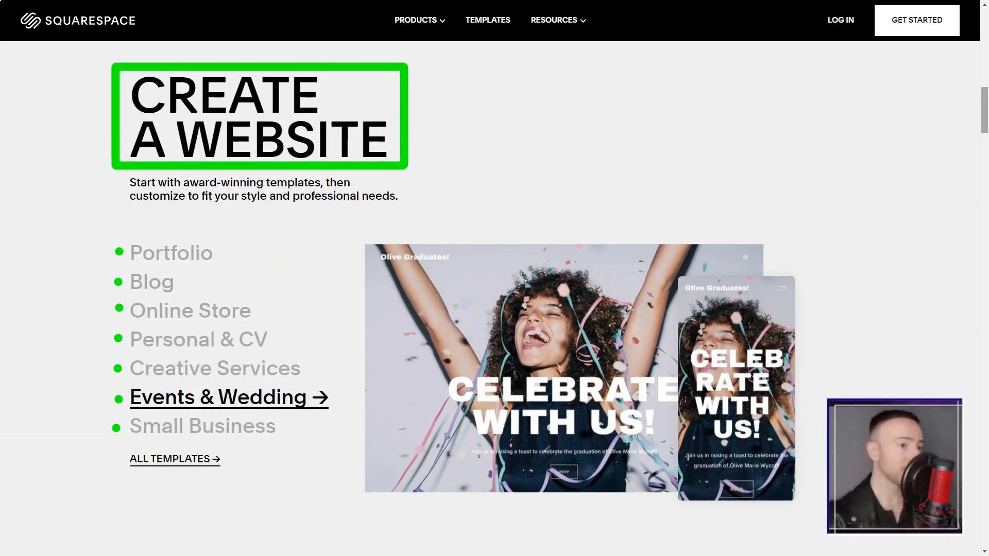
scroll("down", 3)
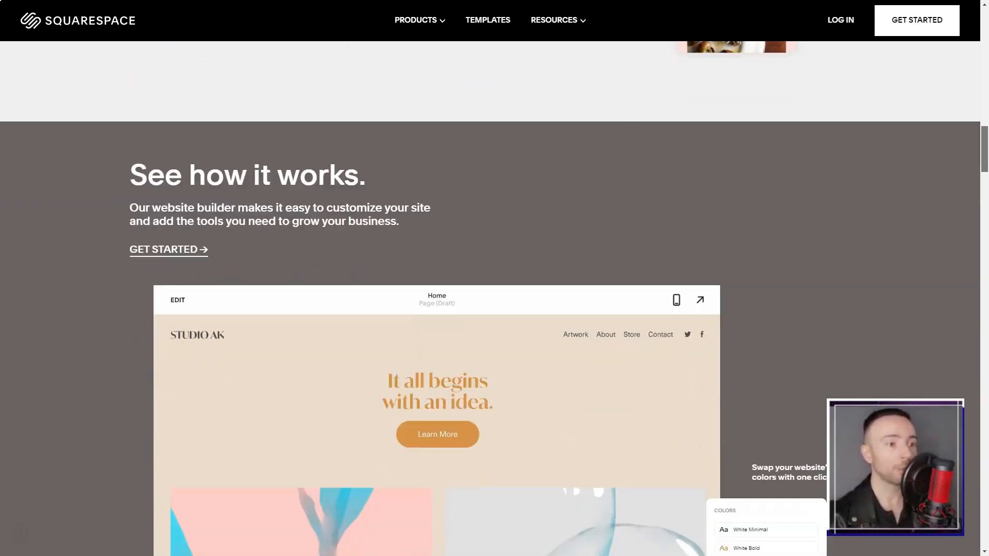
scroll("down", 3)
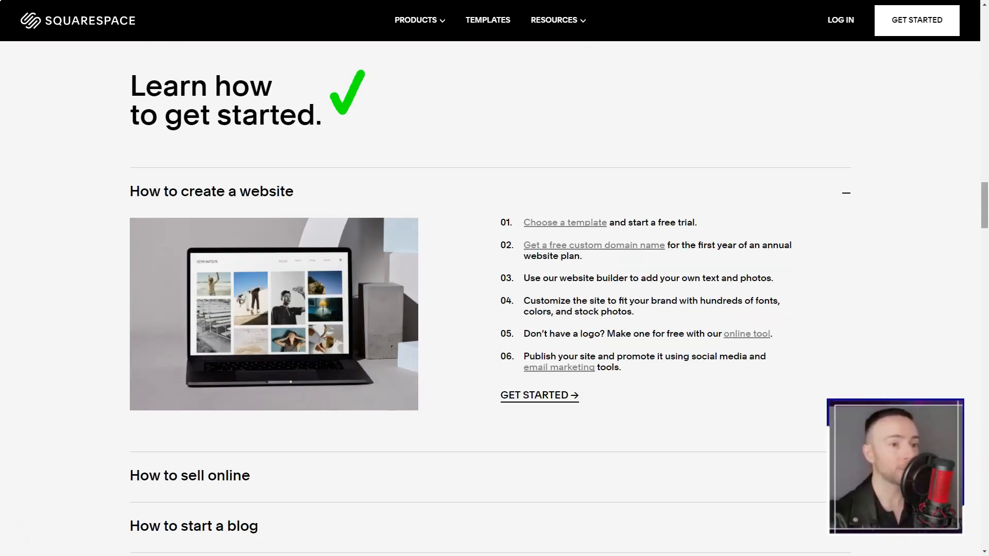
scroll("down", 3)
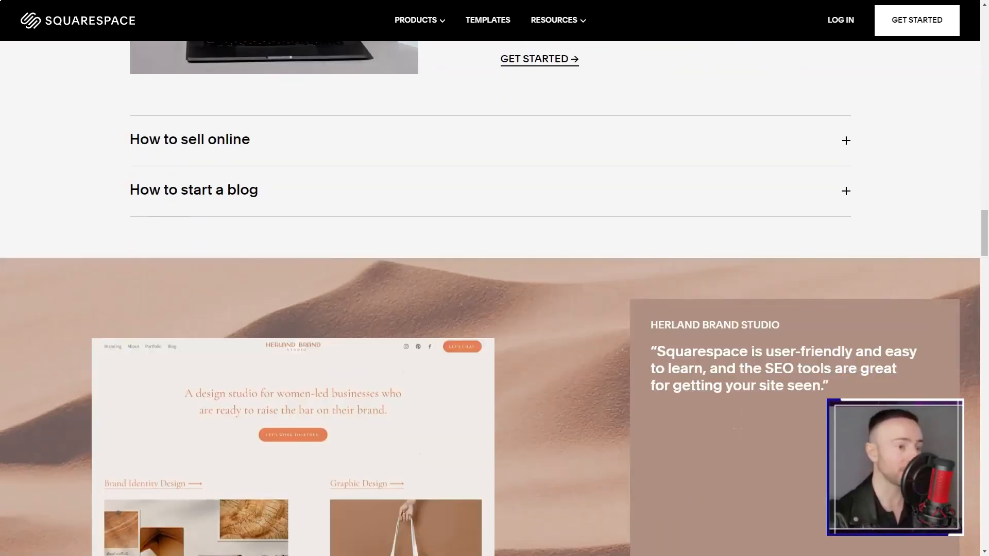
scroll("down", 3)
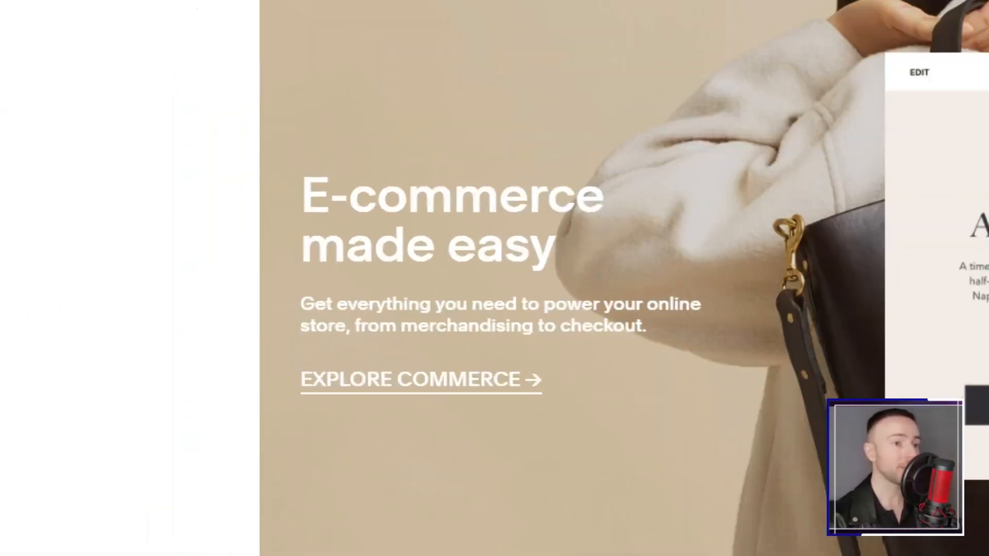
- Continue through the FAQ to the footer and land on the Websites page's Flexible portfolios section
scroll("down", 3)
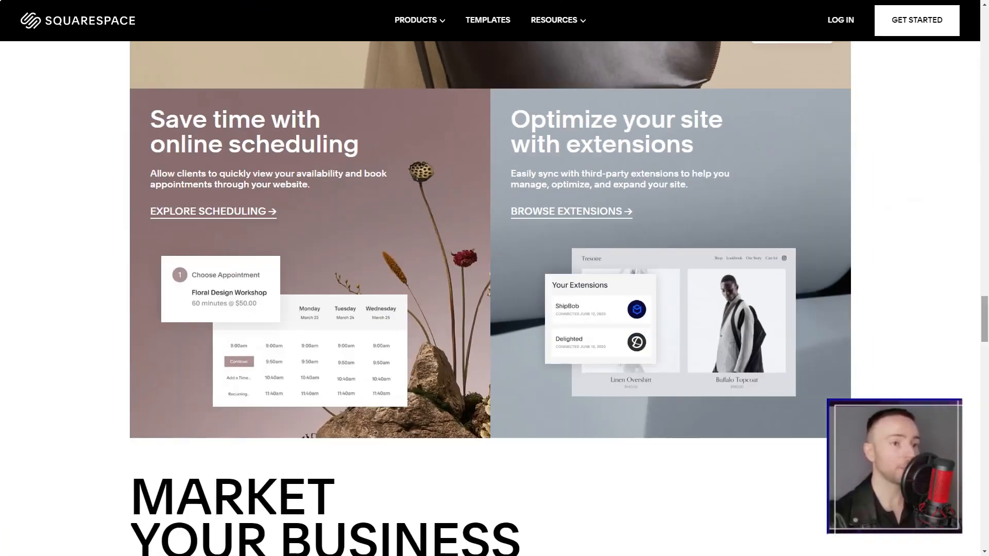
scroll("down", 3)
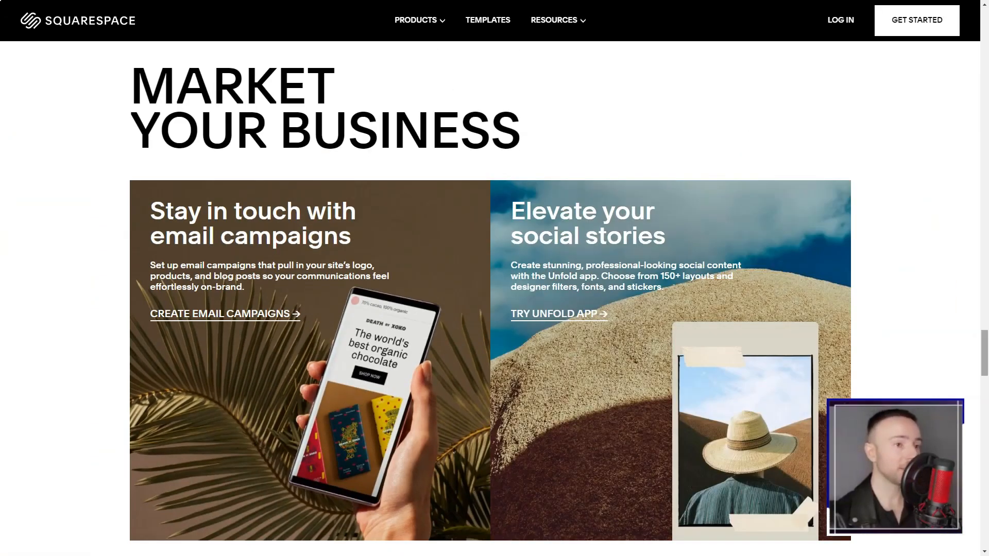
scroll("down", 3)
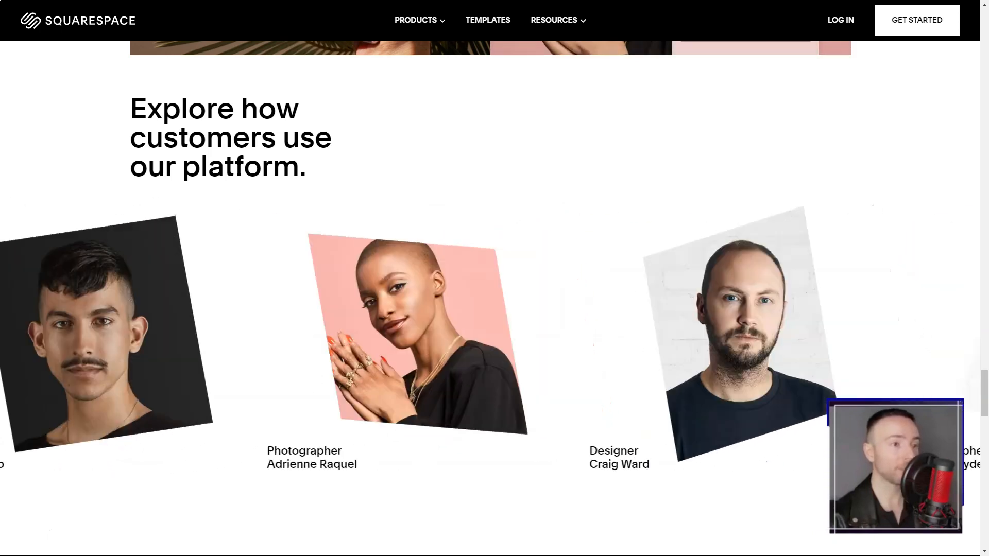
scroll("up", 3)
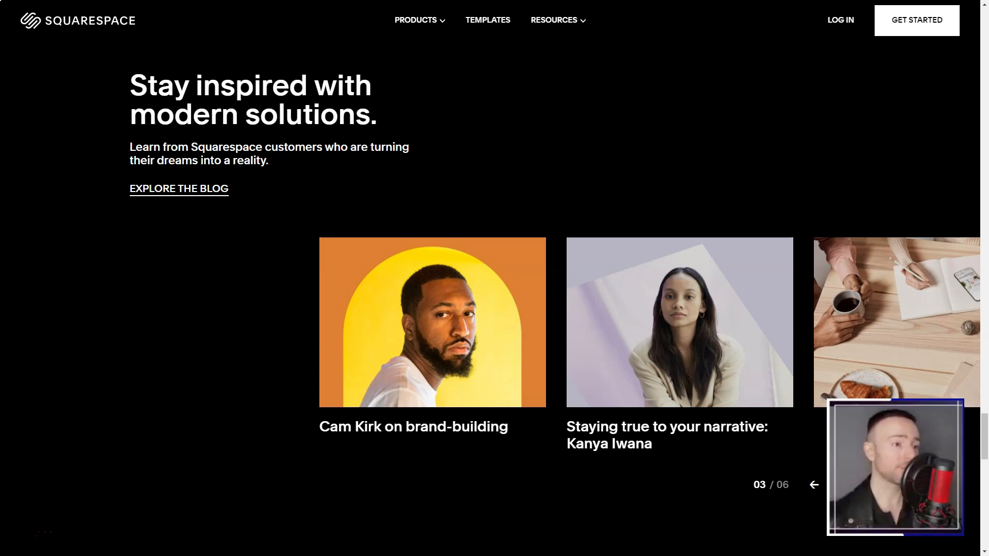
scroll("down", 3)
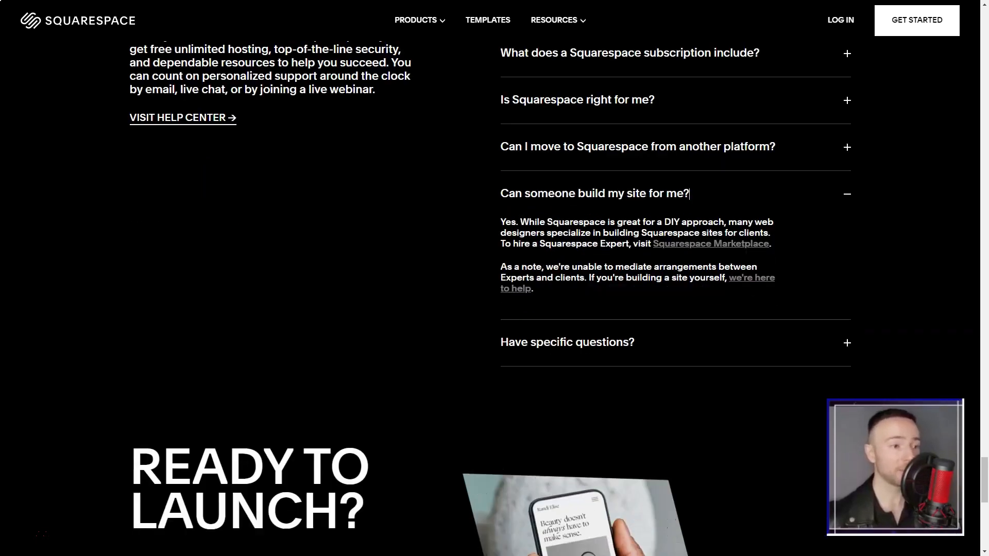
scroll("down", 3)
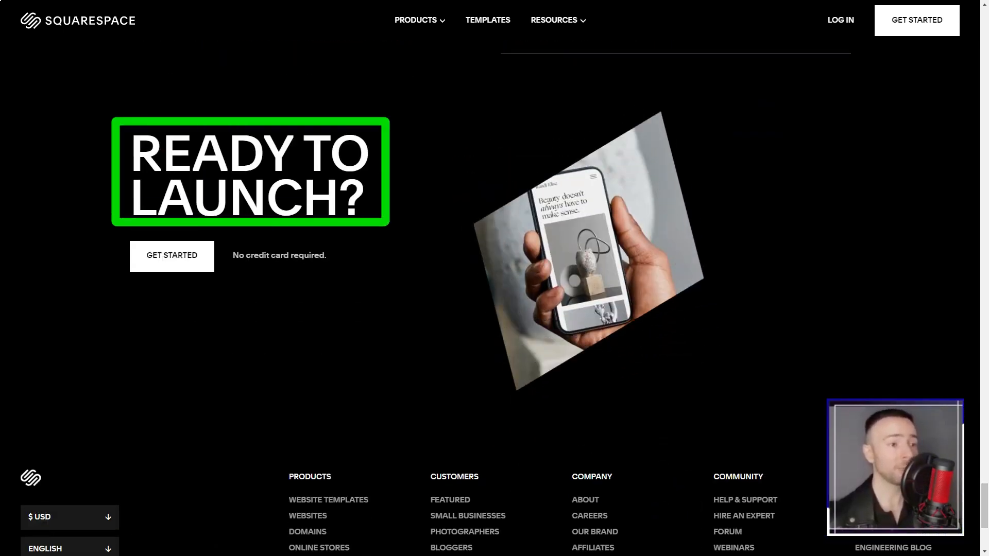
scroll("up", 3)
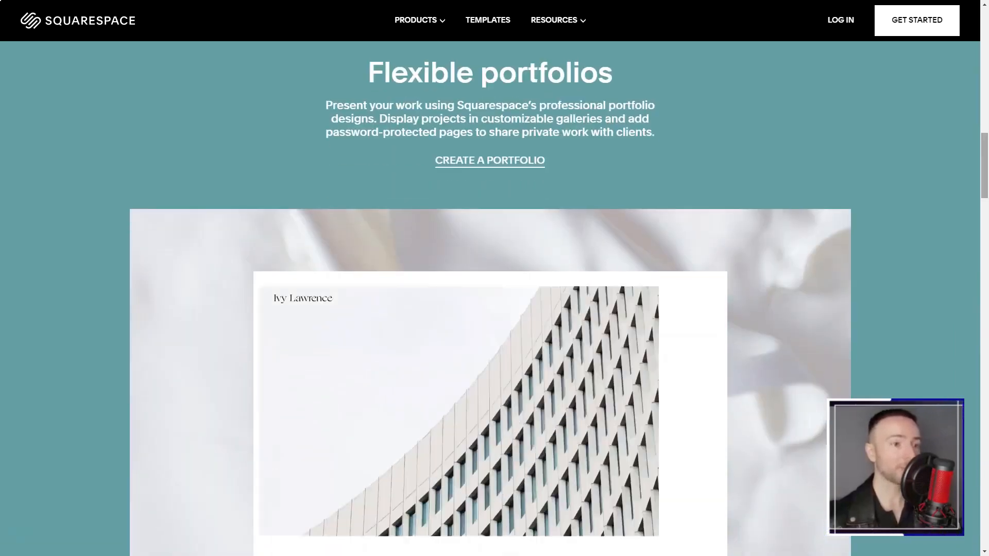
- Scroll past portfolios, blogging tools, mobile editing and design steps toward Squarespace Domains
scroll("down", 3)
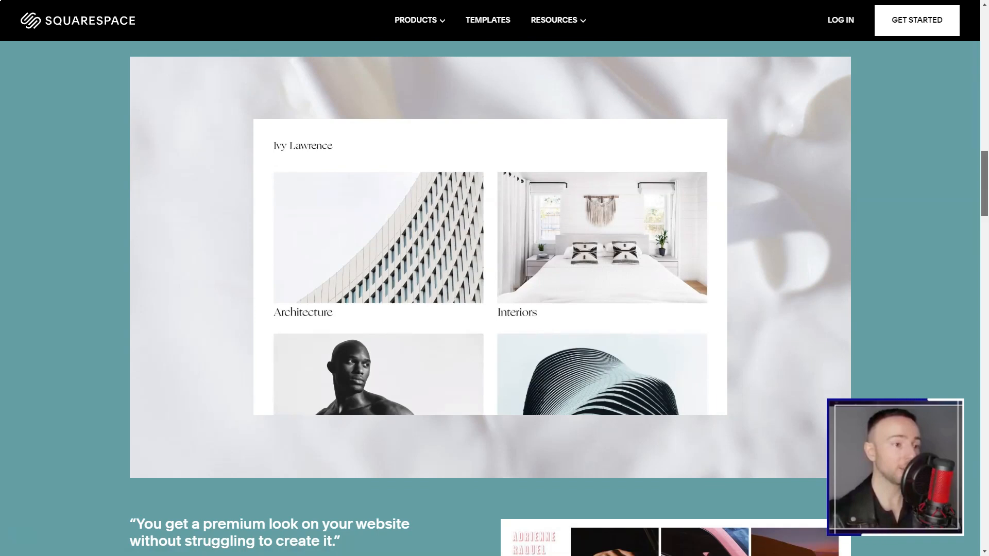
scroll("down", 3)
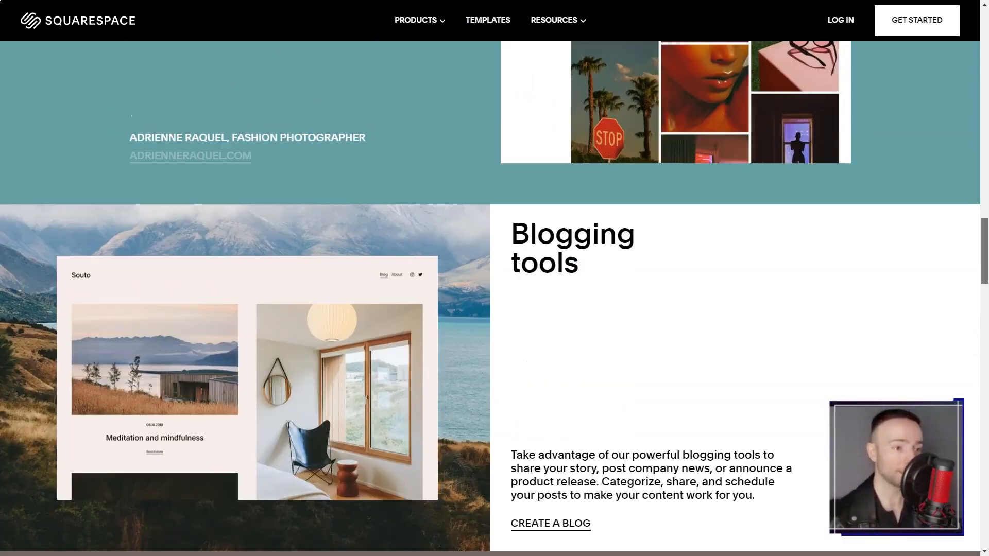
scroll("down", 3)
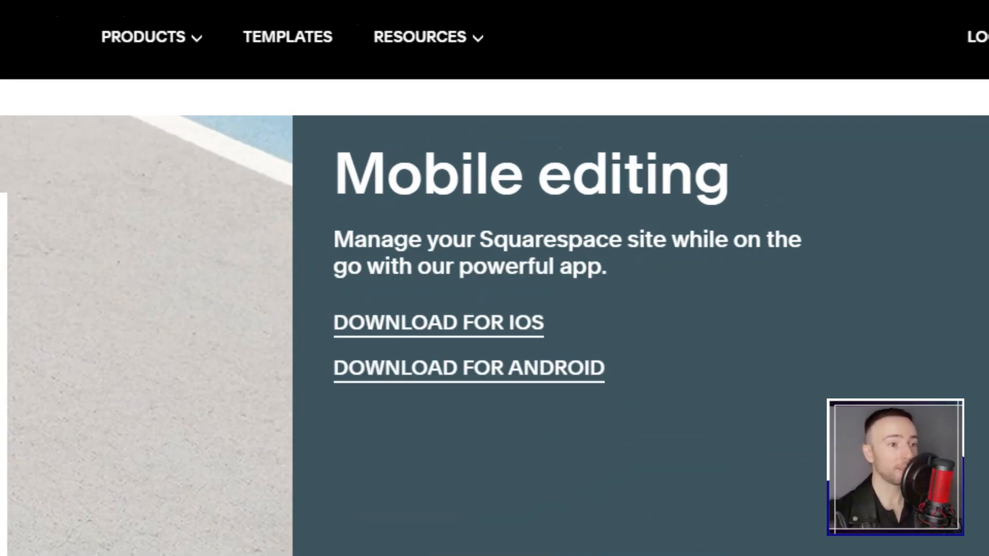
scroll("down", 3)
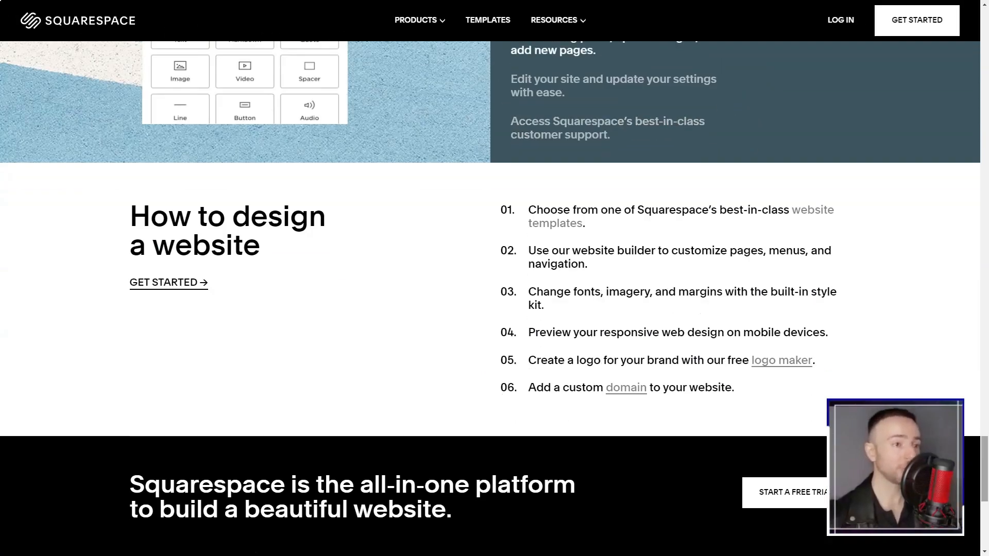
scroll("down", 3)
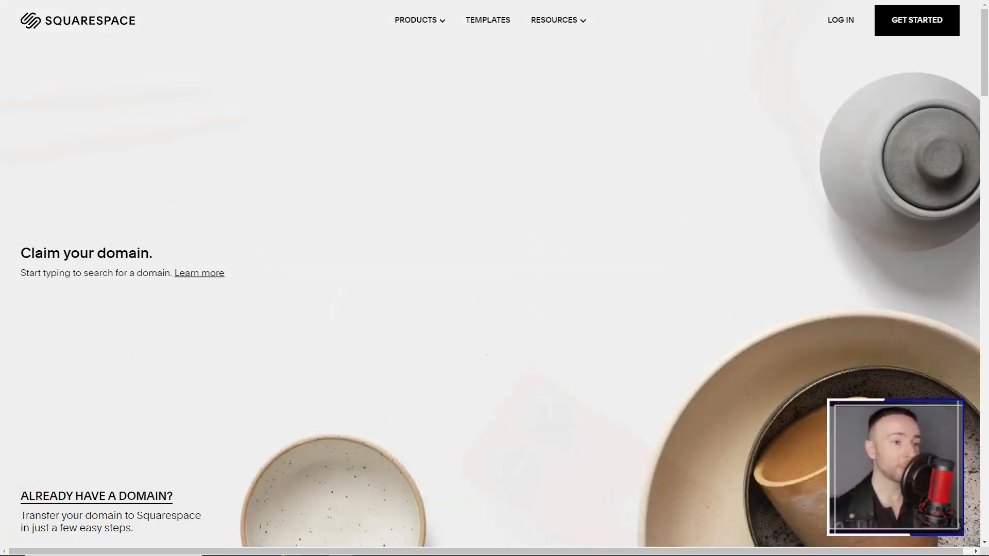
- Scroll through Squarespace's Domains page down to its FAQs
scroll("down", 3)
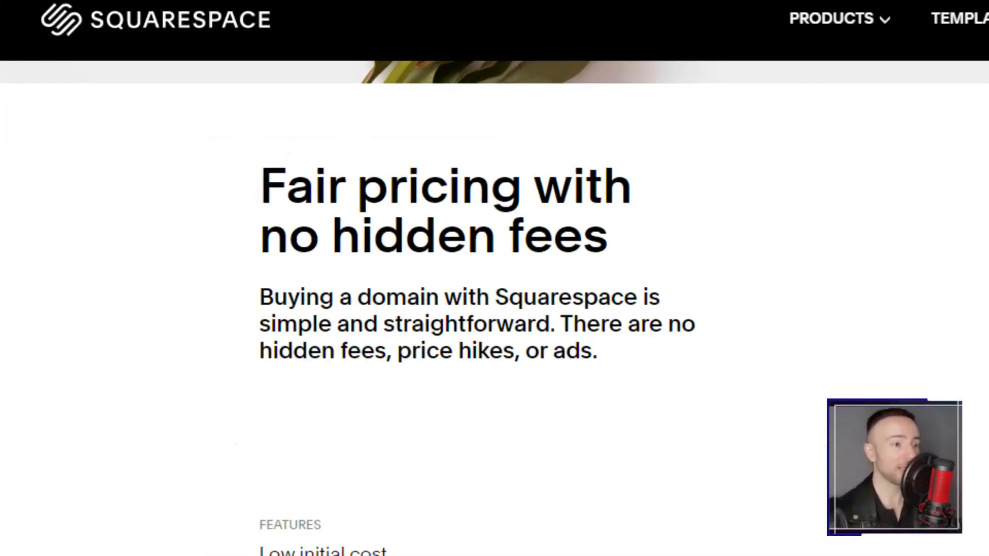
scroll("down", 3)
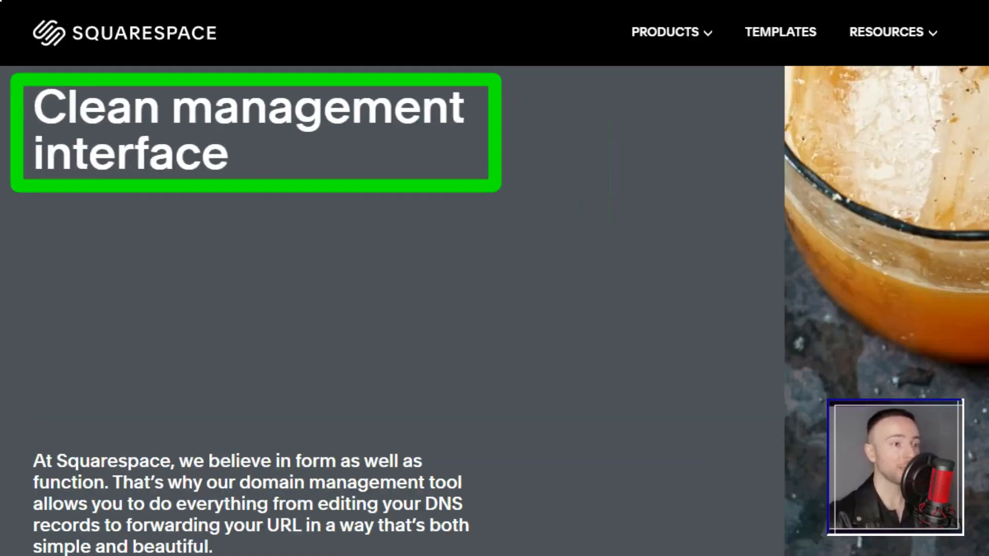
scroll("down", 3)
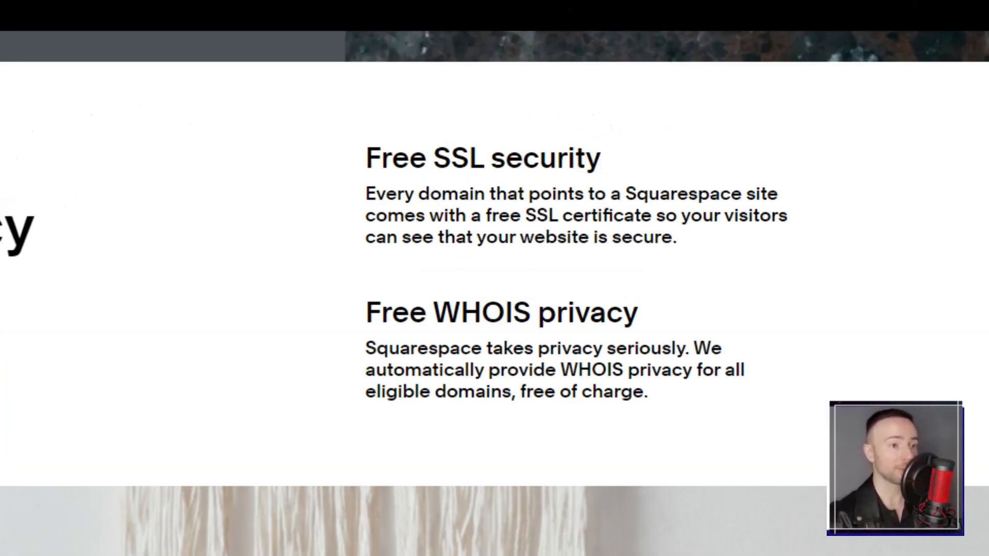
scroll("down", 3)
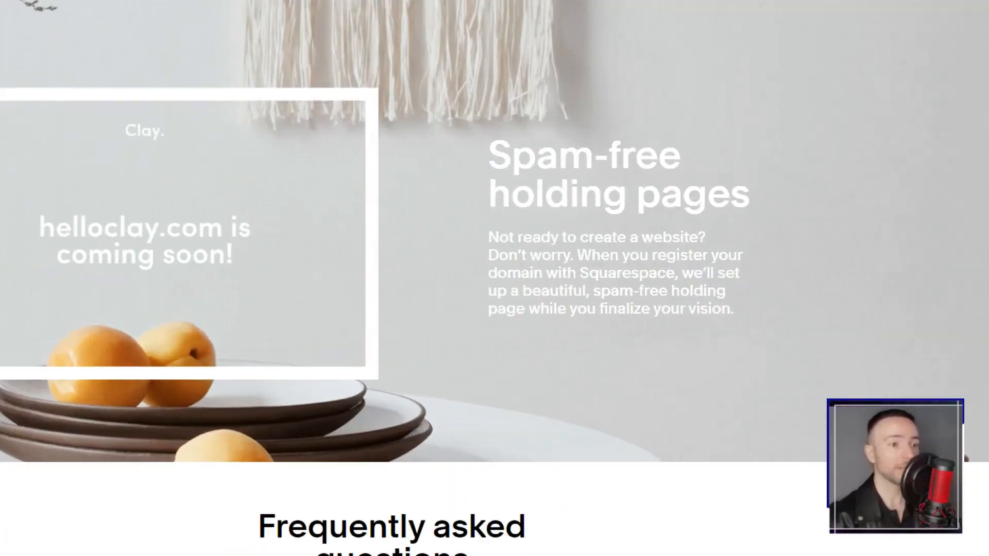
scroll("down", 3)
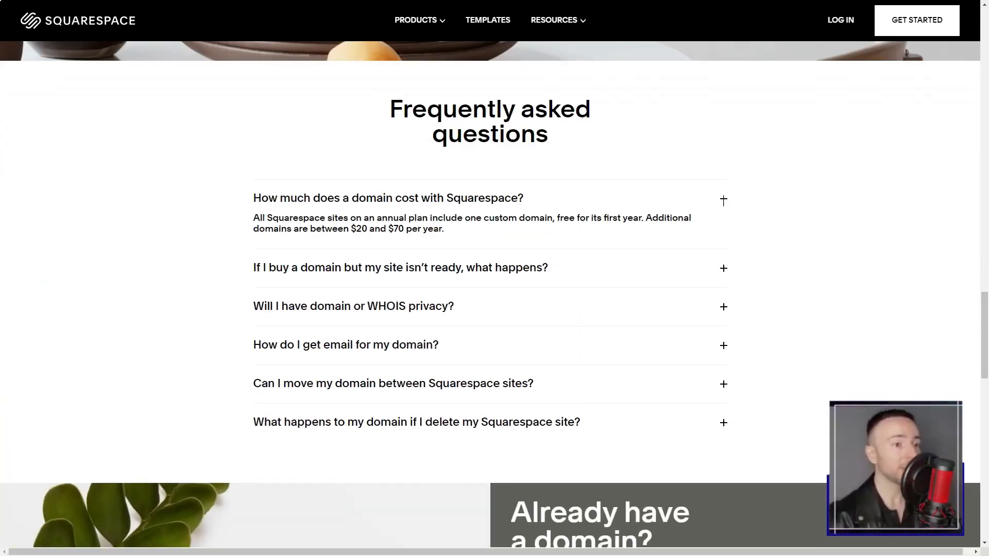
scroll("down", 3)
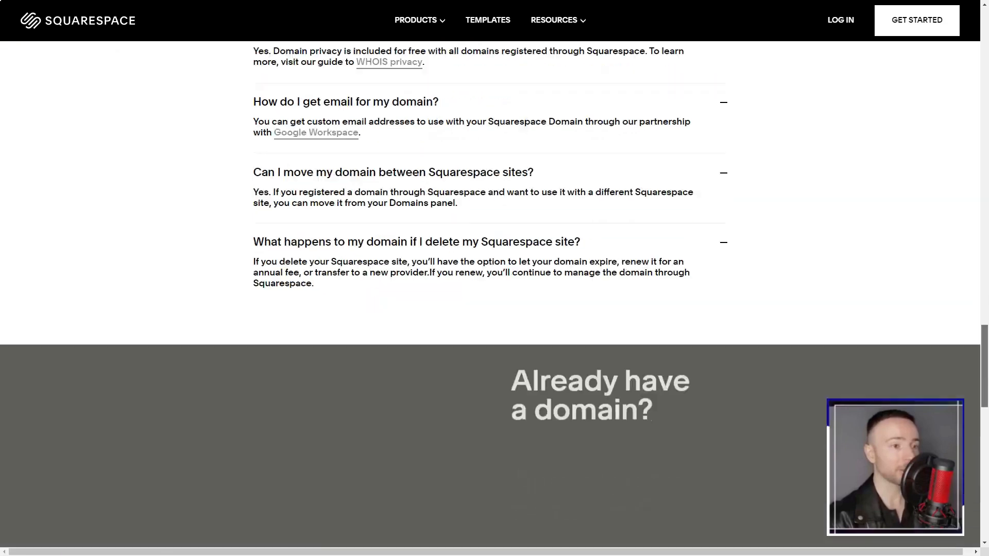
scroll("down", 3)
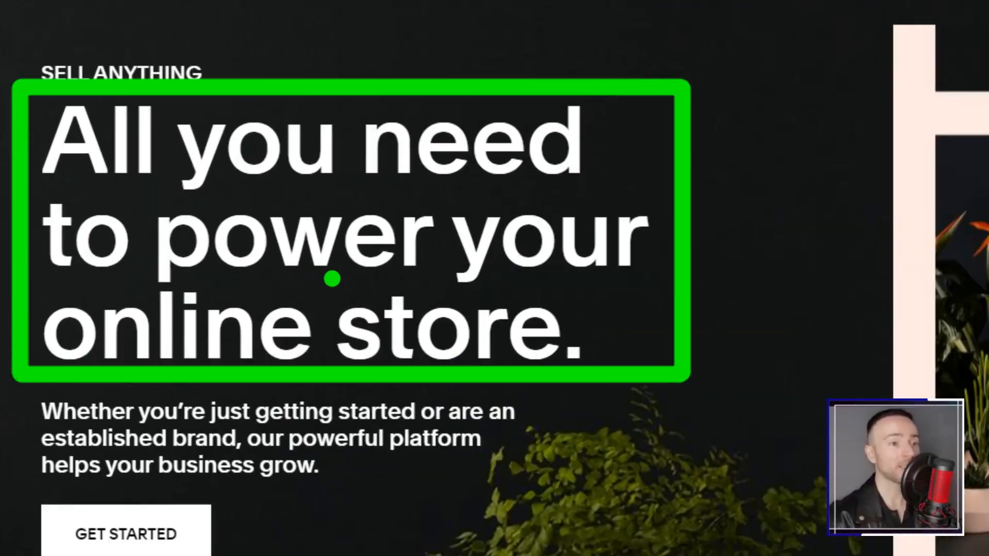
- Scroll the Online Stores page through selling products, services, more ways to sell and payments
scroll("down", 3)
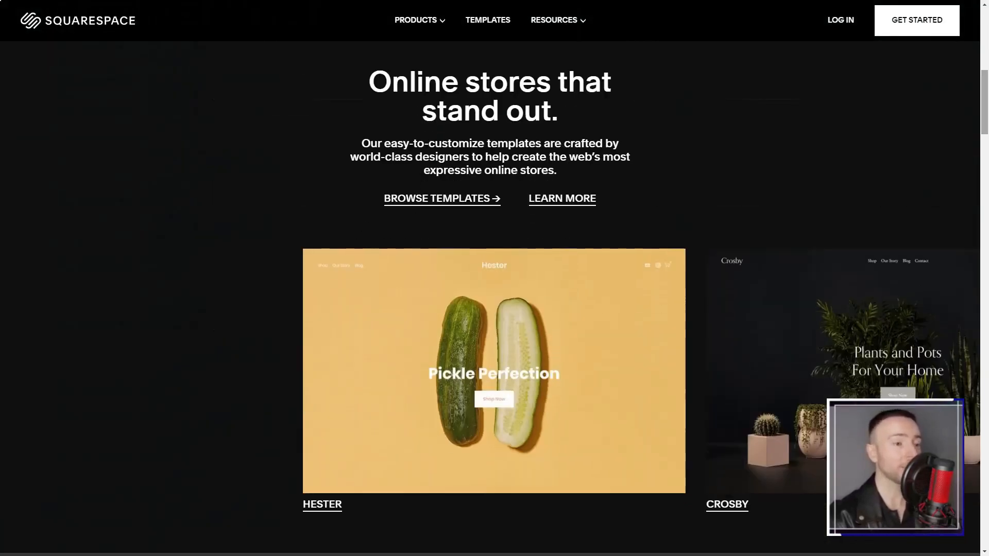
scroll("down", 3)
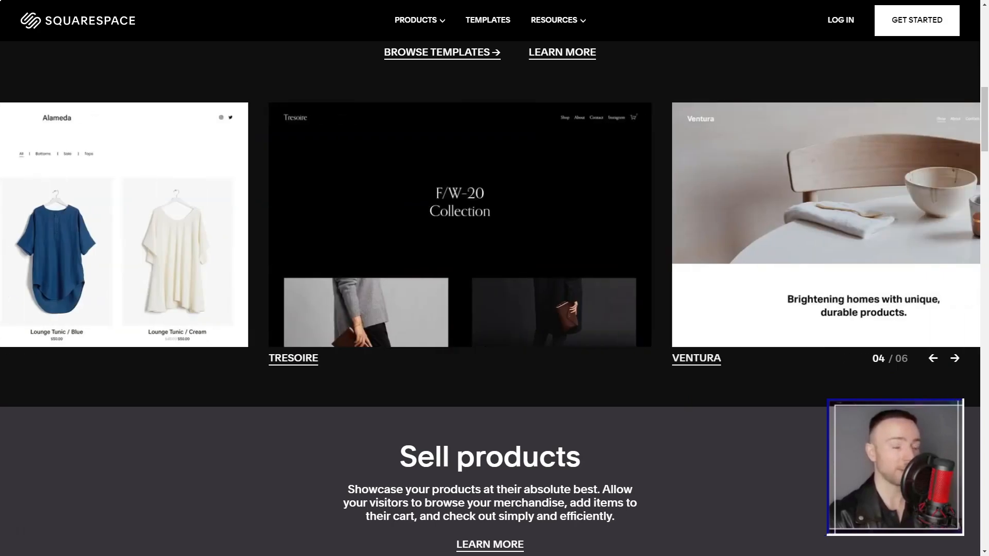
scroll("down", 3)
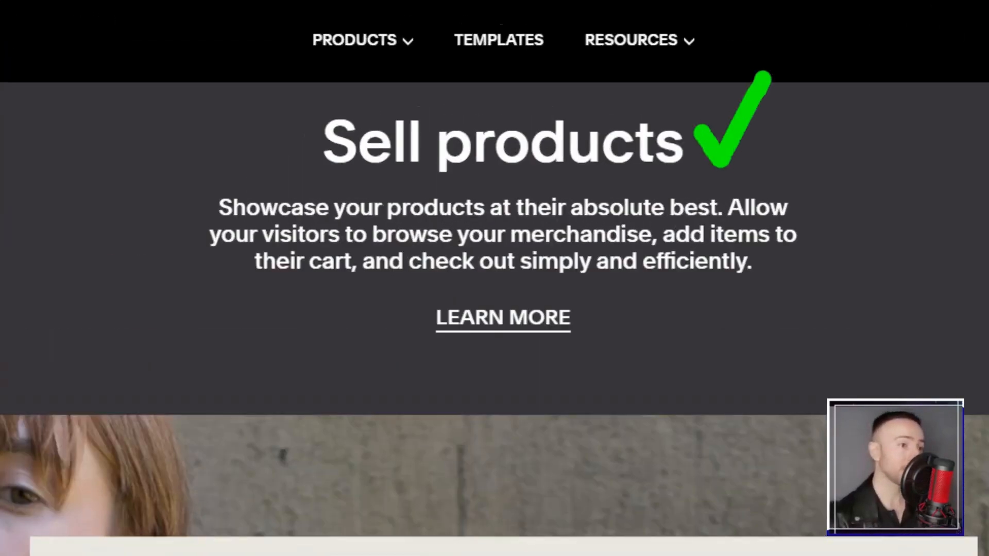
scroll("down", 3)
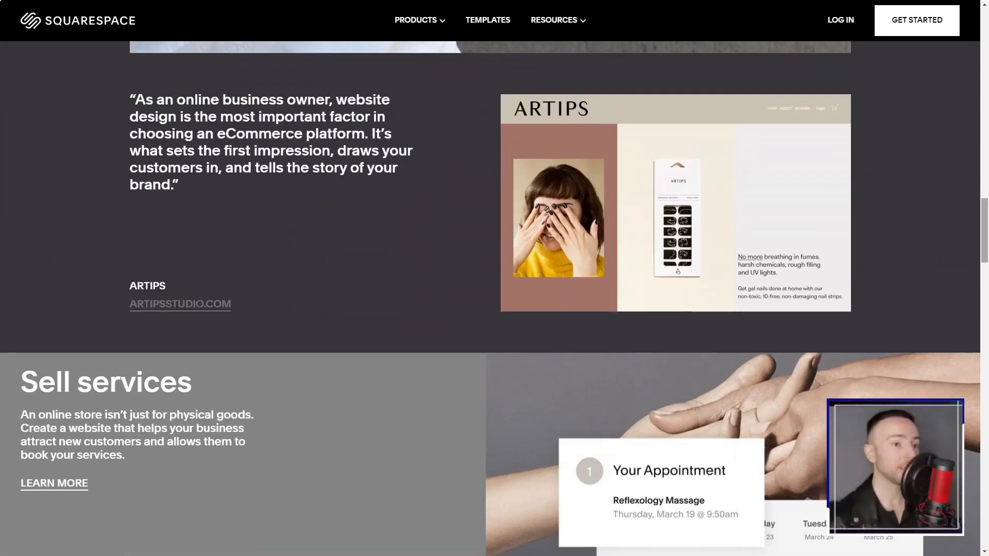
scroll("down", 3)
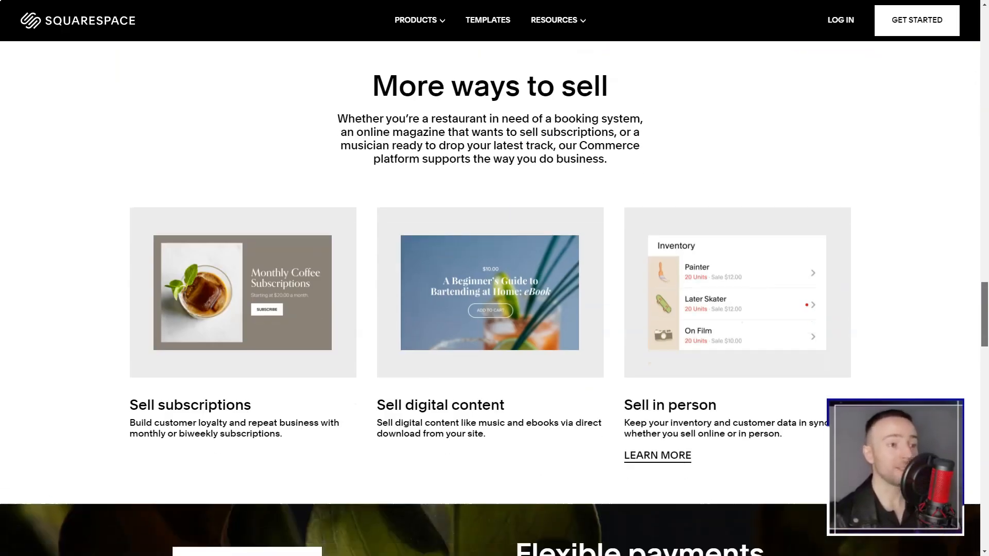
scroll("down", 3)
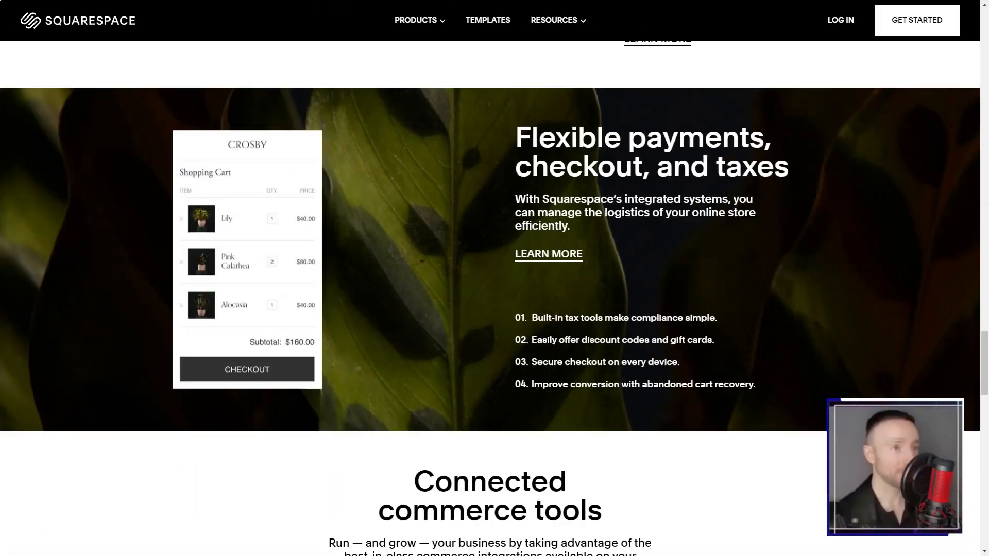
scroll("down", 3)
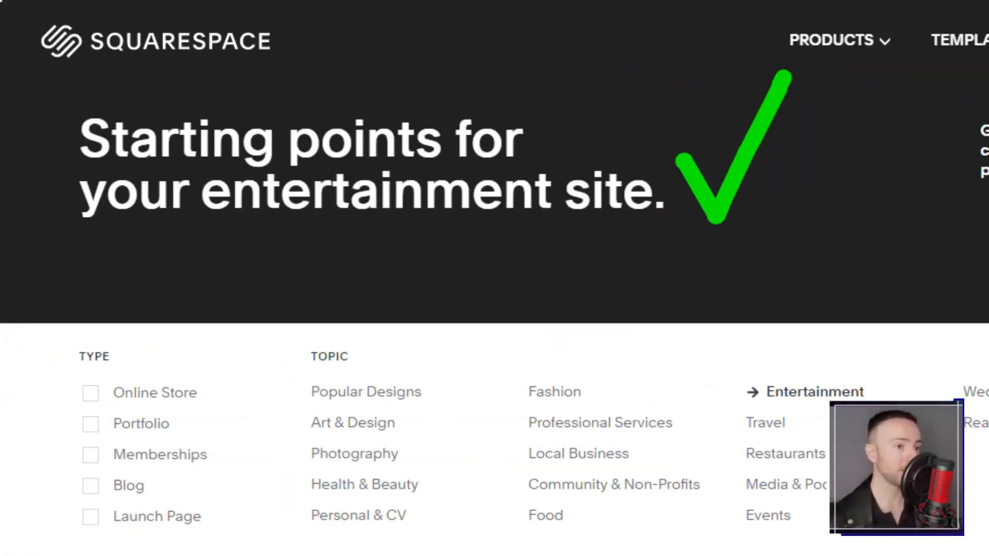
scroll("down", 3)
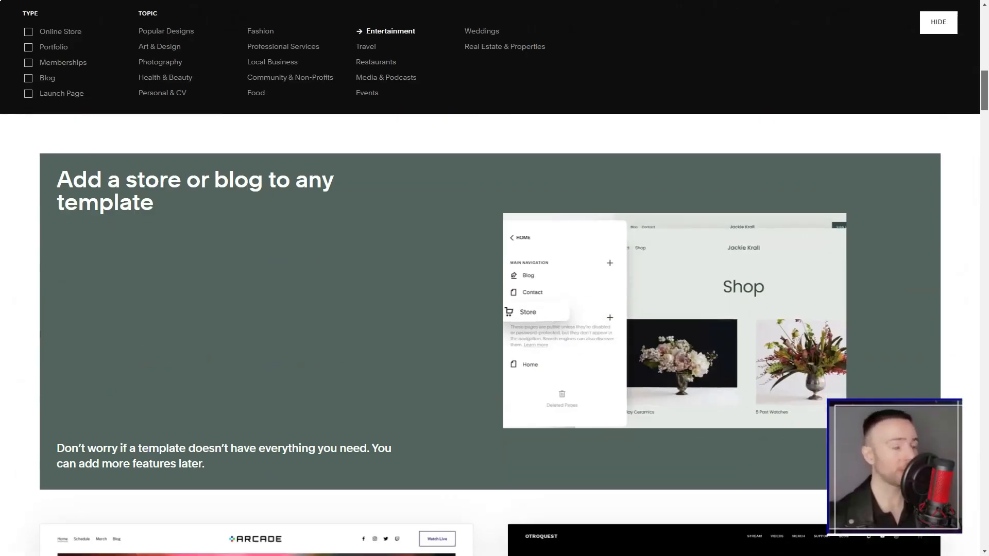
scroll("down", 3)
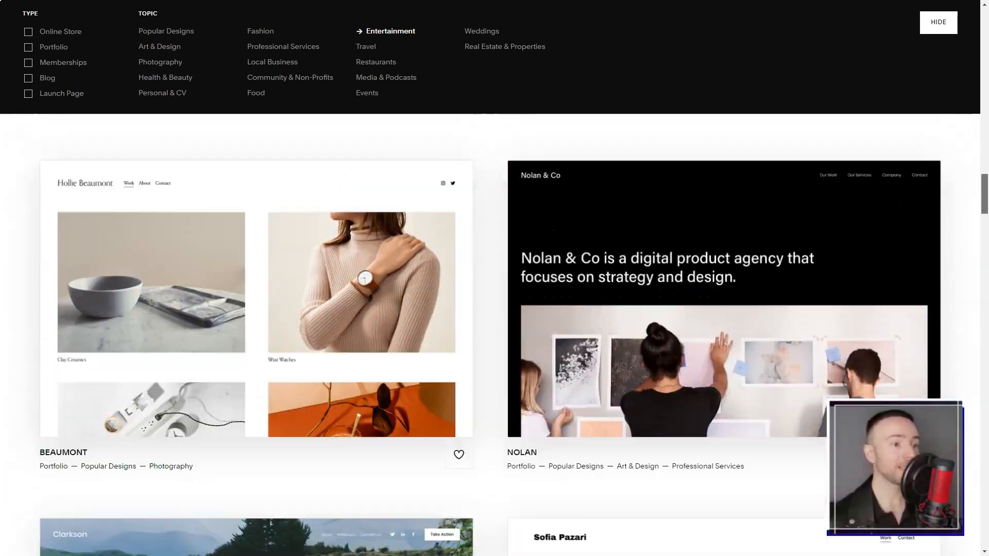
scroll("down", 3)
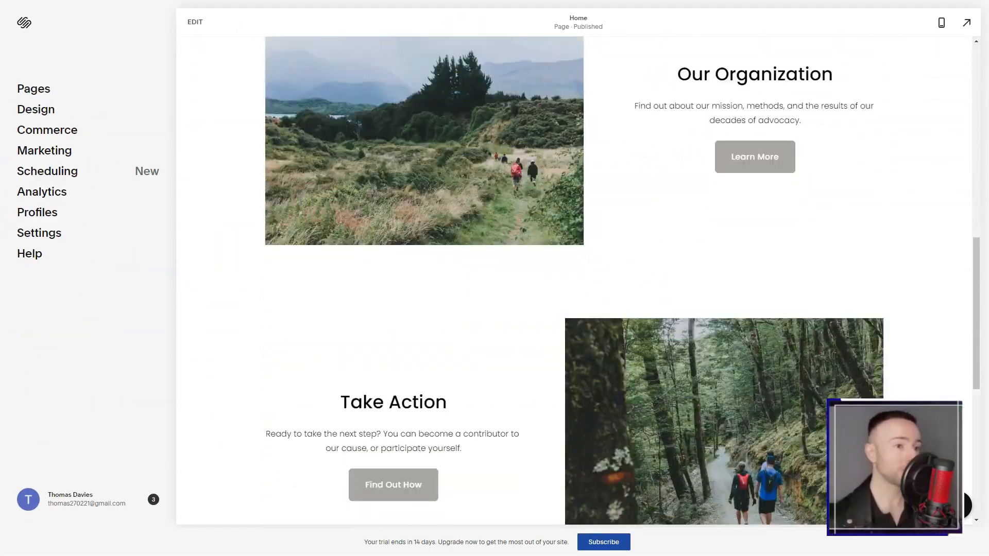
- View the site's Design settings and animation styles, then the Analytics sales overview
left_click(35, 109)
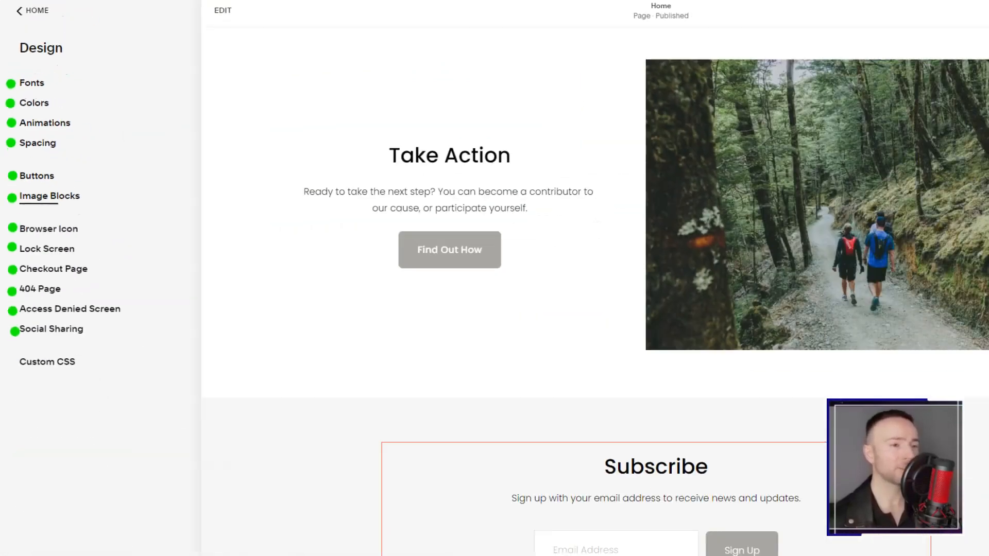
left_click(34, 103)
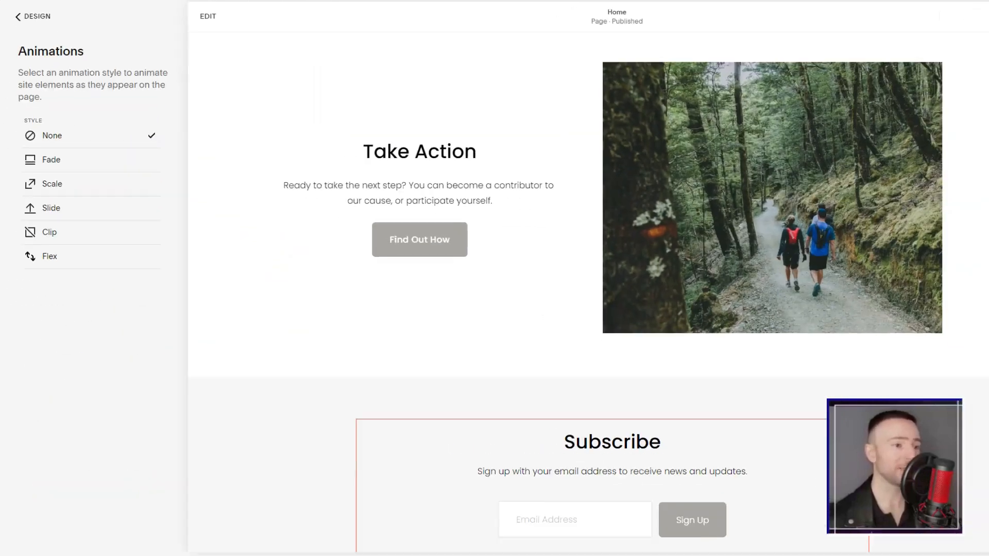
left_click(33, 18)
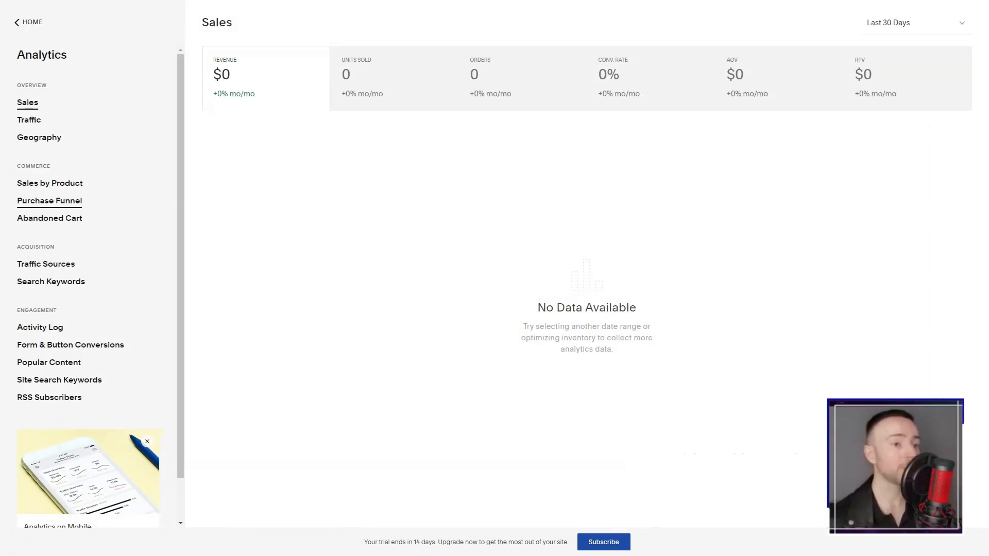
left_click(29, 119)
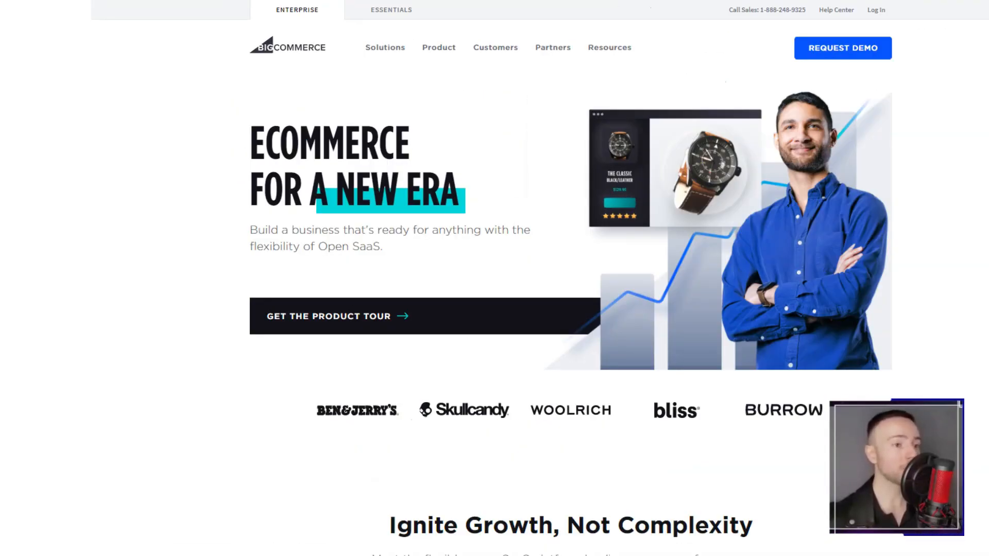
scroll("down", 3)
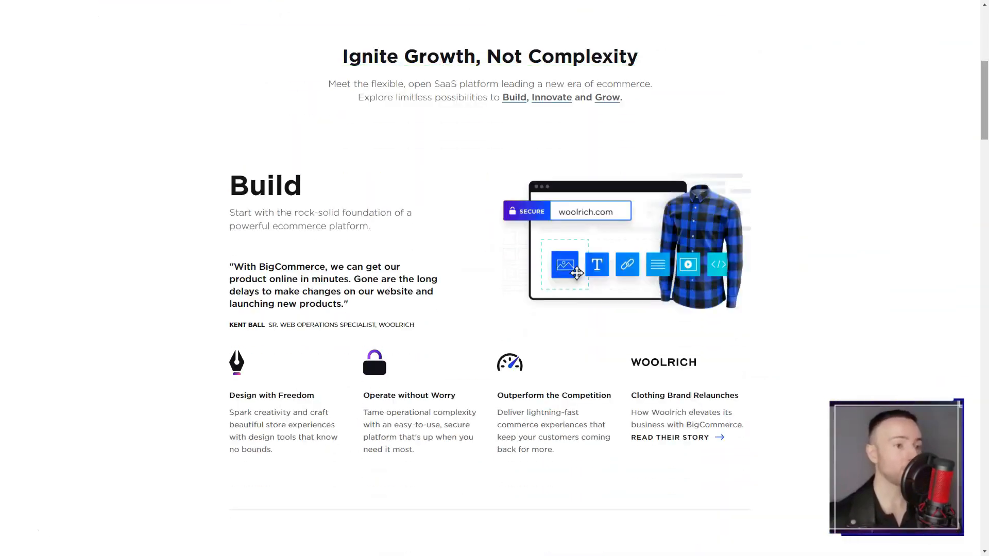
scroll("down", 3)
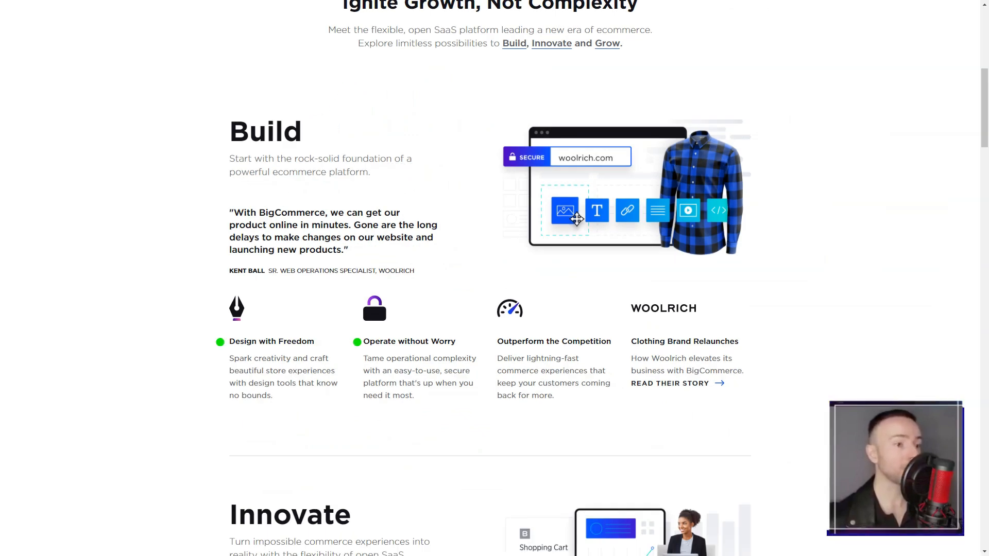
scroll("down", 3)
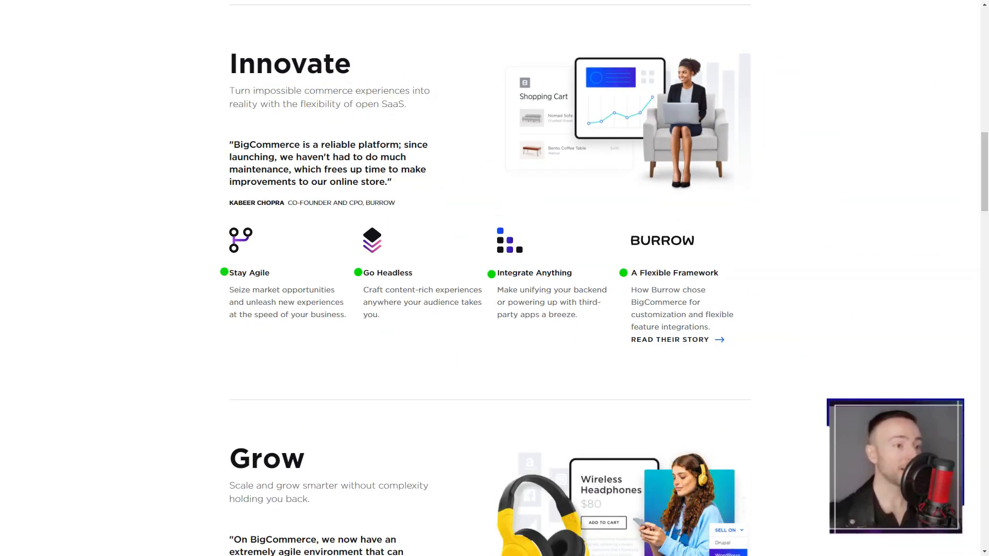
scroll("down", 3)
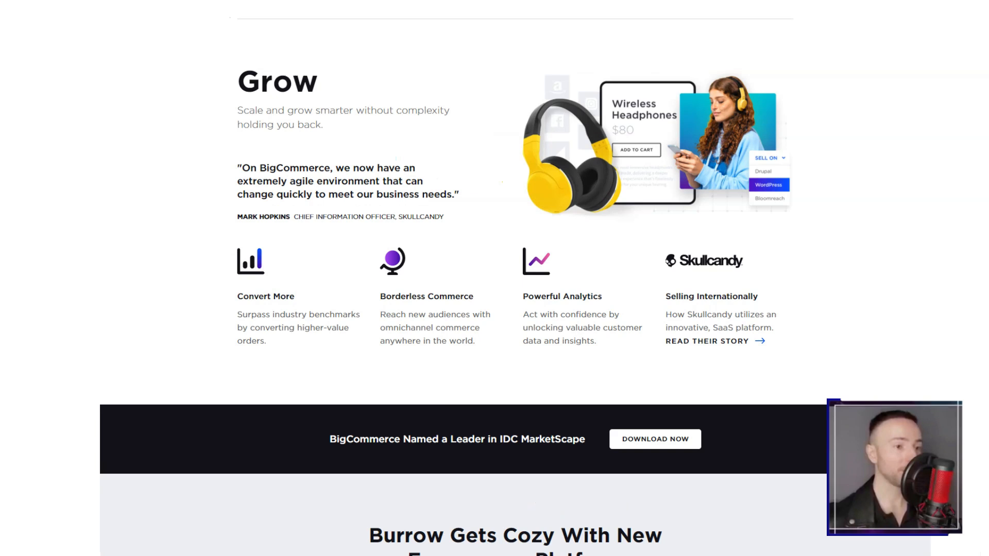
scroll("down", 3)
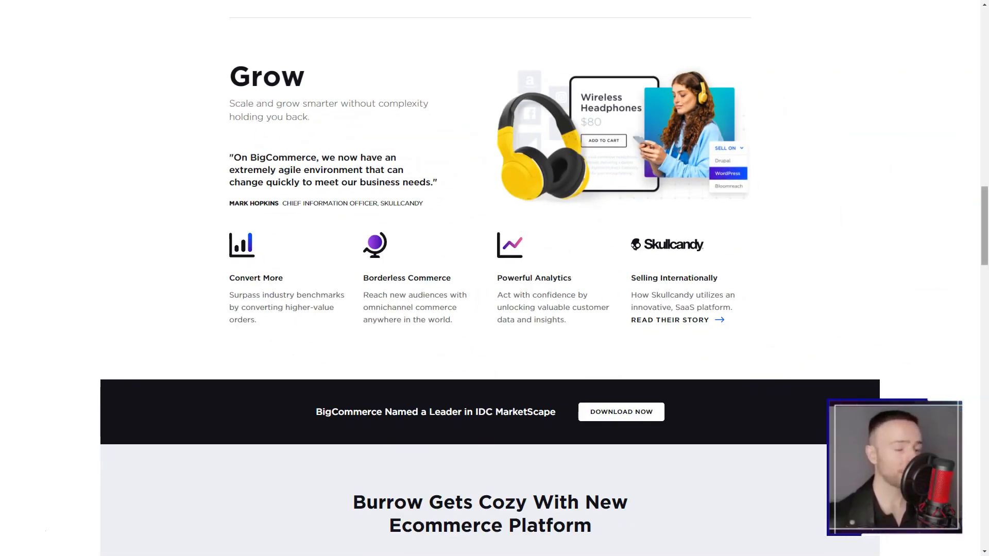
scroll("down", 3)
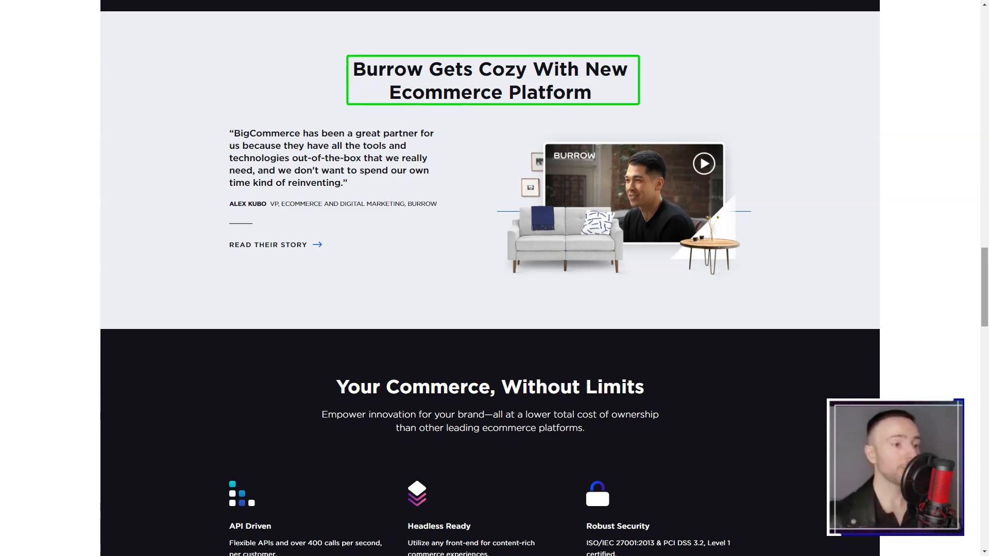
scroll("up", 3)
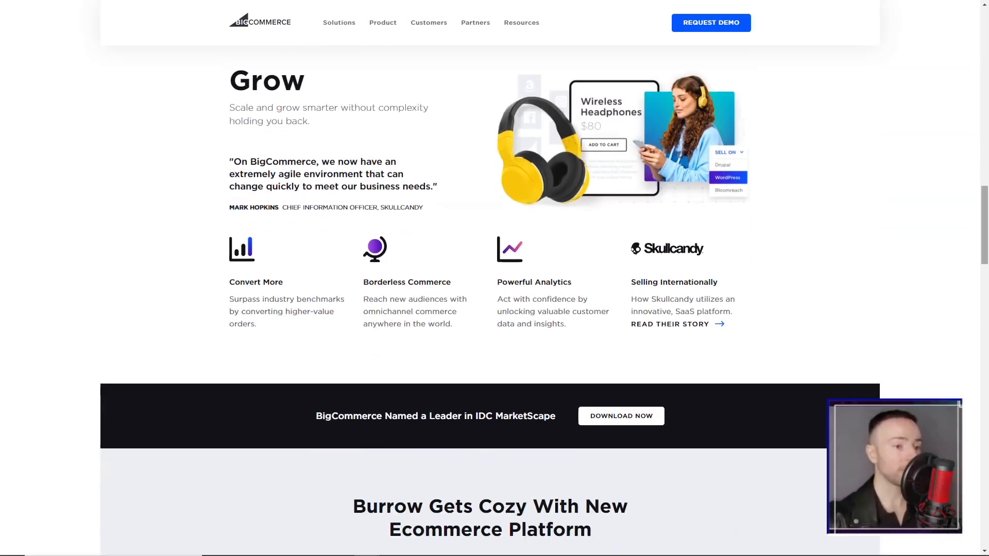
scroll("down", 3)
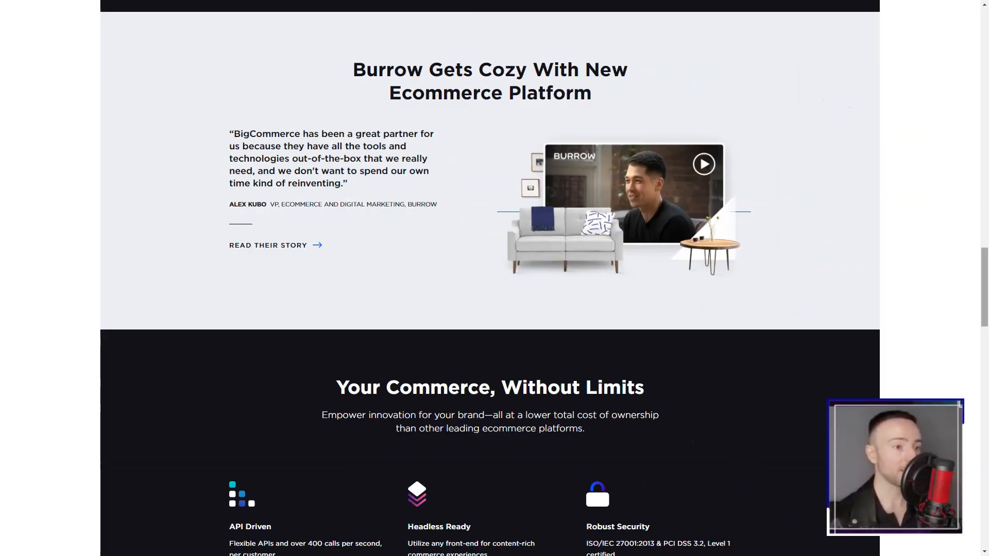
scroll("down", 3)
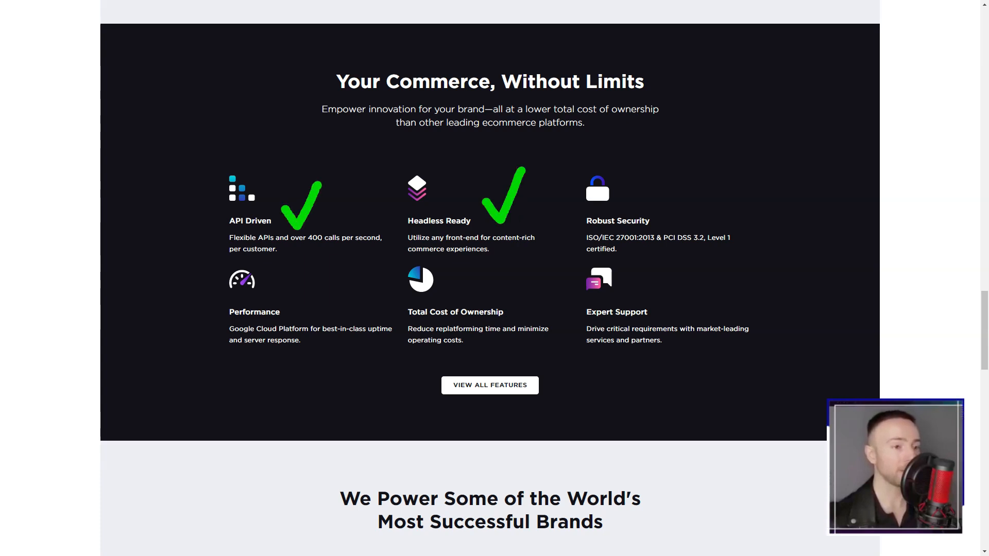
scroll("down", 3)
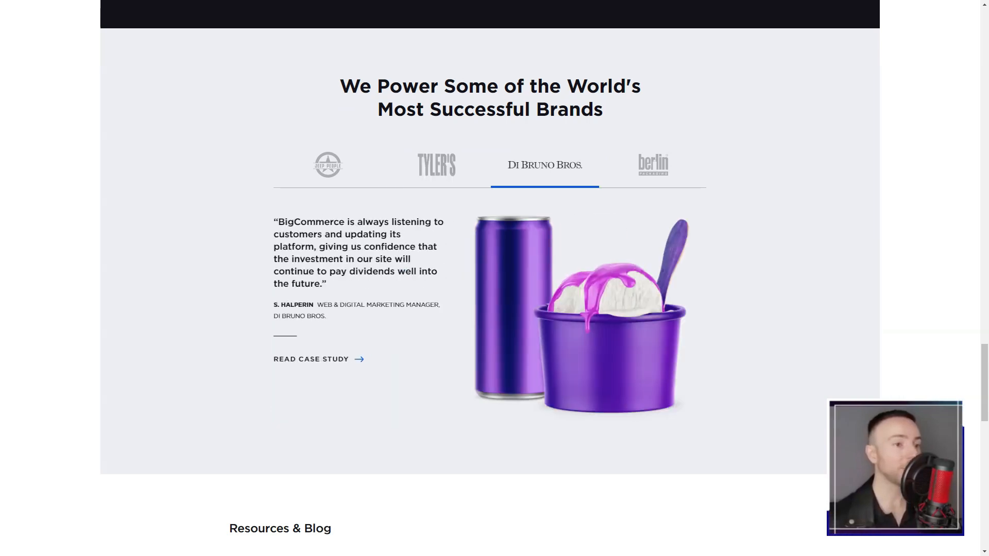
scroll("down", 3)
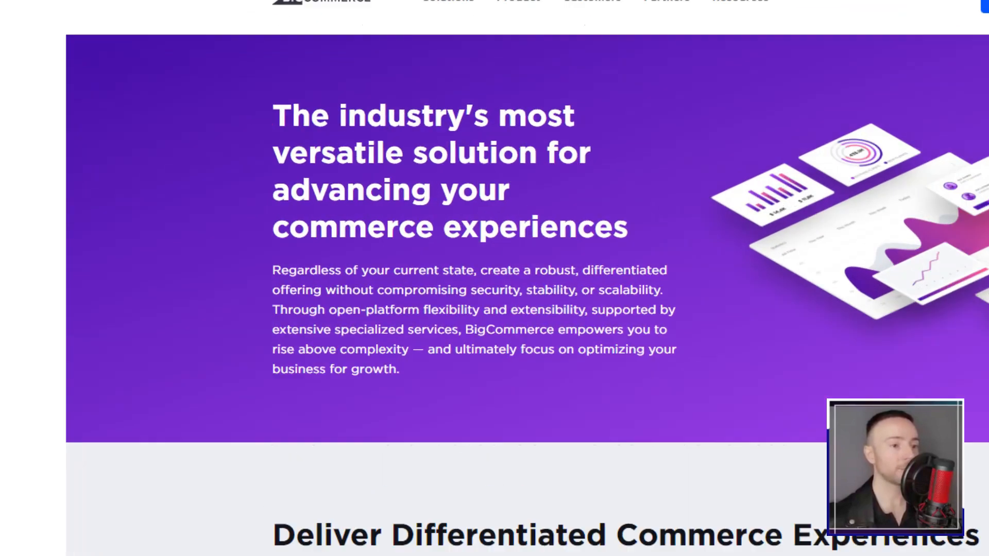
- Scroll BigCommerce's product page through the open platform and reliability and security sections
scroll("down", 3)
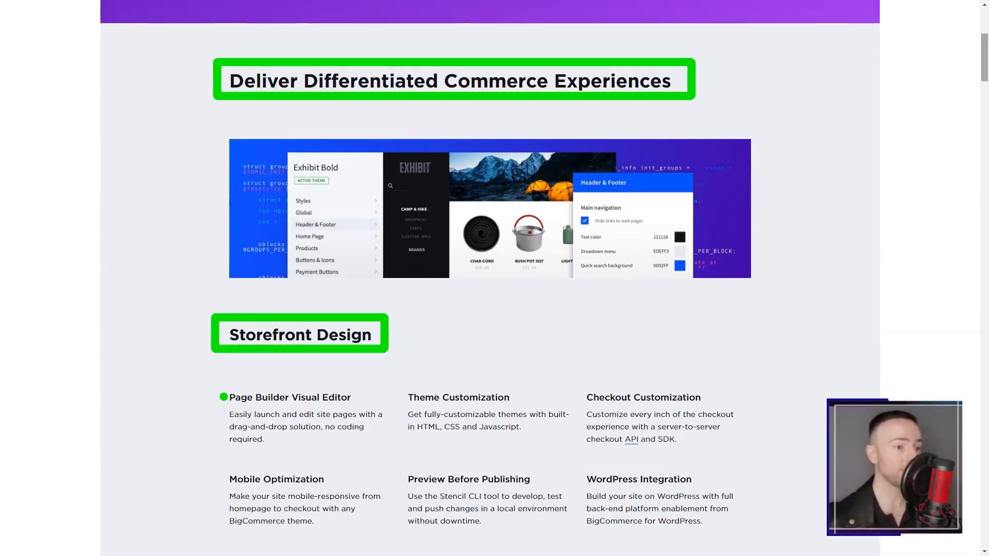
scroll("down", 3)
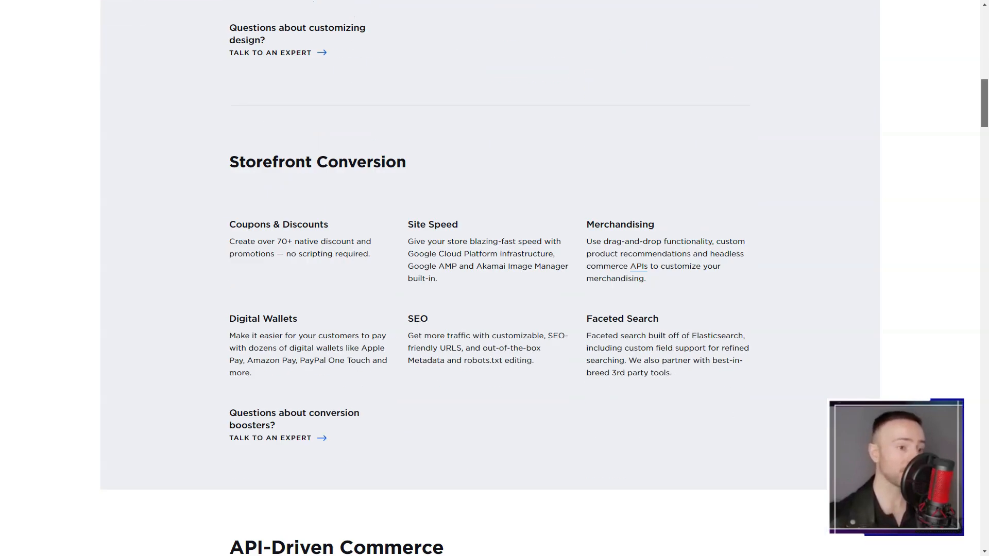
scroll("down", 3)
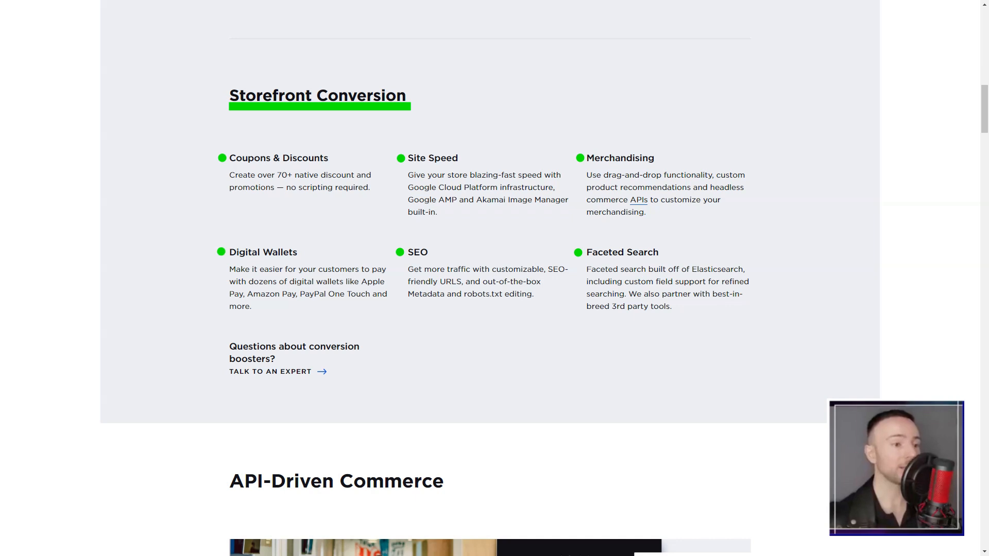
scroll("down", 3)
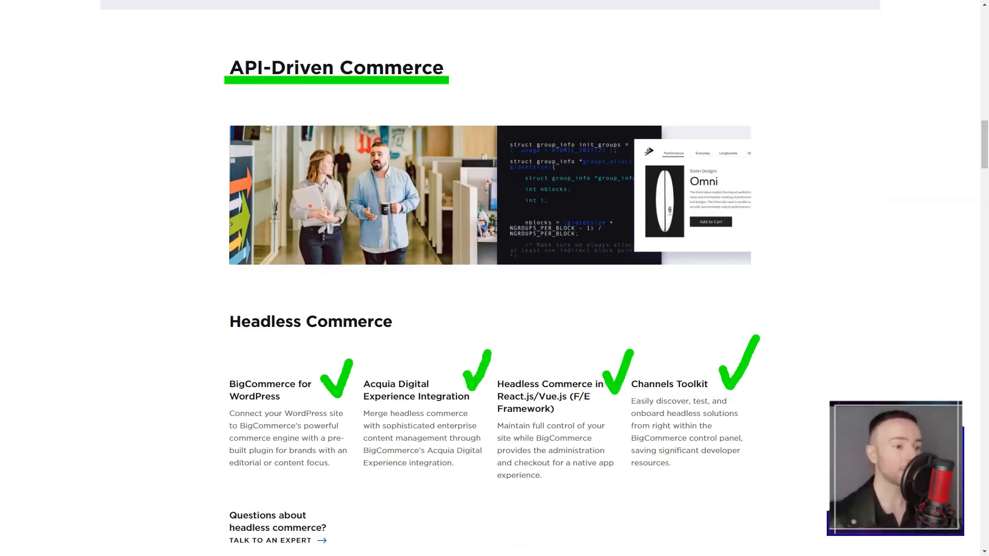
scroll("down", 3)
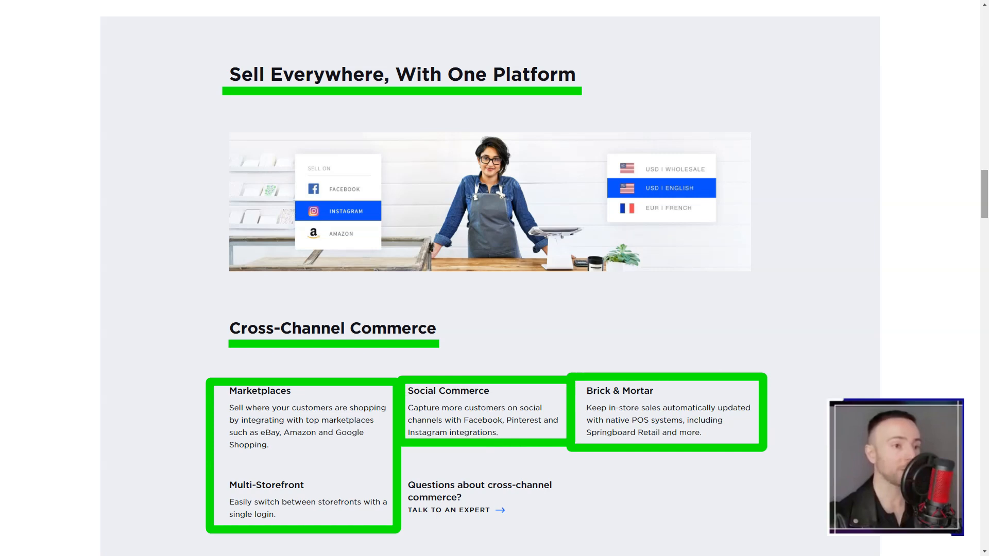
scroll("down", 3)
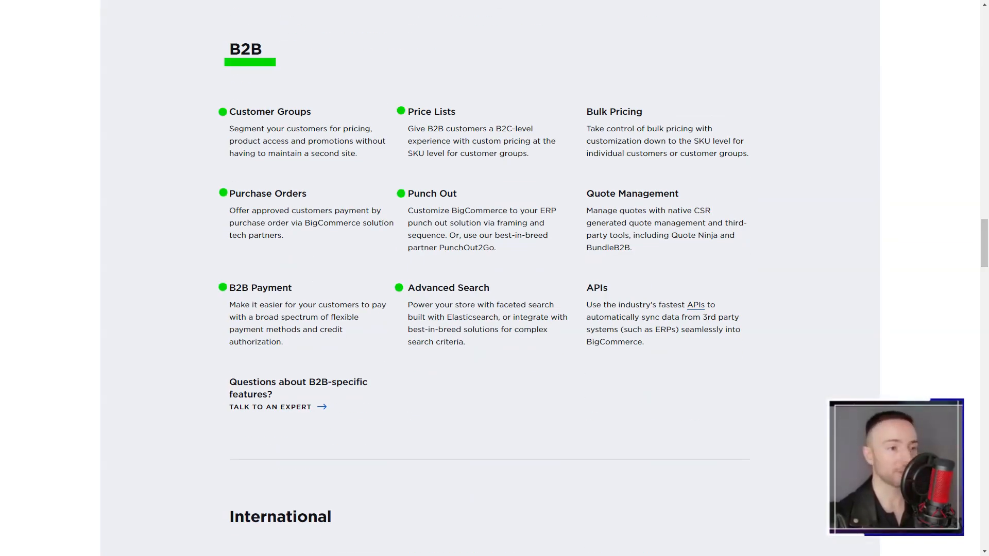
scroll("down", 3)
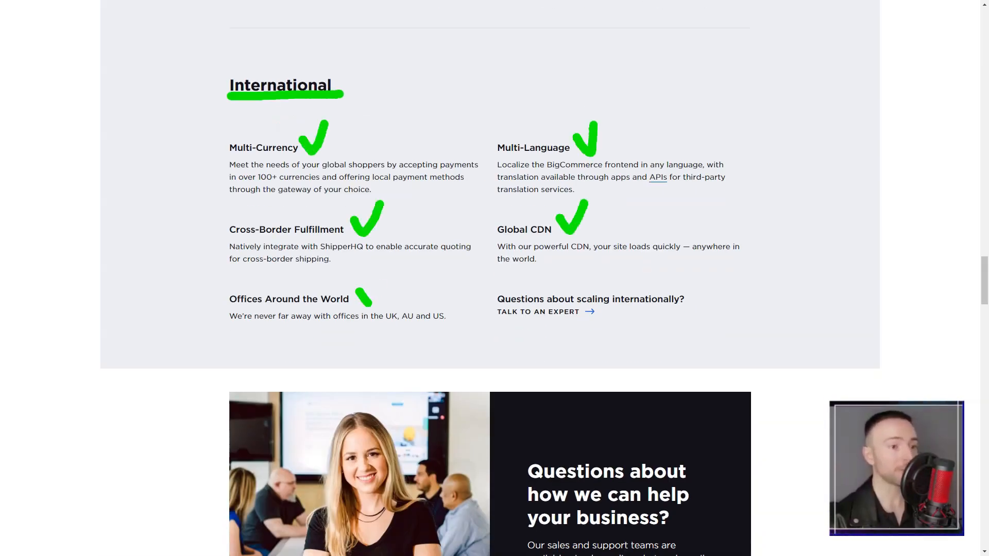
scroll("down", 3)
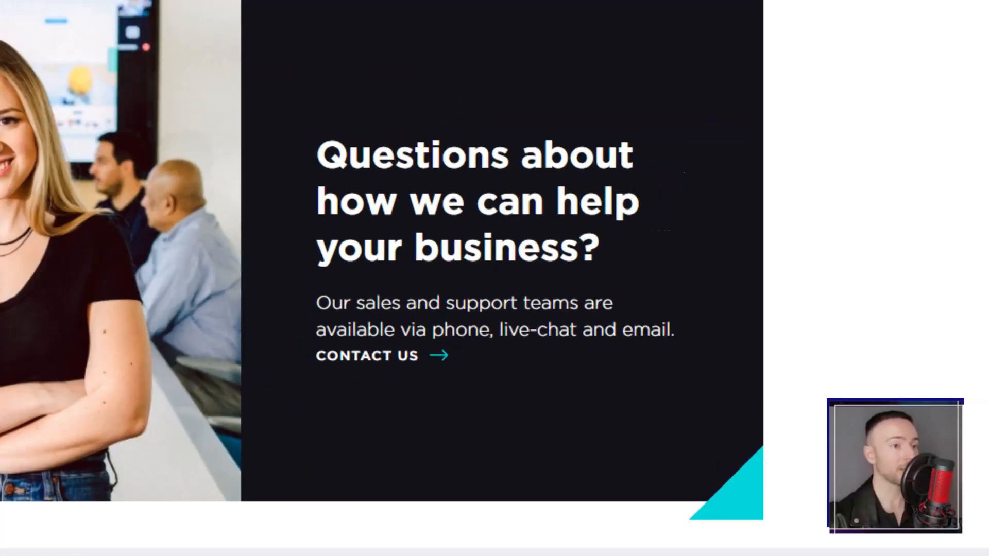
scroll("up", 3)
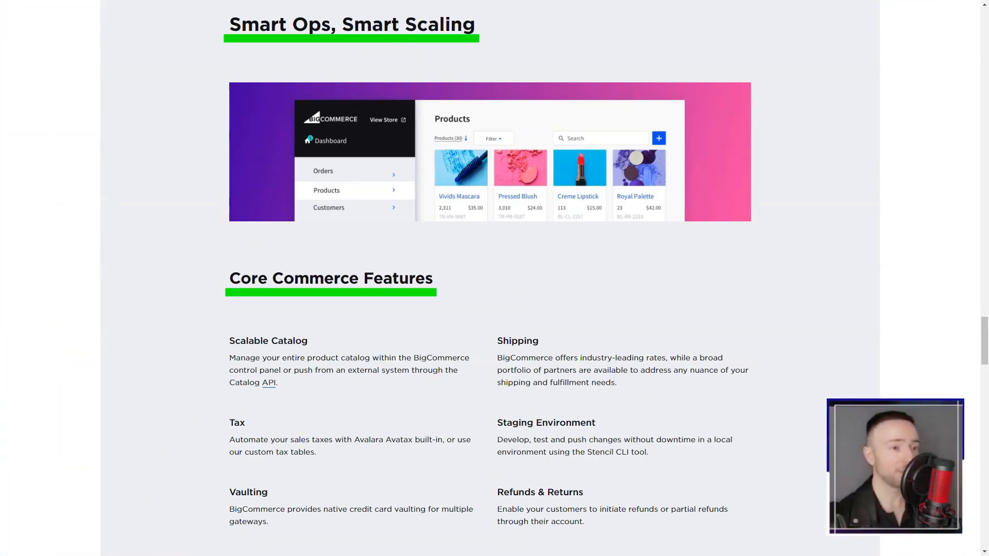
- Scroll on to the Ecommerce Expertise section with Services, Support, Documentation and APIs, and the Essentials banner
scroll("down", 3)
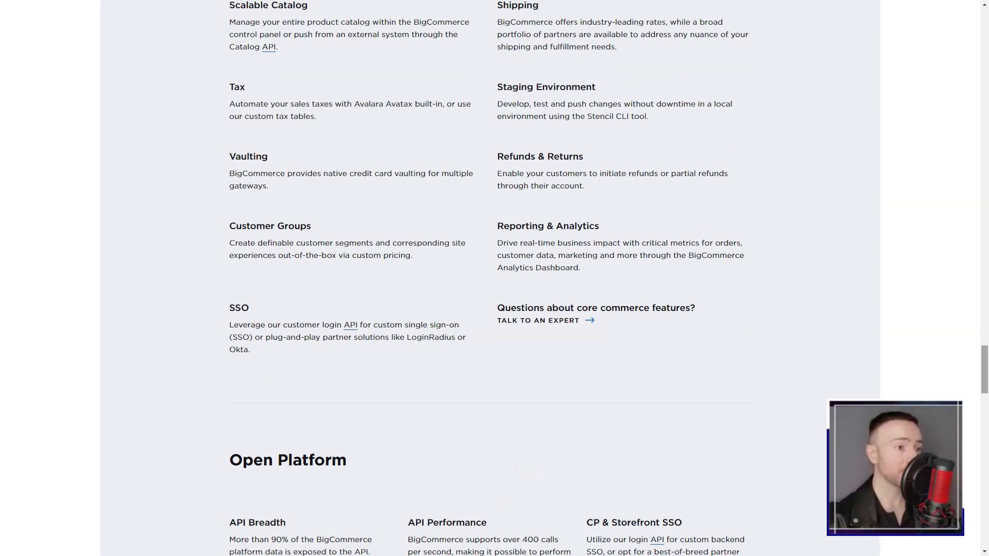
scroll("down", 3)
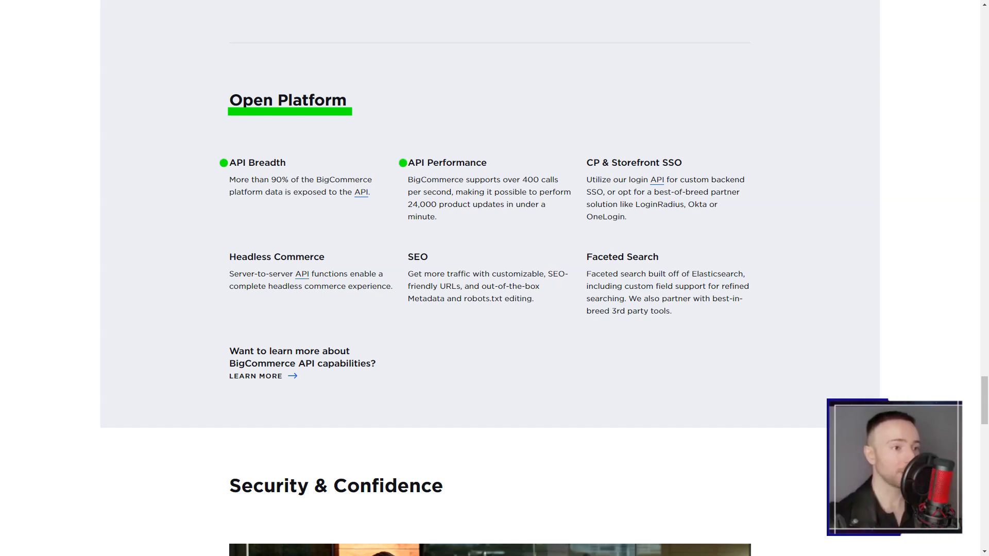
scroll("down", 3)
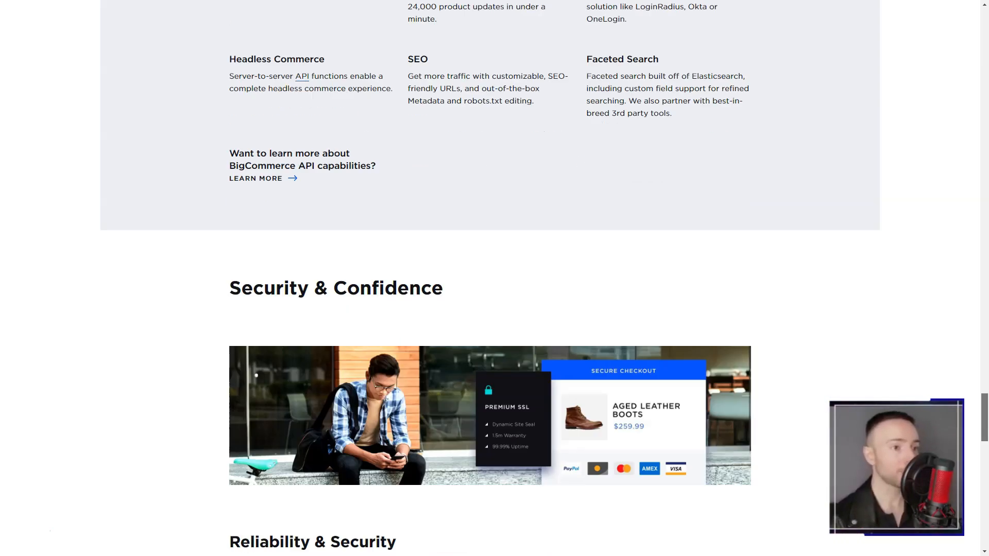
scroll("down", 3)
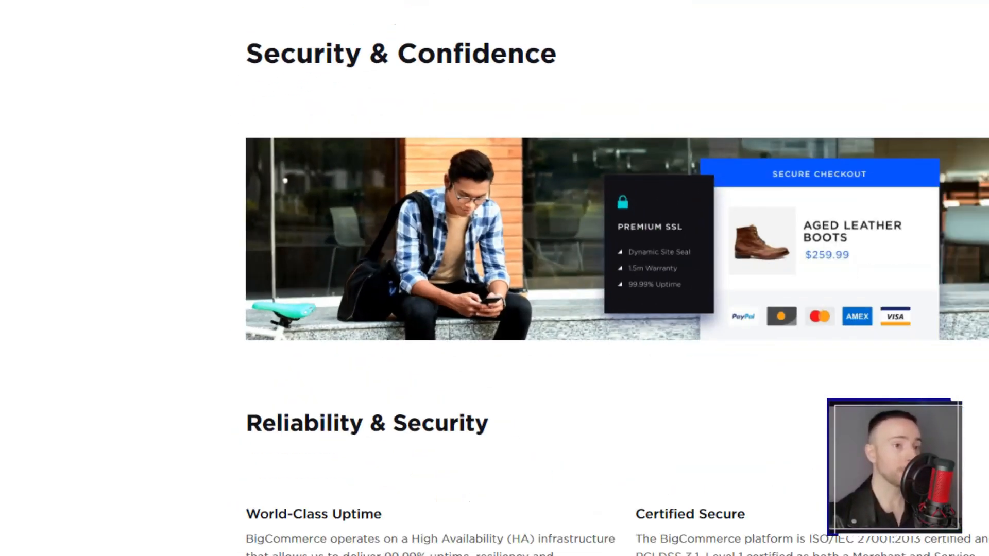
scroll("down", 3)
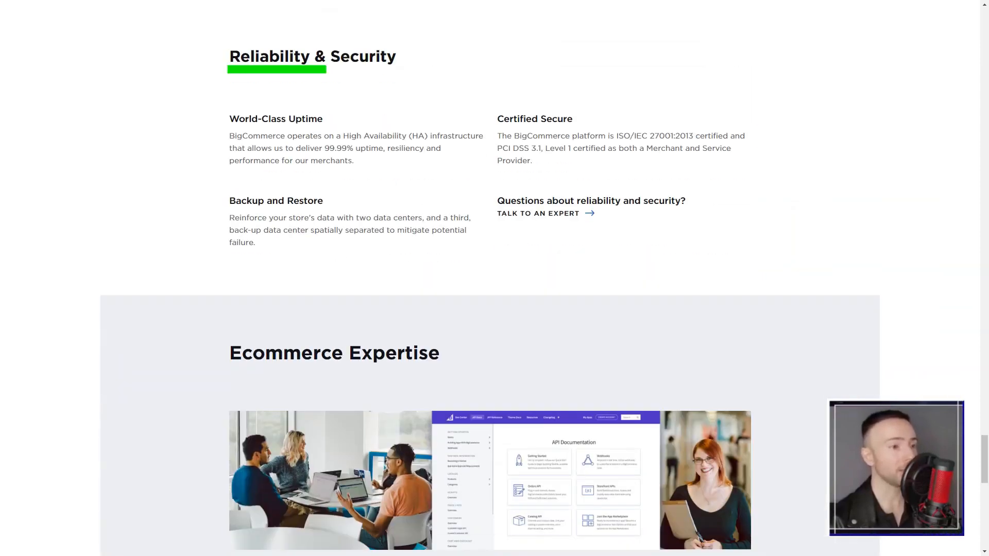
scroll("down", 3)
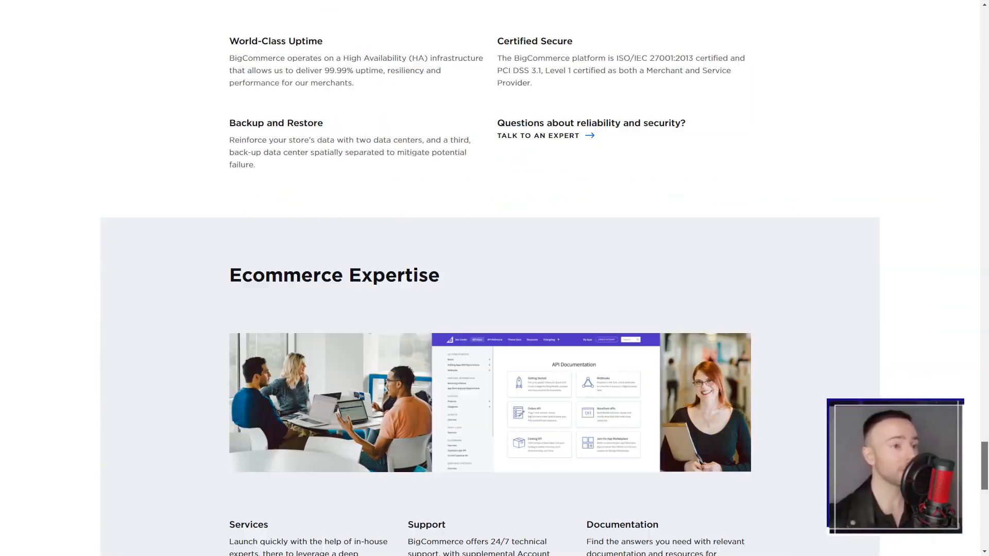
scroll("down", 3)
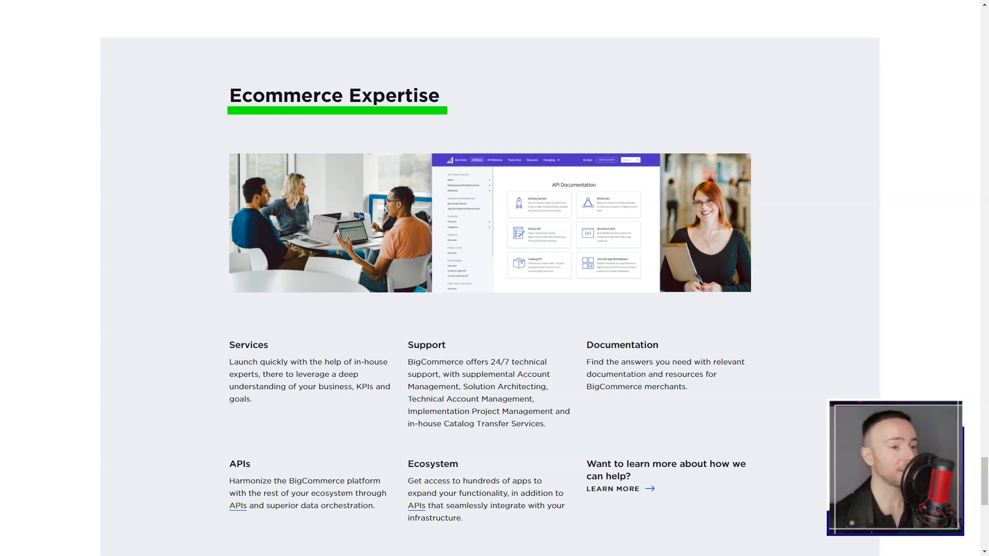
scroll("down", 3)
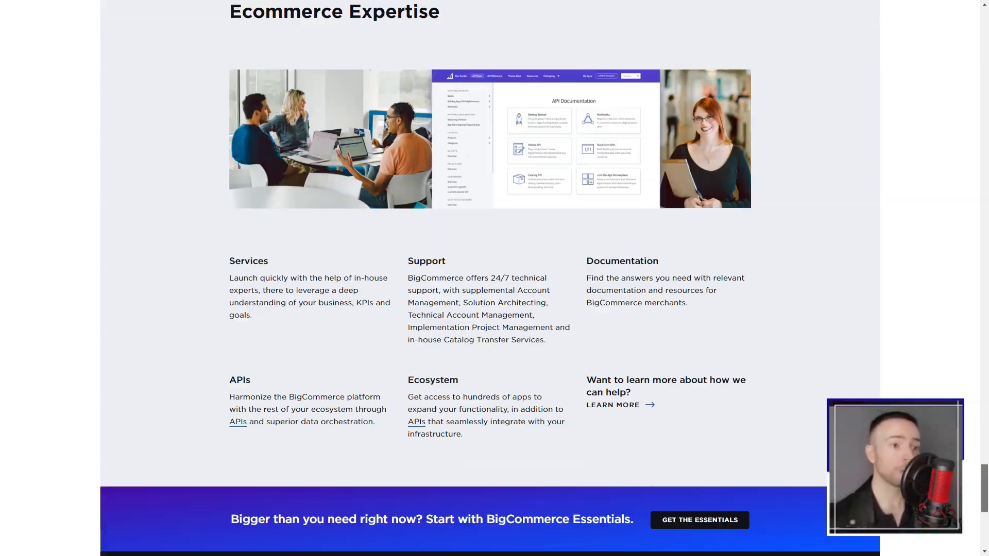
scroll("up", 3)
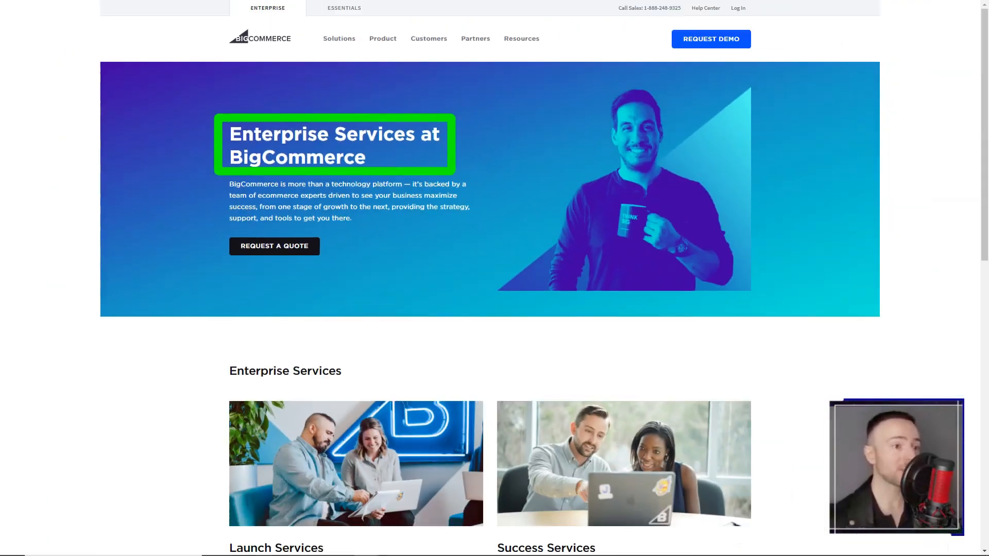
- Scroll BigCommerce's Enterprise Services page to the Launch Services and Success Services cards
scroll("down", 3)
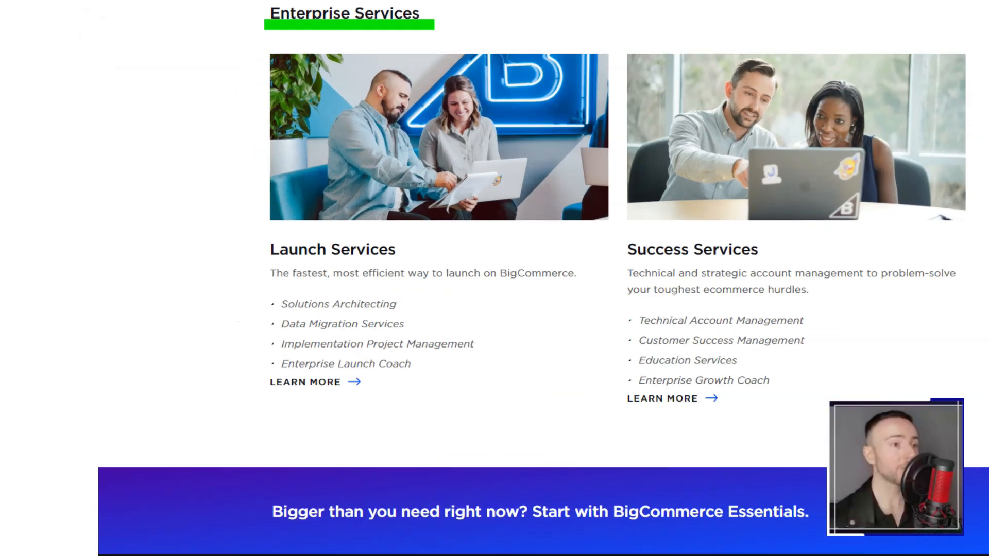
scroll("up", 3)
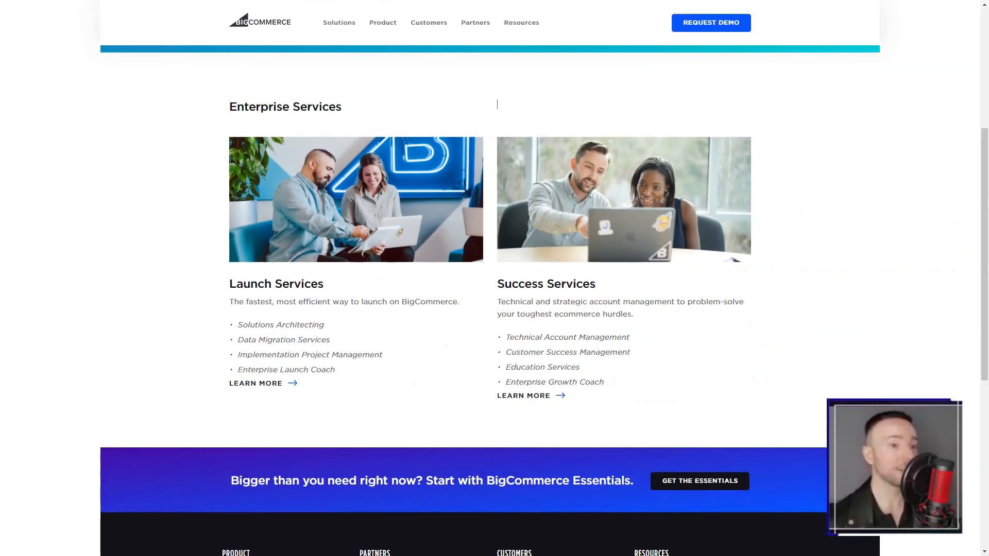
scroll("down", 3)
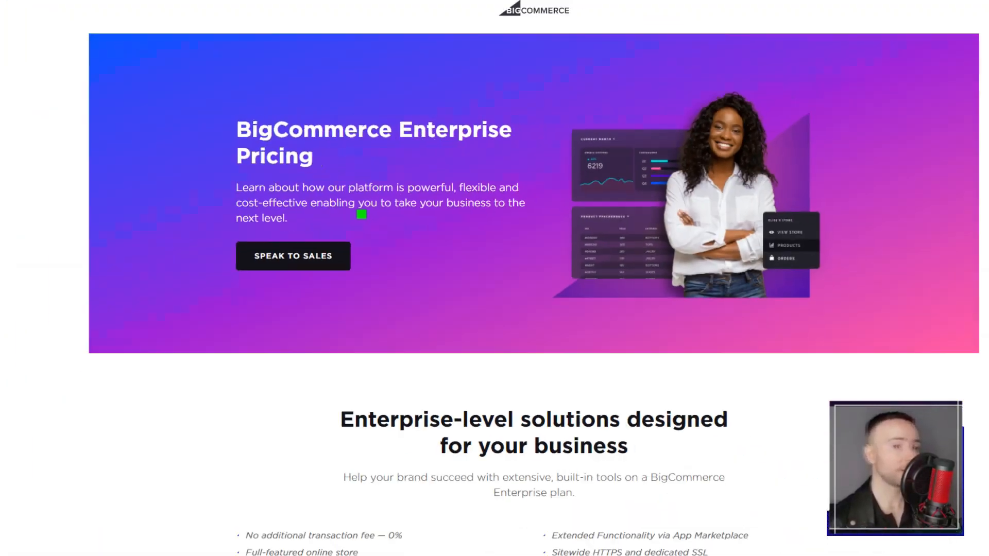
- Scroll the BigCommerce Enterprise Pricing page through features, the Burrow story, Why BigCommerce and the pricing FAQ
scroll("down", 3)
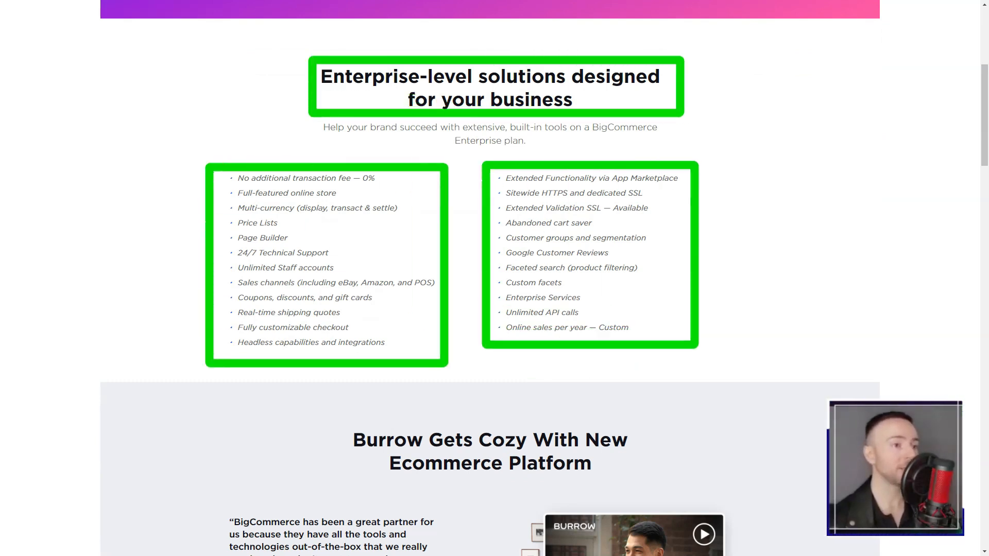
scroll("down", 3)
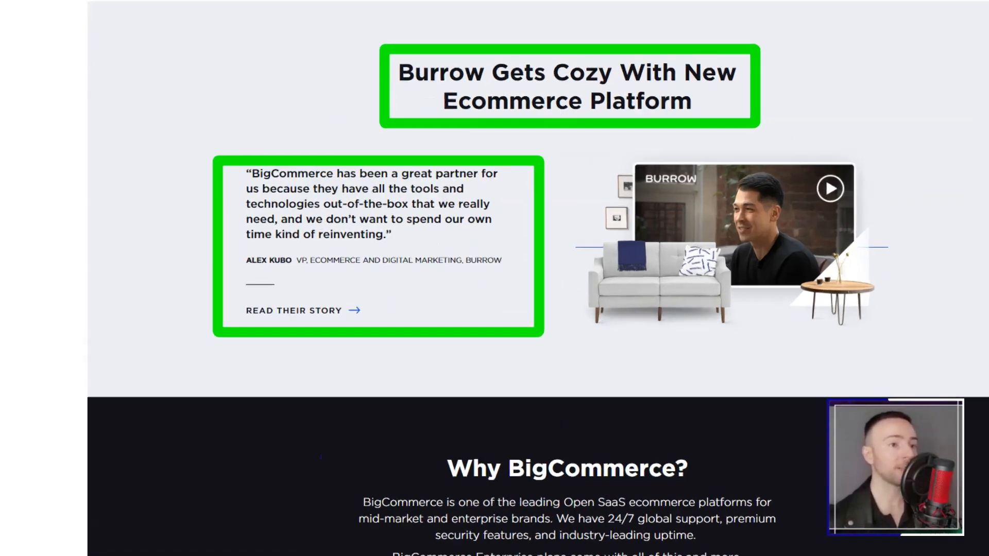
scroll("down", 3)
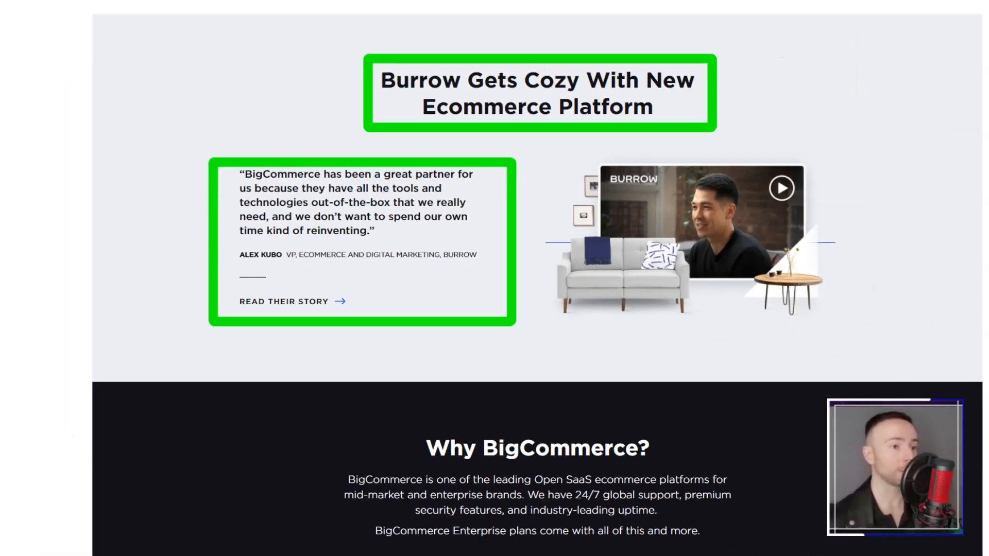
scroll("down", 3)
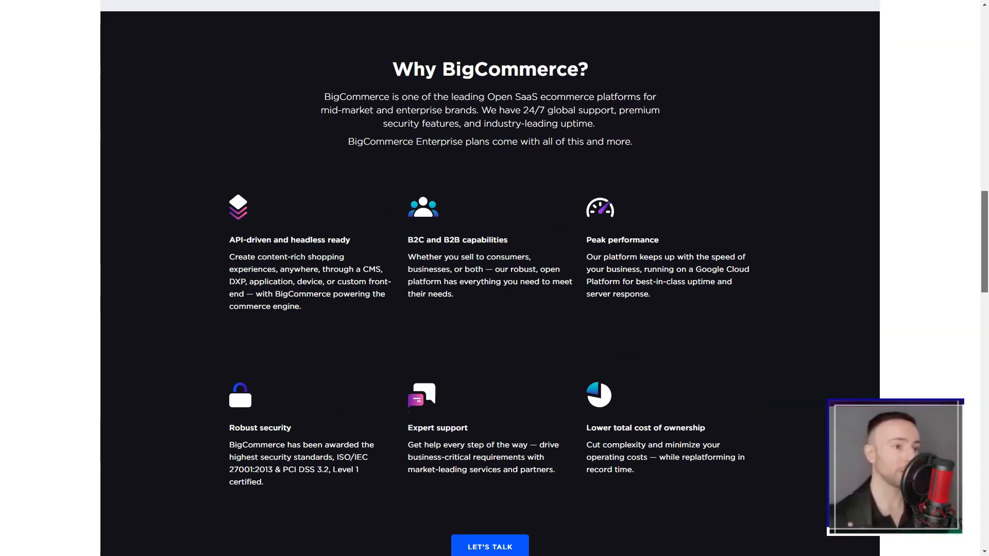
scroll("down", 3)
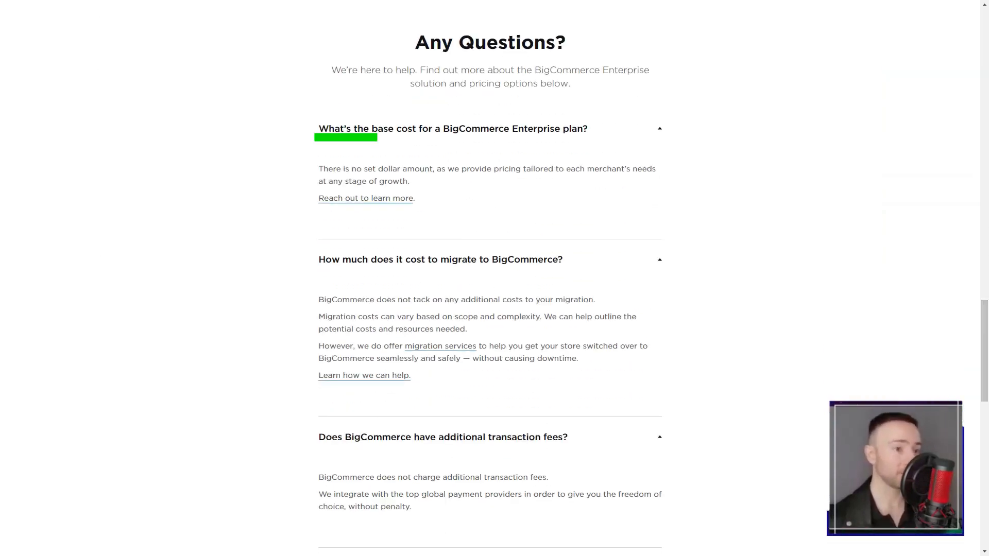
scroll("down", 3)
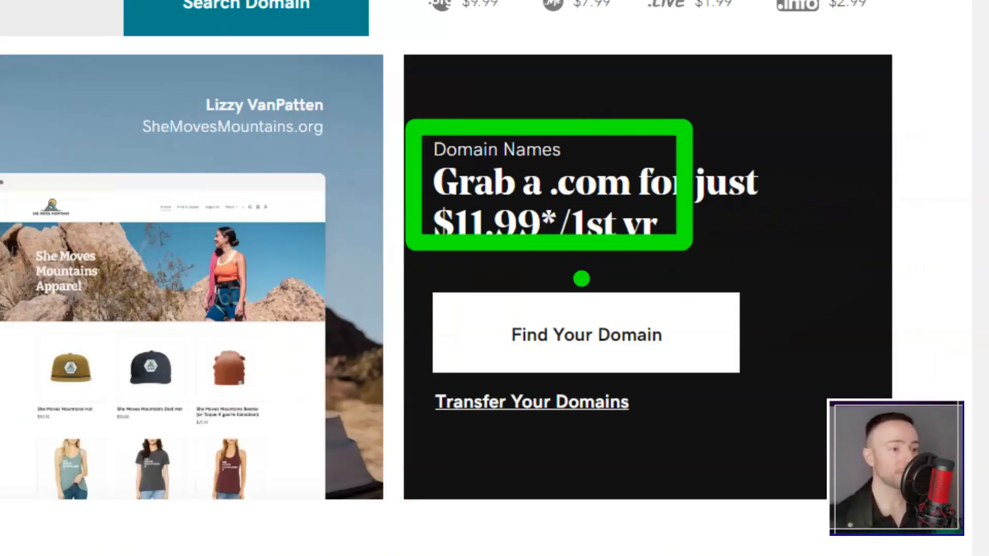
- Scroll the GoDaddy homepage from the .com offer through the product grid, website steps and templates
scroll("down", 3)
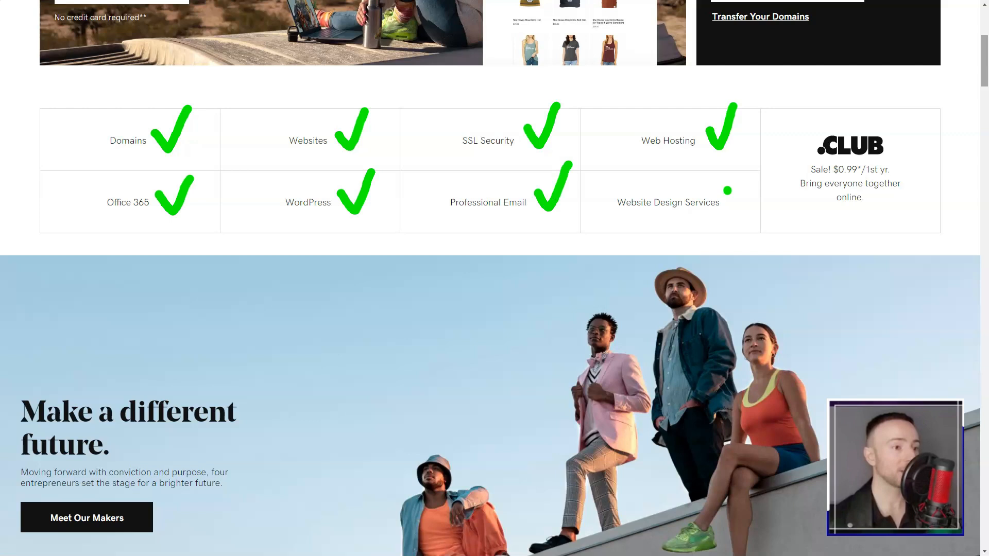
scroll("down", 3)
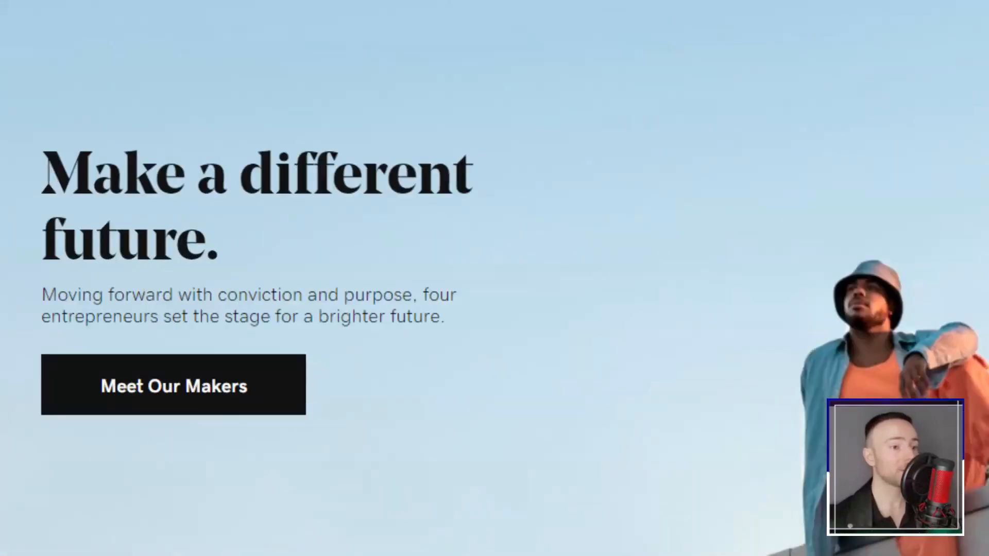
scroll("down", 3)
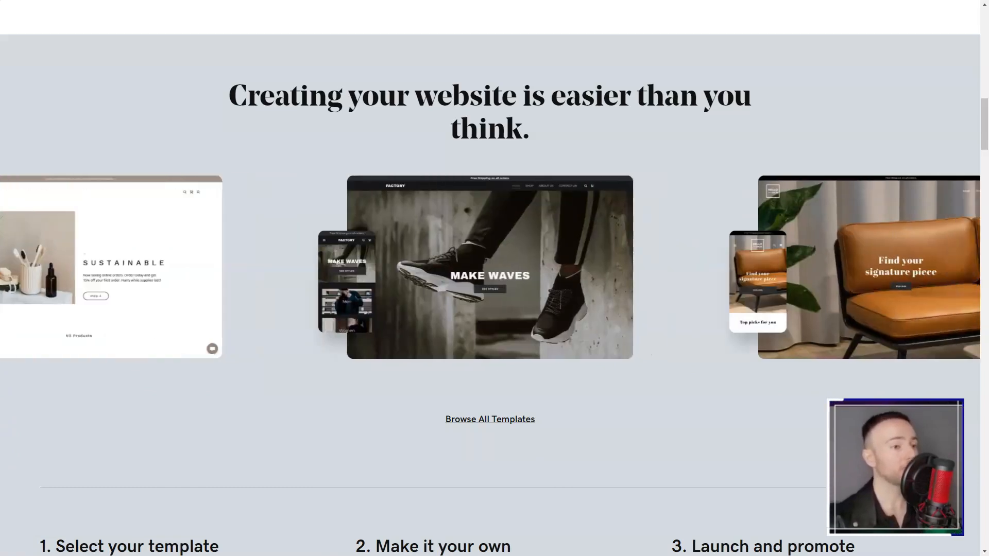
scroll("down", 3)
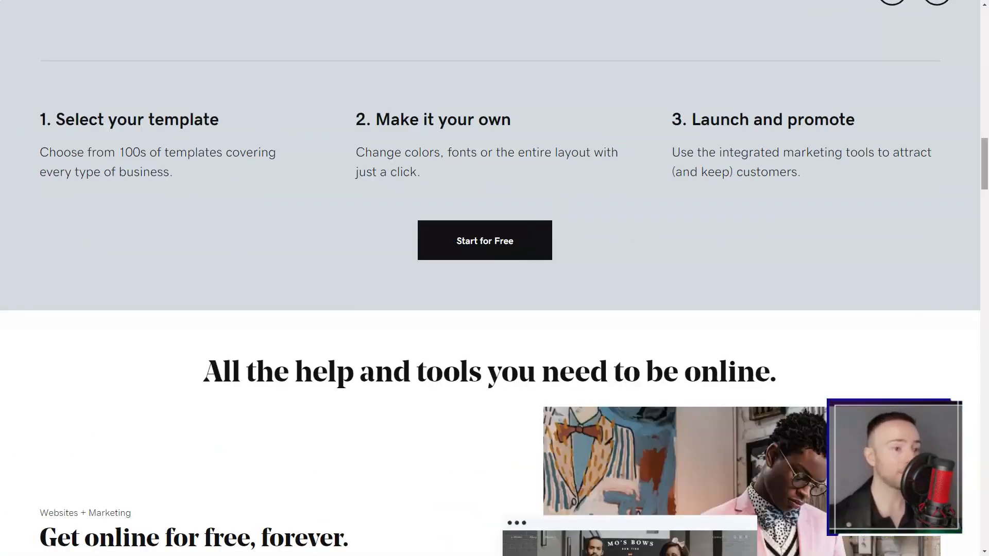
scroll("down", 3)
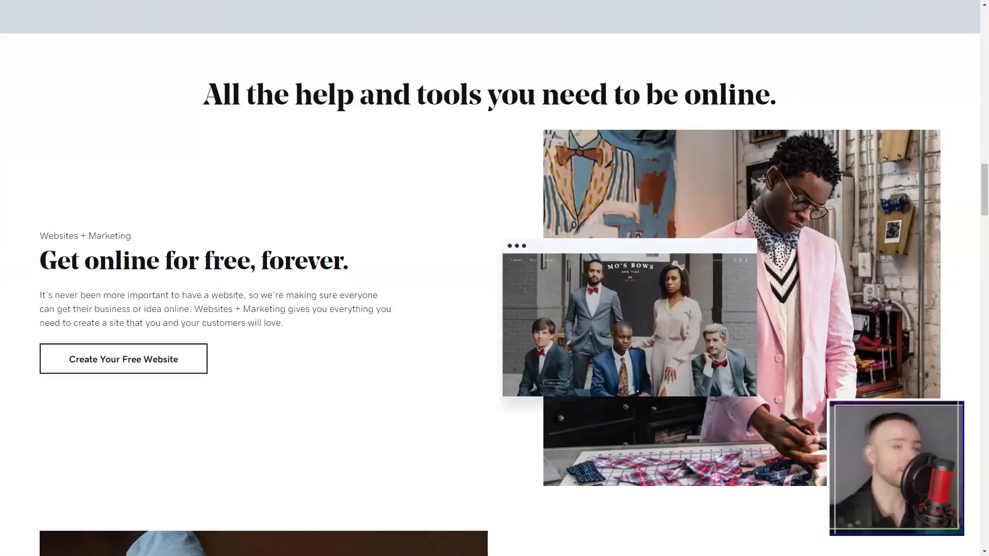
scroll("down", 3)
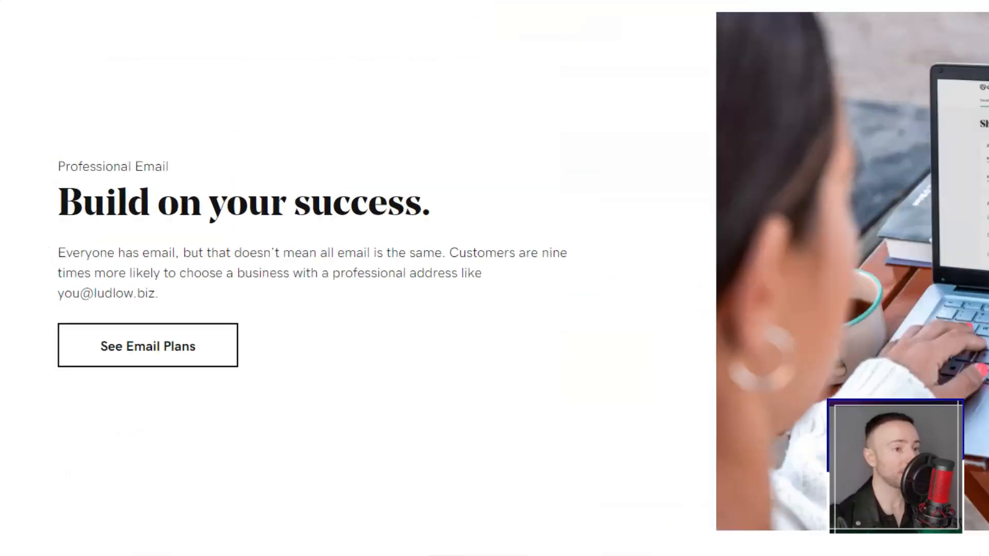
- Continue down past the free website, professional email and guides sections to the FAQ
scroll("down", 3)
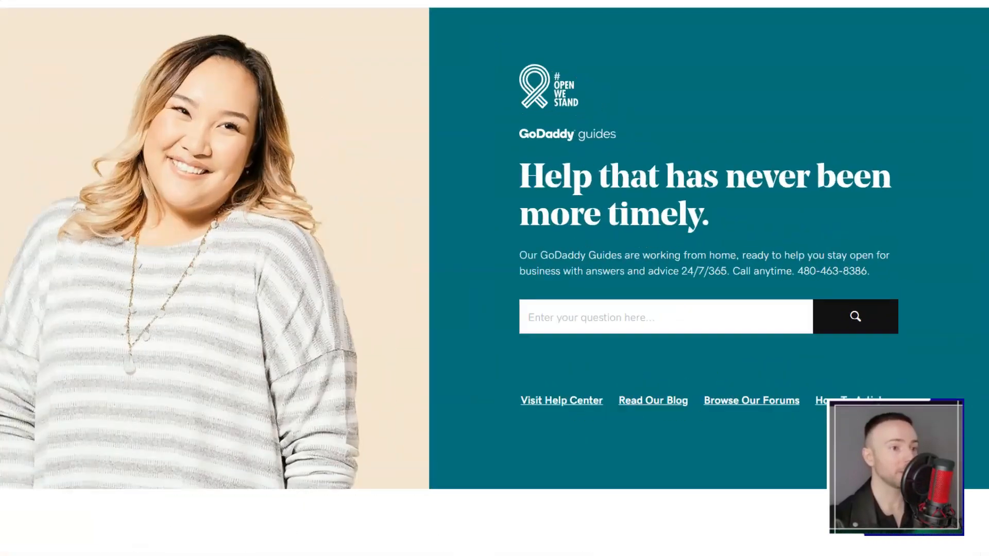
scroll("down", 3)
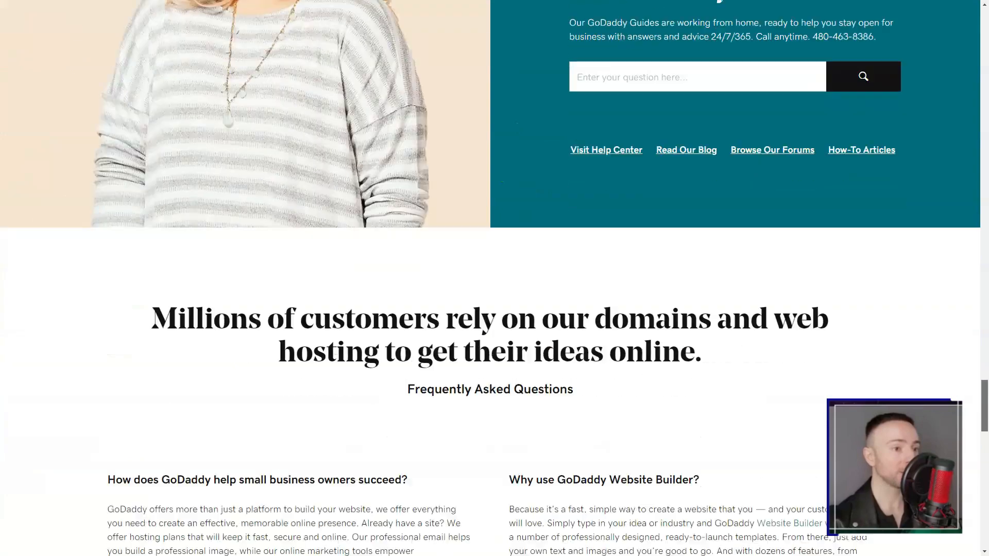
scroll("down", 3)
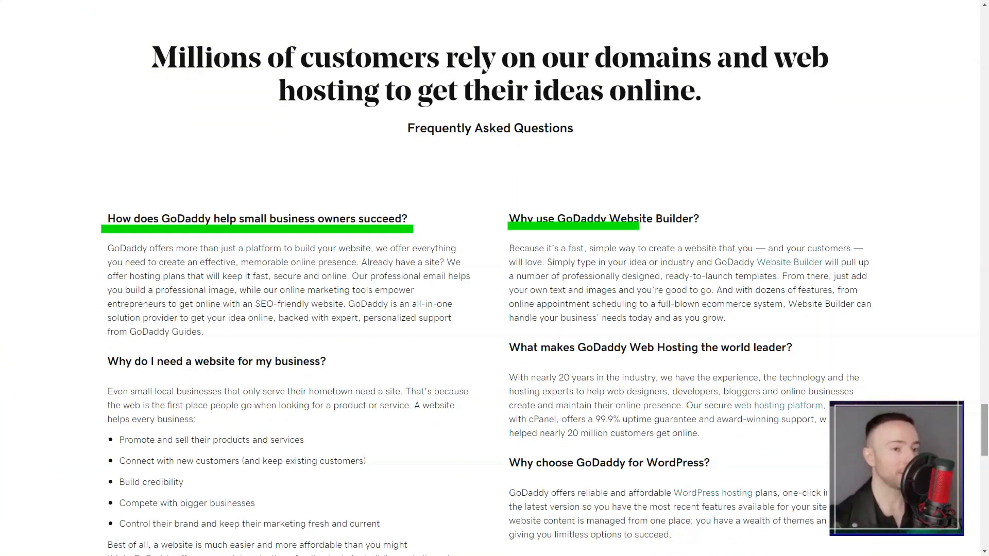
scroll("down", 3)
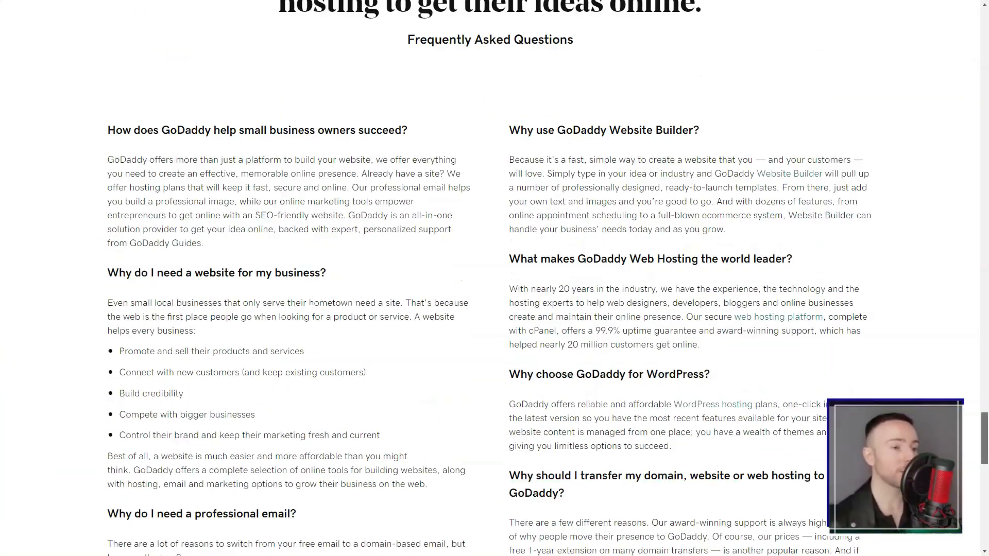
scroll("down", 3)
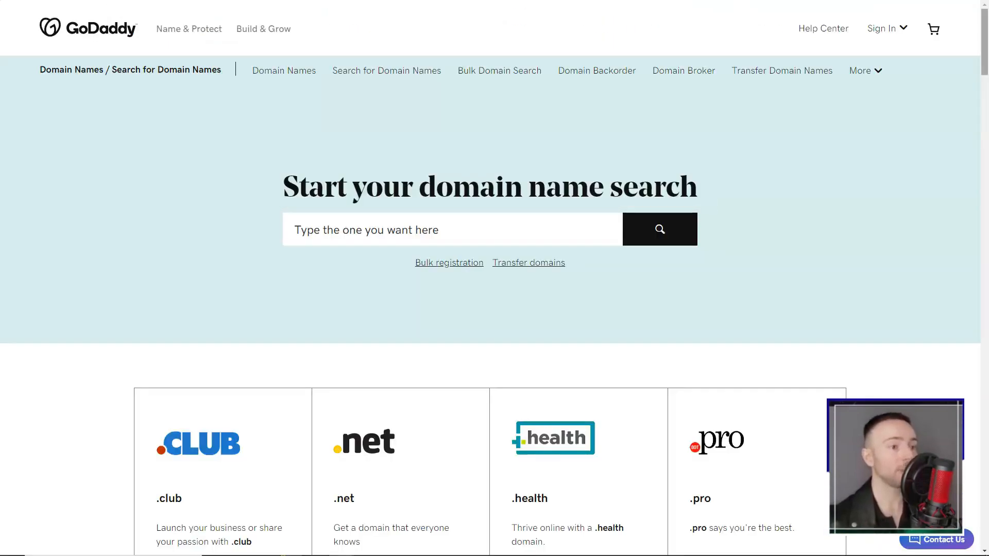
- Scroll the GoDaddy Domains page through new extensions, pricing deals, featured .mobi, .ai and .news extensions and Business Protection
scroll("down", 3)
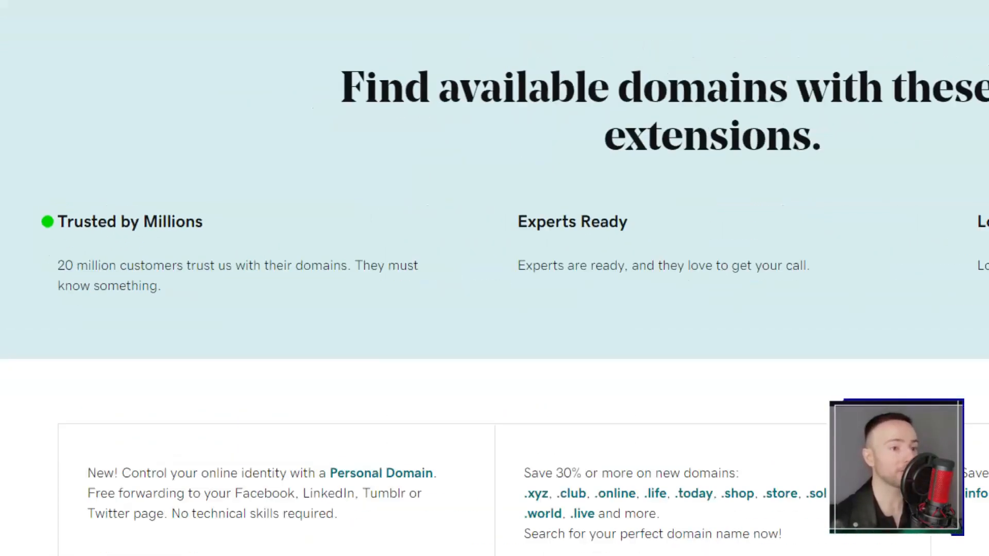
scroll("down", 3)
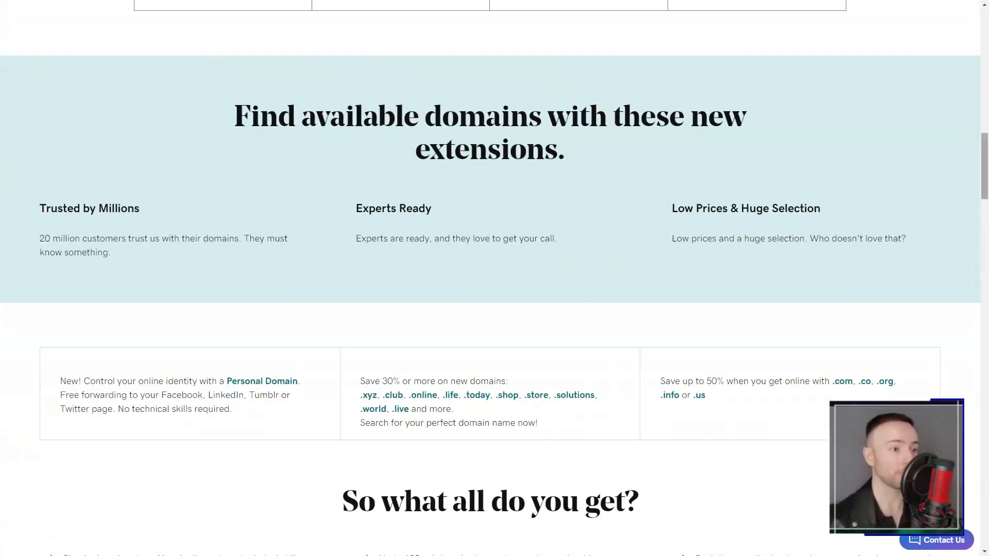
scroll("down", 3)
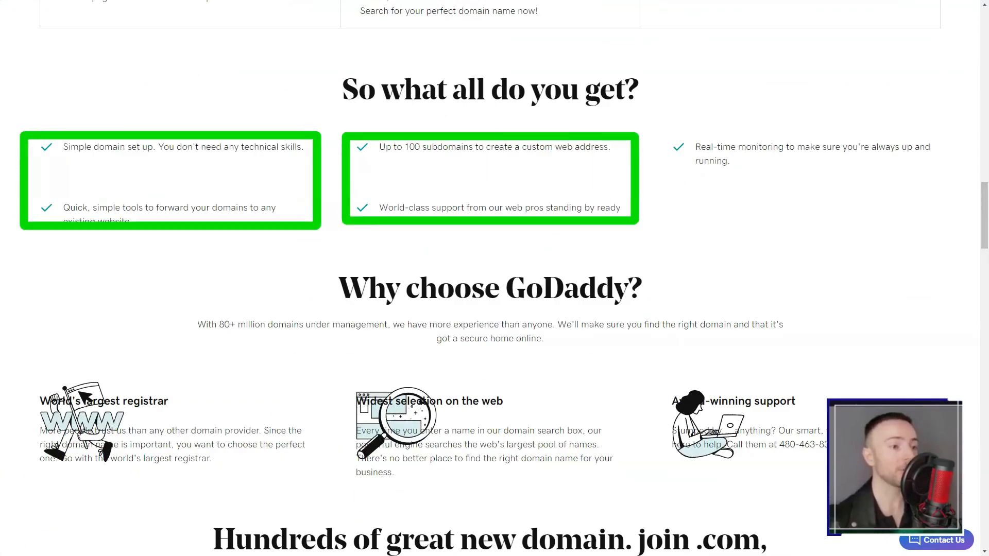
scroll("down", 3)
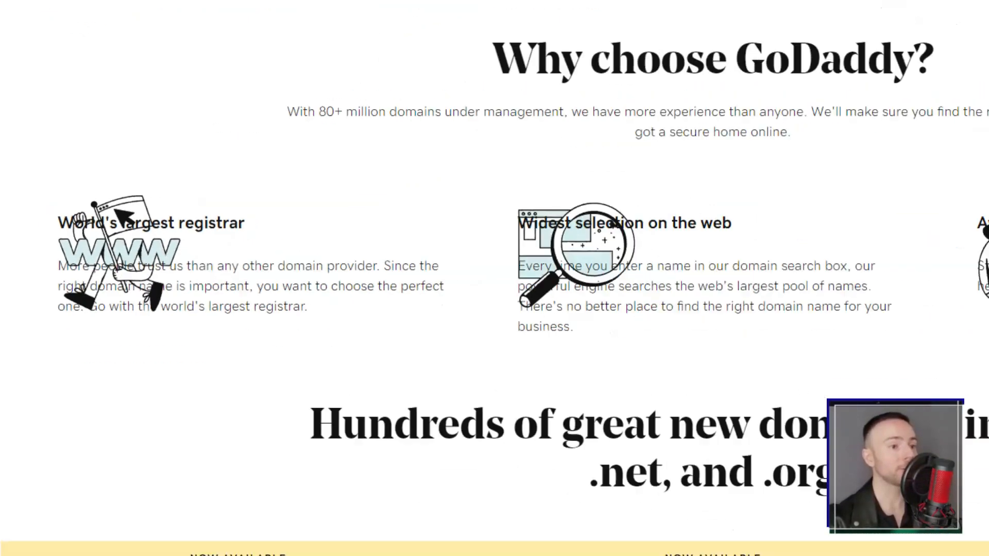
scroll("down", 3)
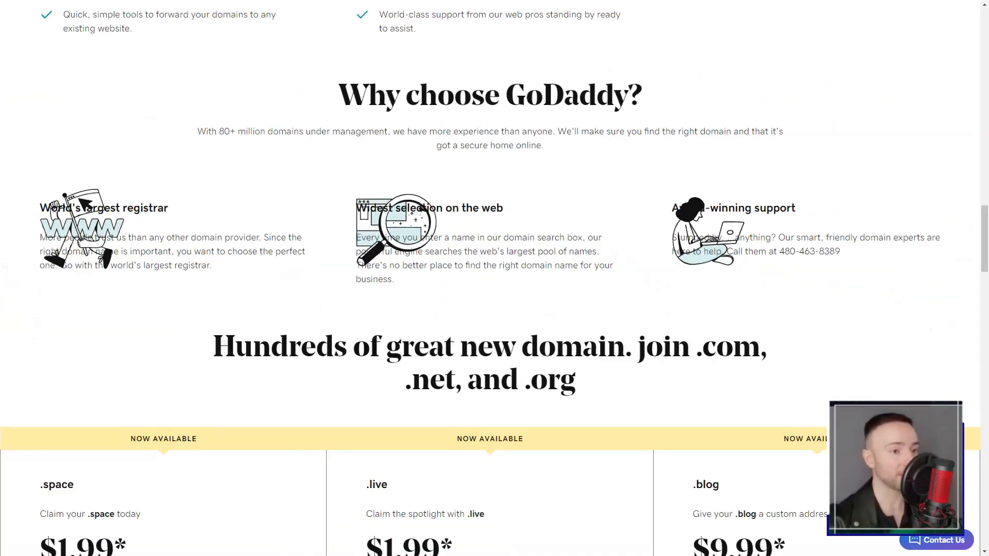
scroll("down", 3)
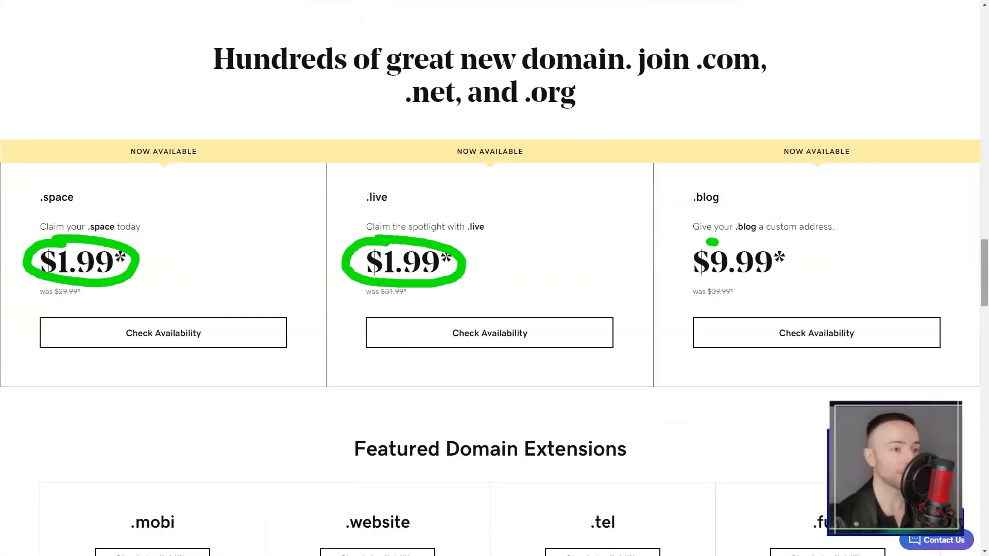
scroll("down", 3)
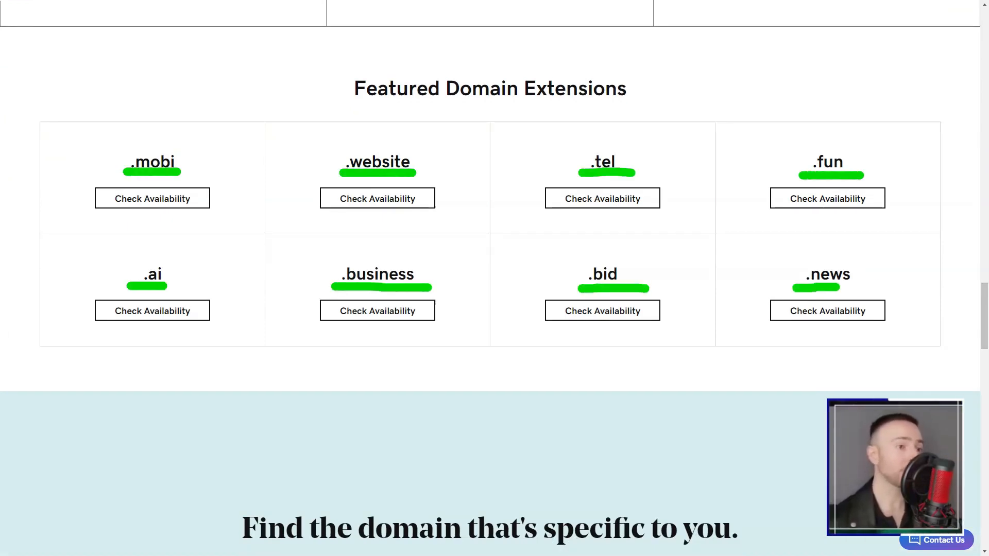
scroll("down", 3)
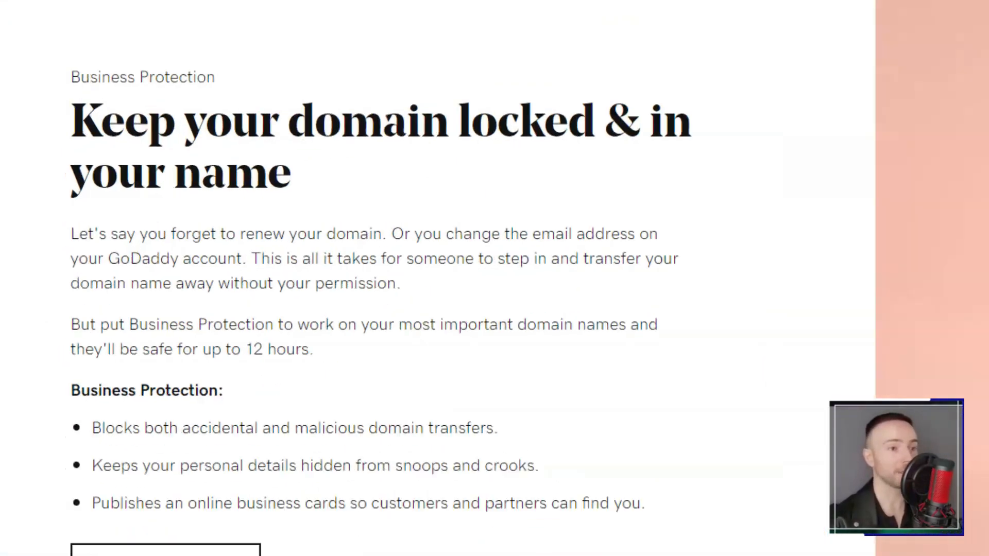
scroll("down", 3)
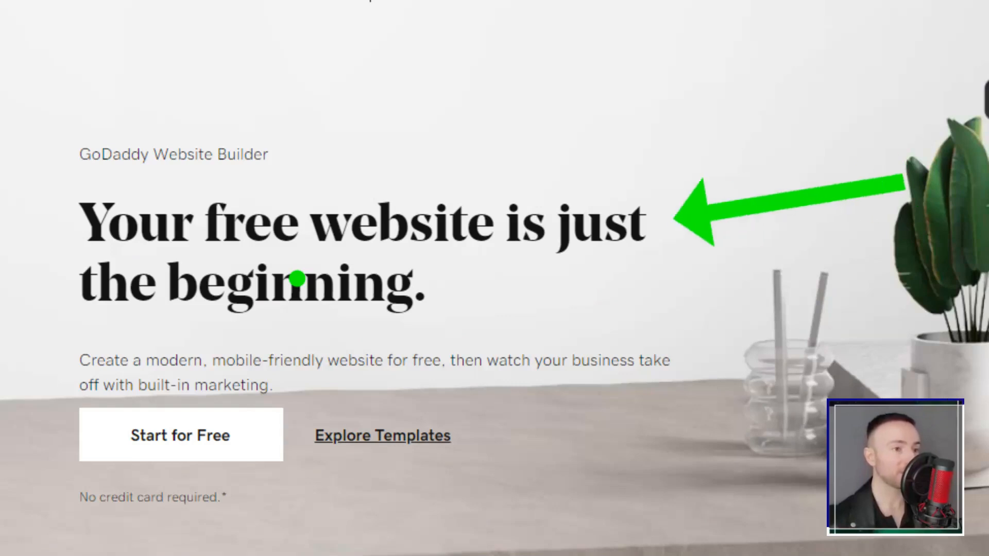
- Scroll the GoDaddy Website Builder page through templates, the builder, online selling, marketing tools and help
scroll("down", 3)
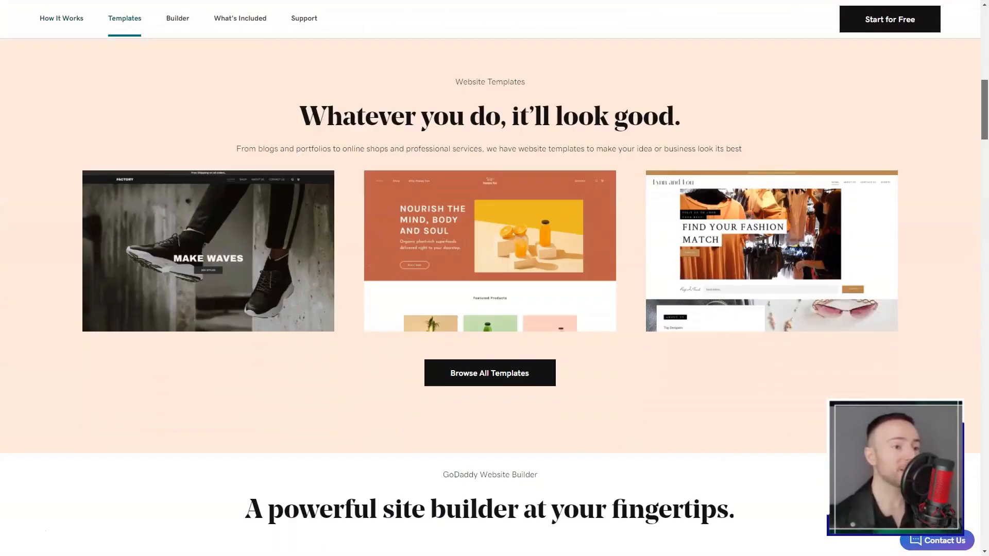
scroll("down", 3)
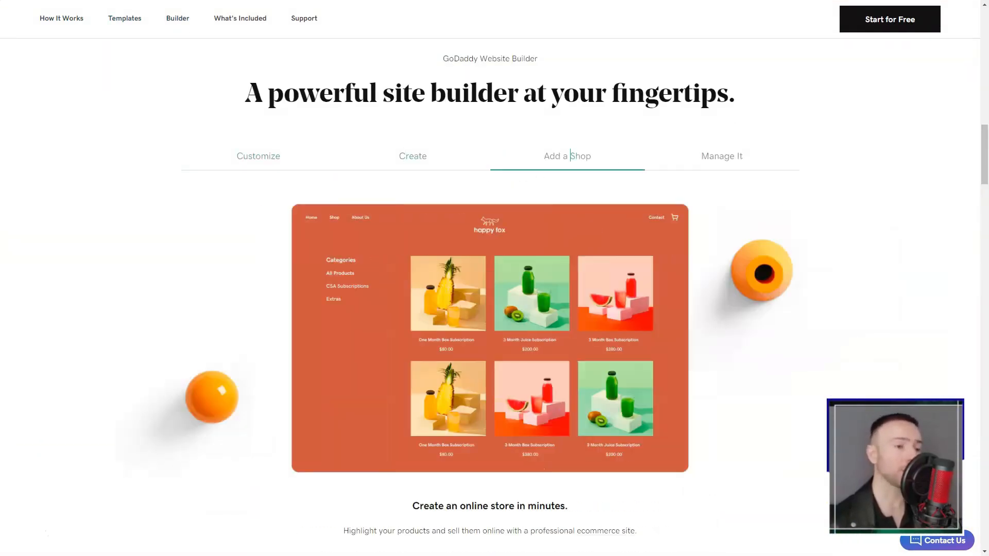
scroll("down", 3)
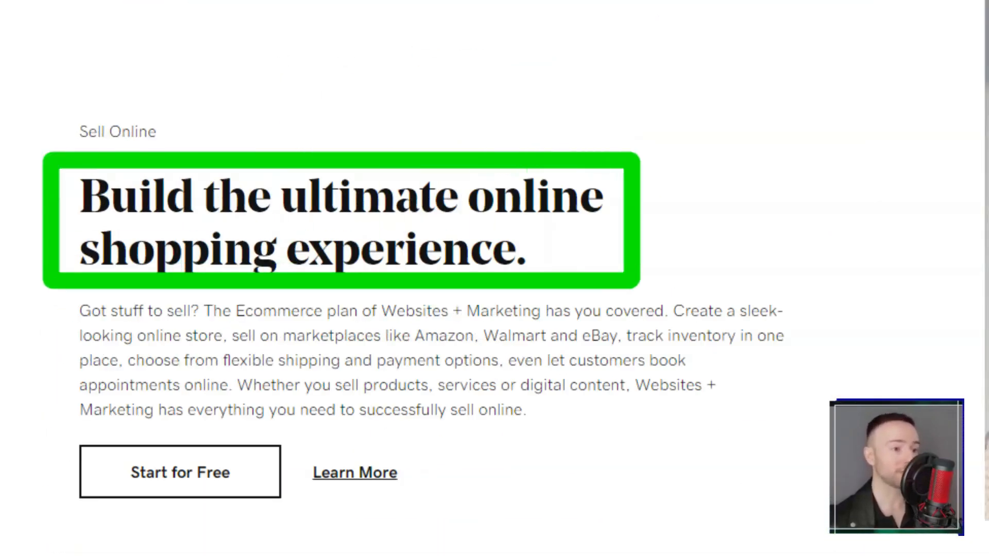
scroll("down", 3)
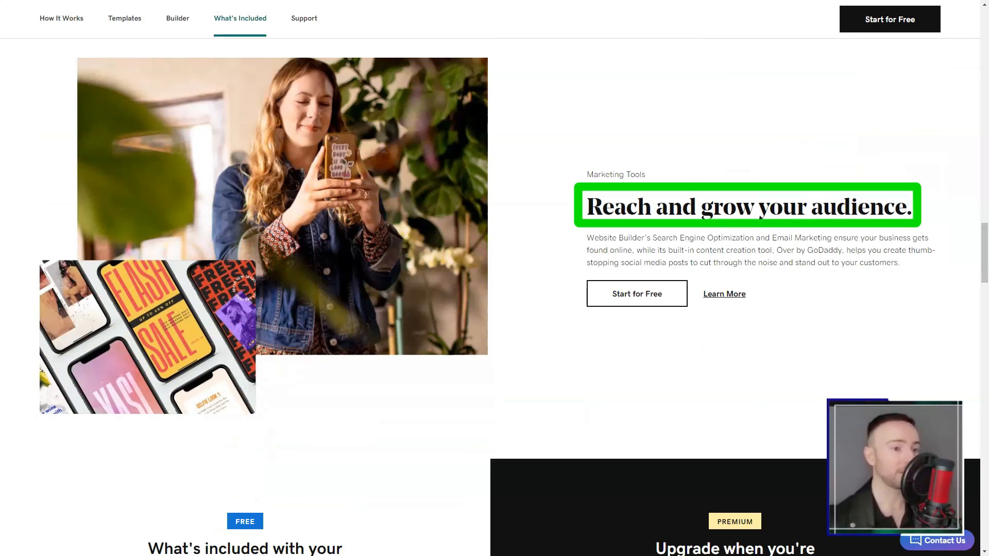
scroll("down", 3)
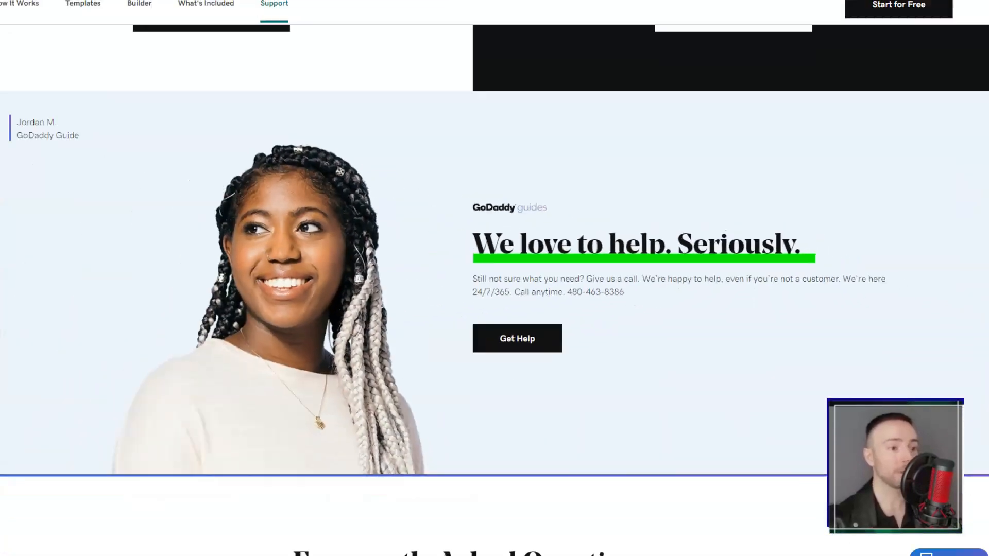
scroll("down", 3)
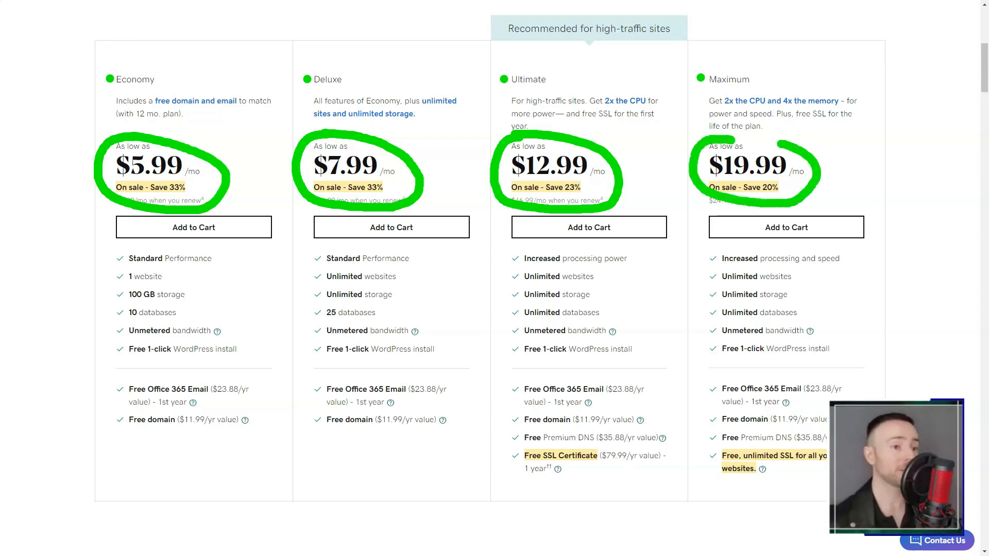
- Scroll the GoDaddy Web Hosting page from Economy-to-Maximum pricing through features, security, cPanel and the Linux Plan Details table
scroll("down", 3)
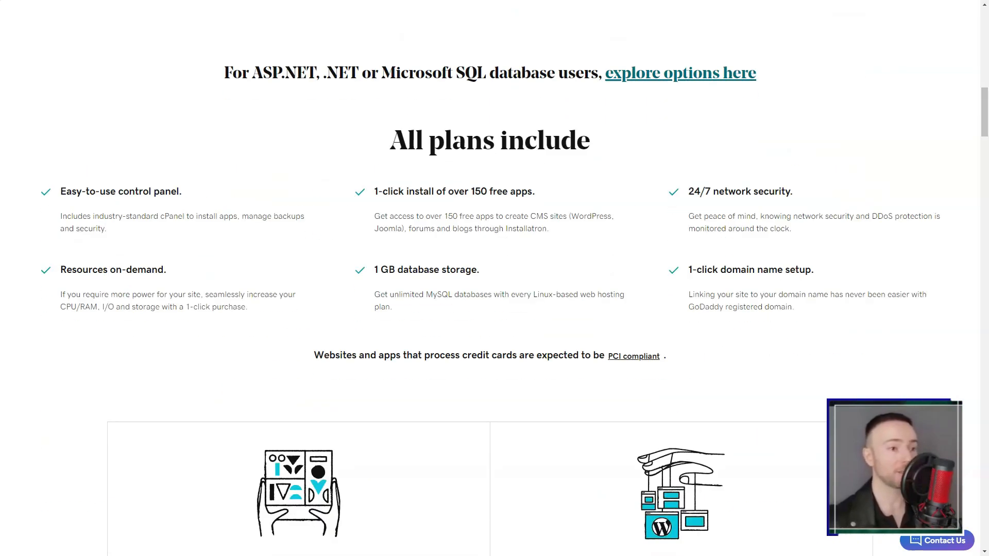
scroll("down", 3)
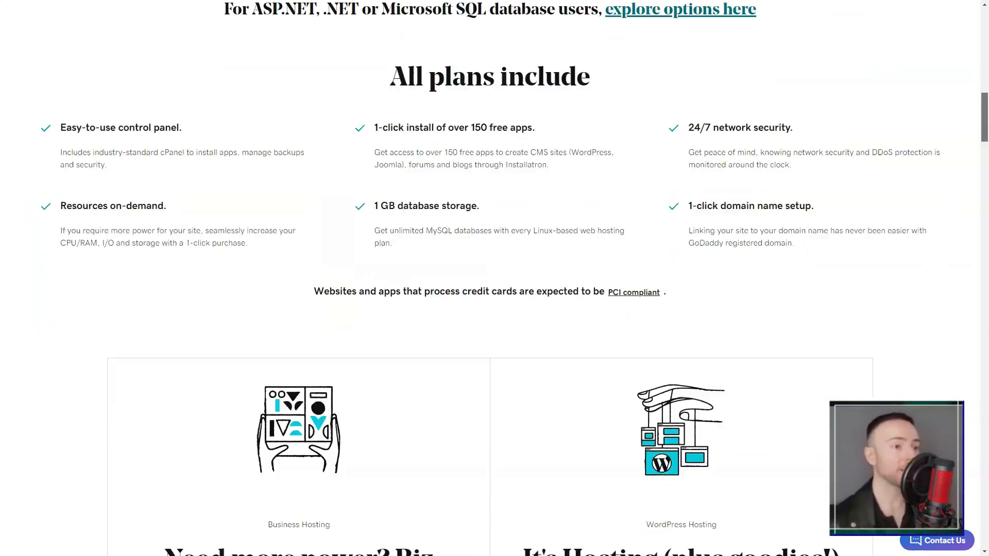
scroll("down", 3)
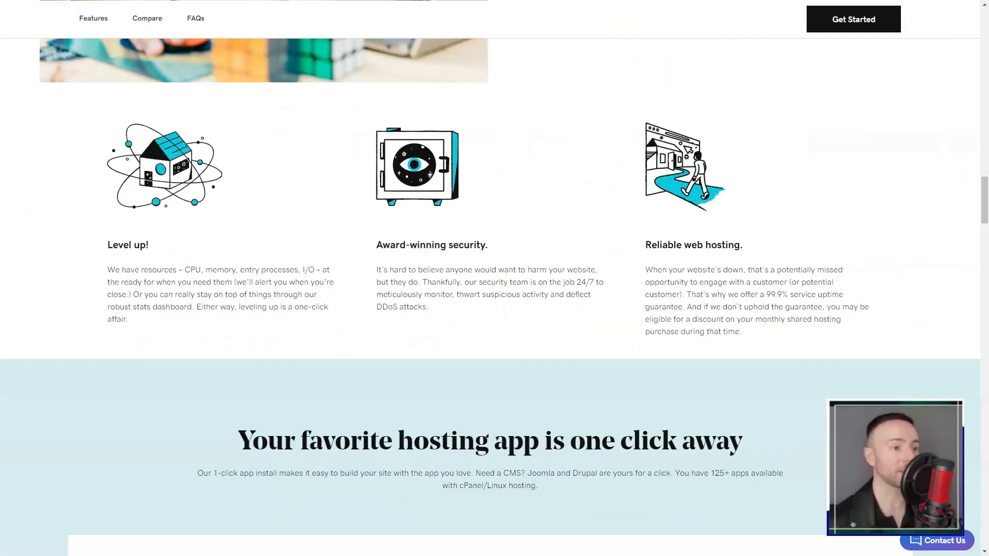
scroll("down", 3)
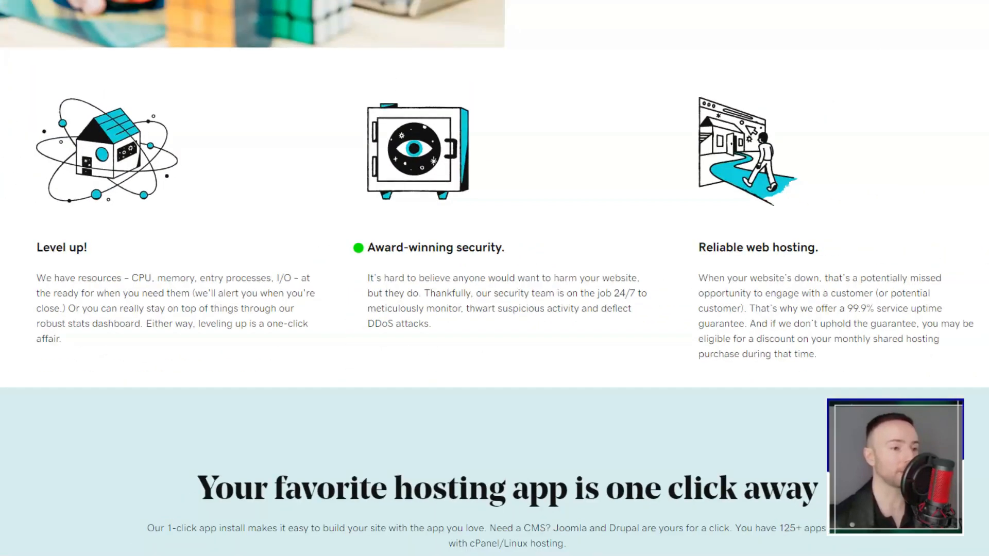
scroll("down", 3)
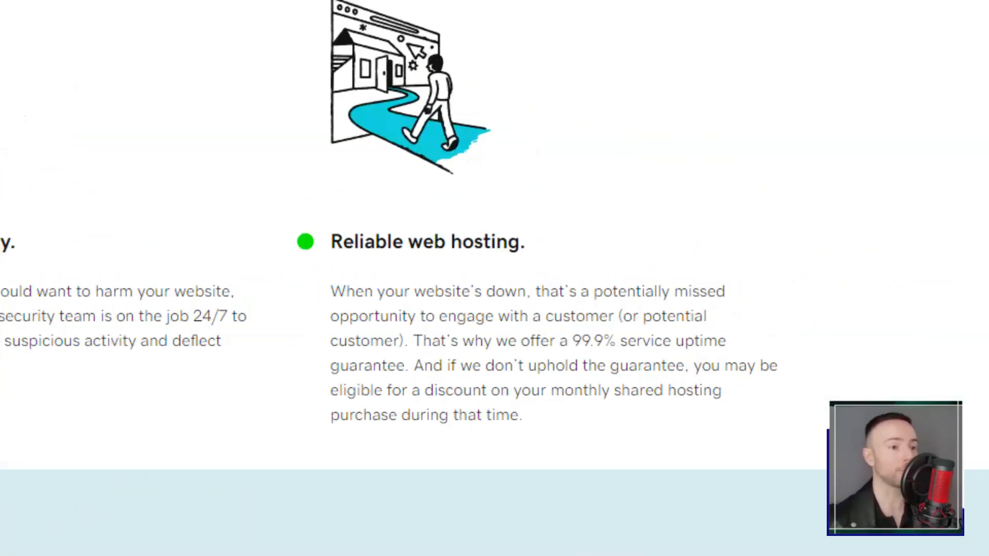
scroll("down", 3)
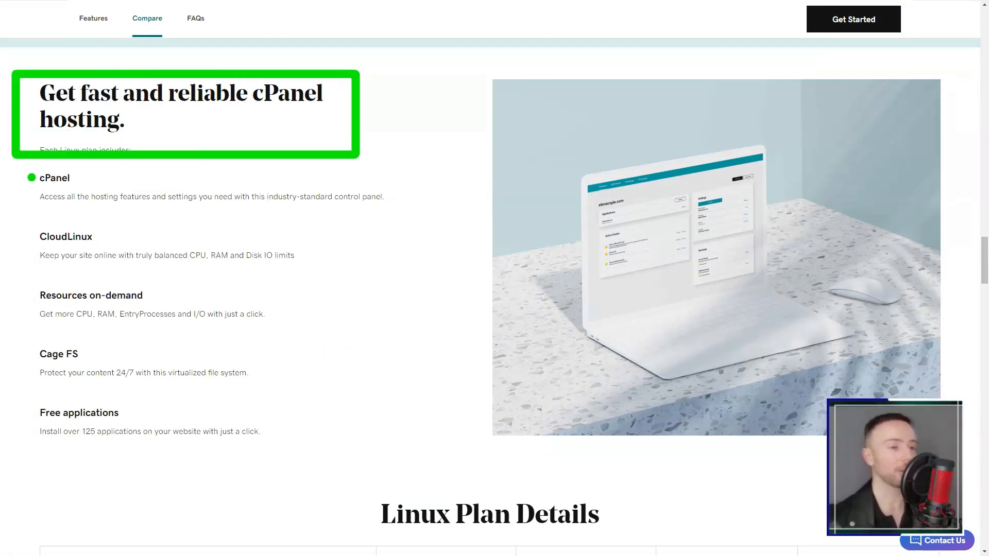
scroll("down", 3)
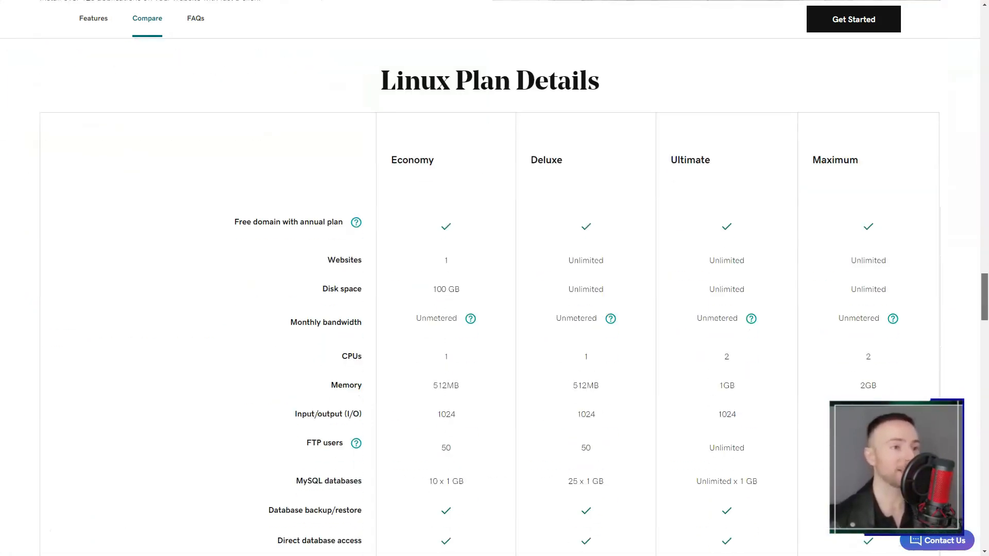
scroll("down", 3)
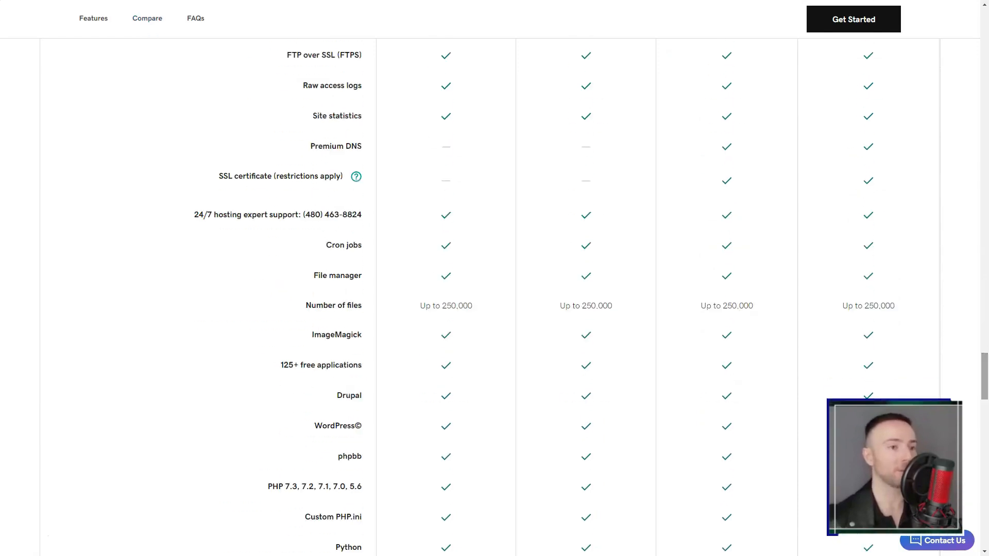
scroll("up", 3)
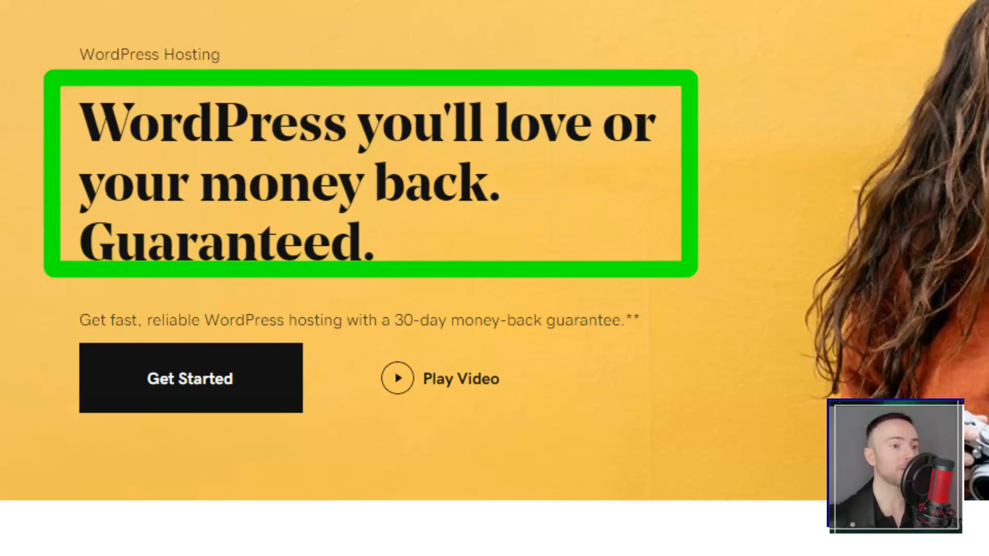
- Scroll the GoDaddy WordPress Hosting page through plan pricing, themes, plugins, WooCommerce, support and related products to the FAQ
scroll("down", 3)
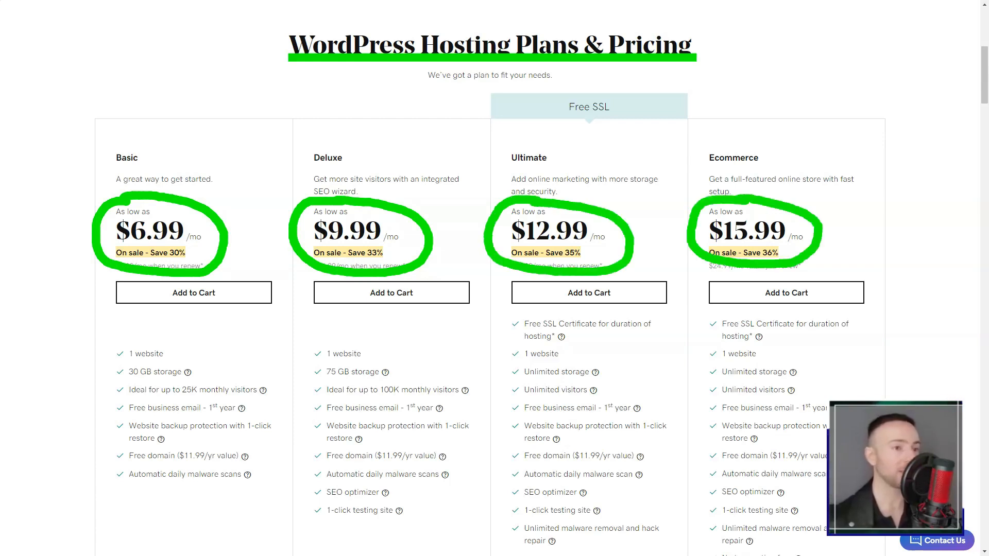
scroll("down", 3)
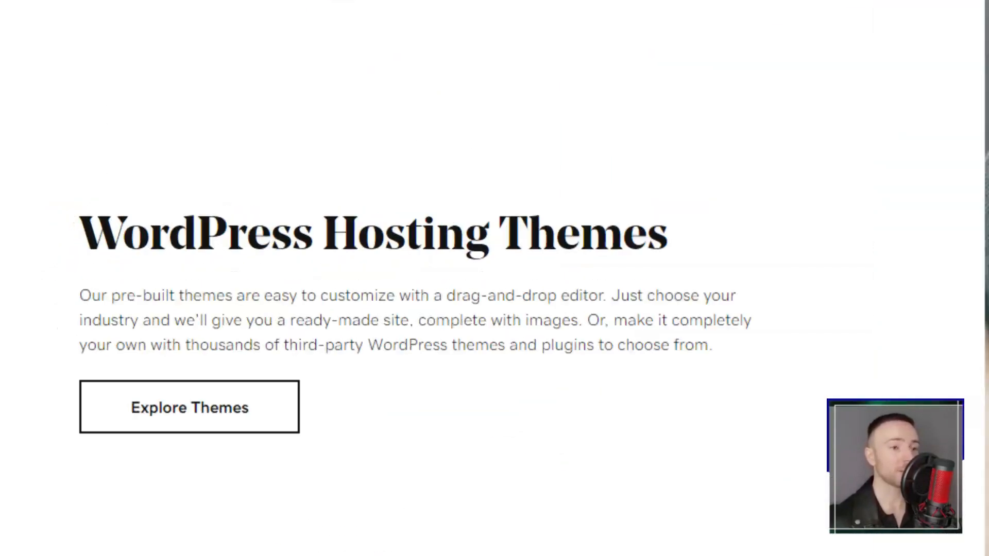
scroll("down", 3)
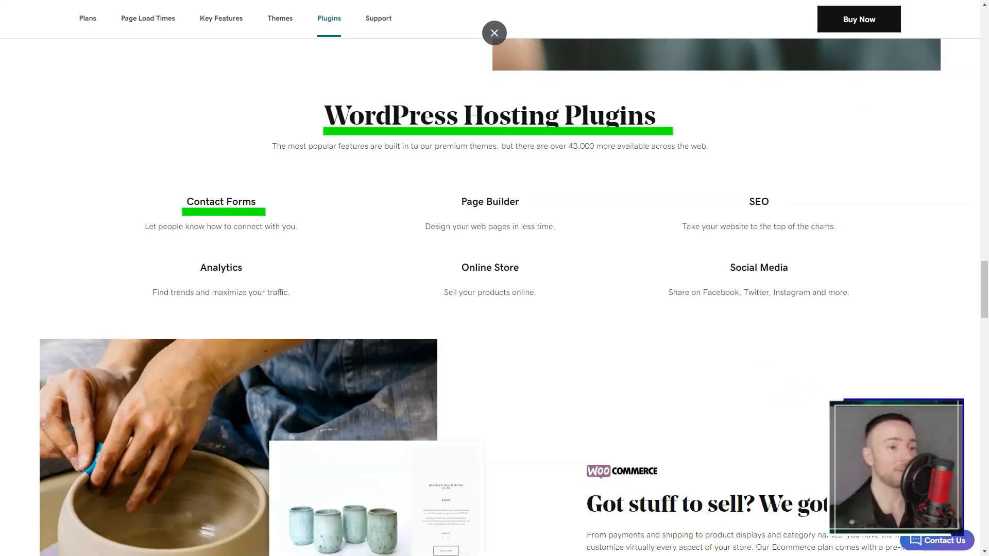
scroll("down", 3)
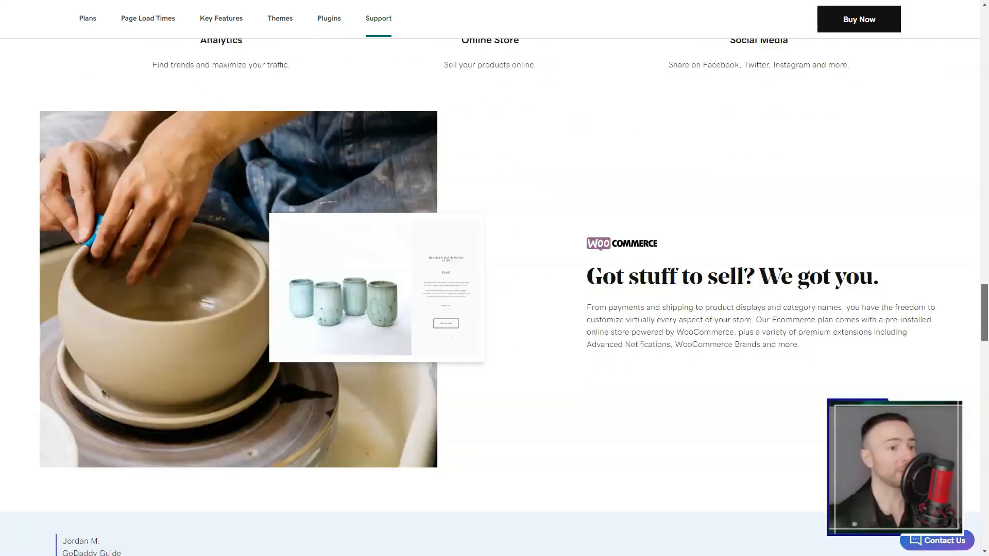
scroll("down", 3)
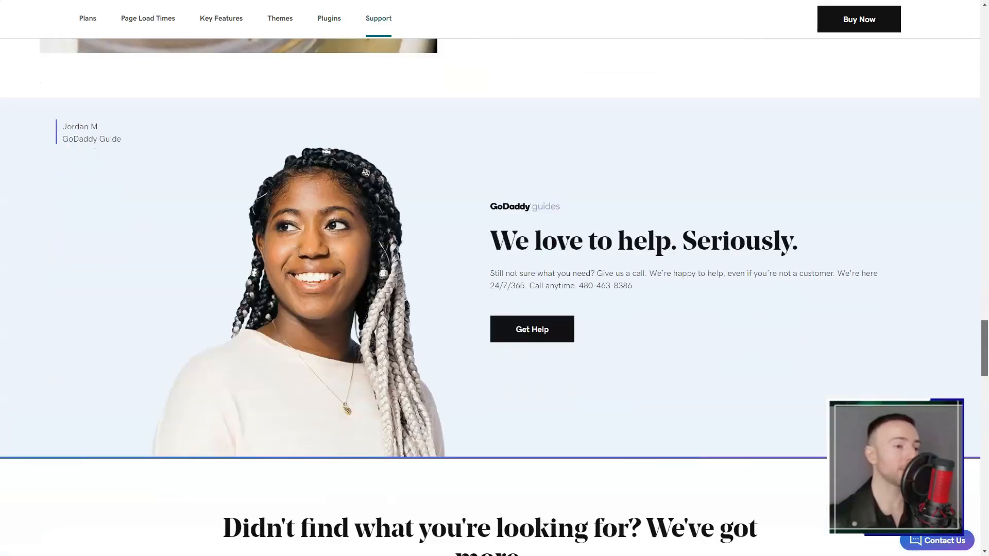
scroll("down", 3)
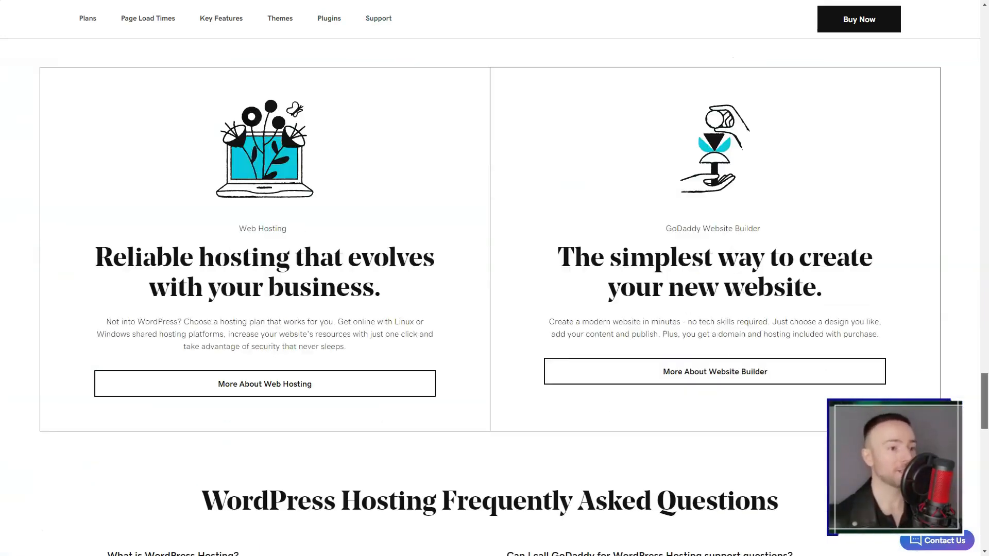